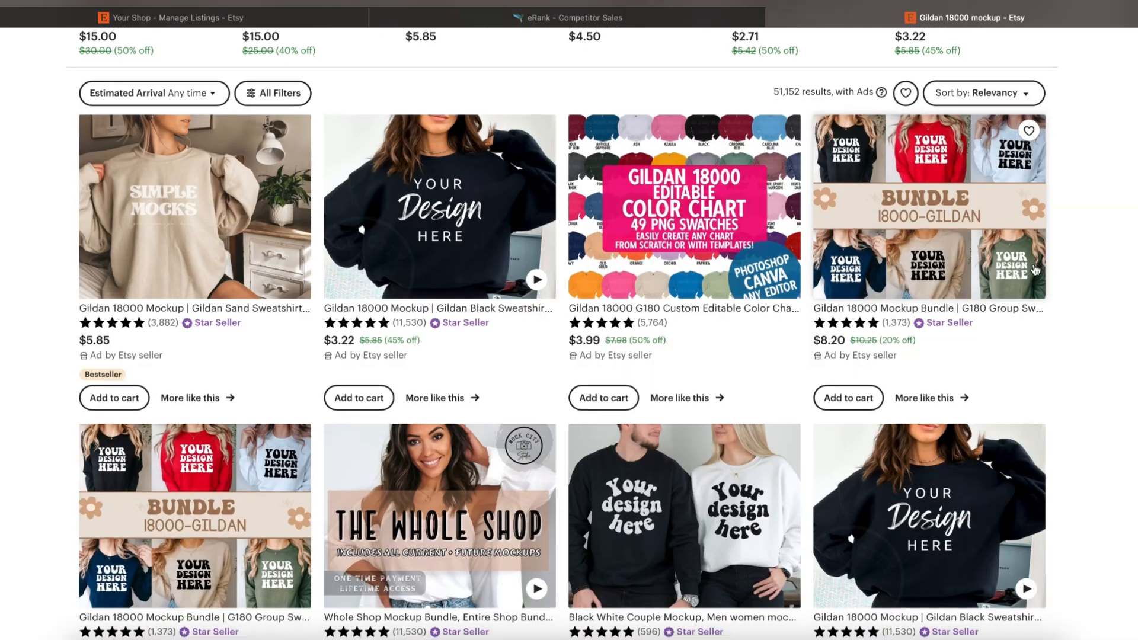
# - Browse down the Gildan 18000 mockup results on Etsy, then switch to the Canva yorkie pattern tab
pyautogui.scroll(-3)
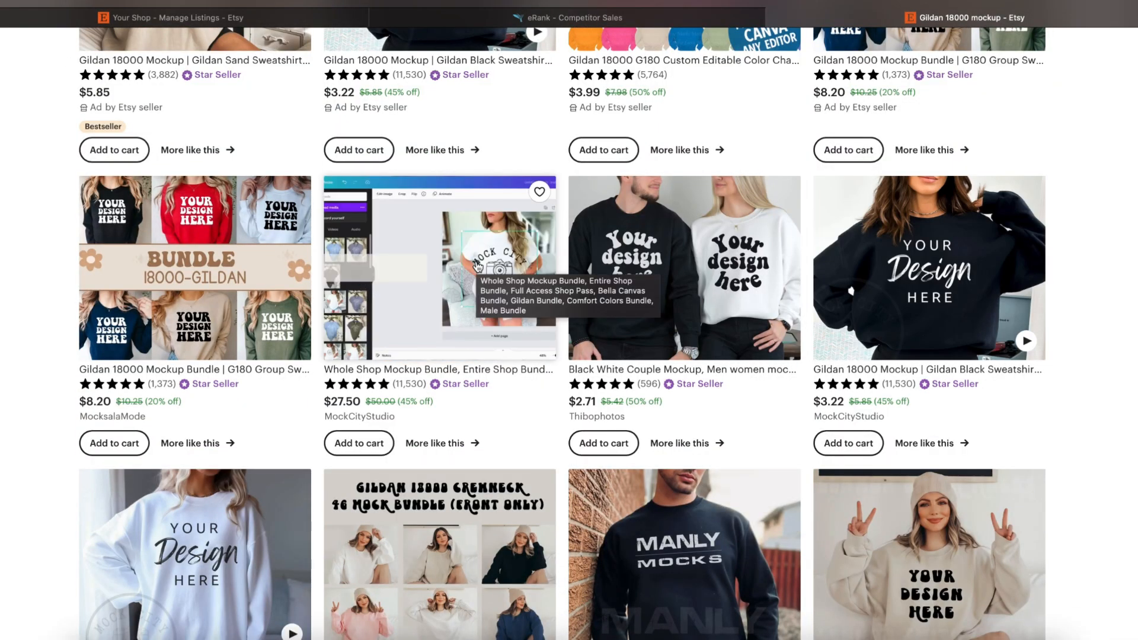
pyautogui.scroll(-3)
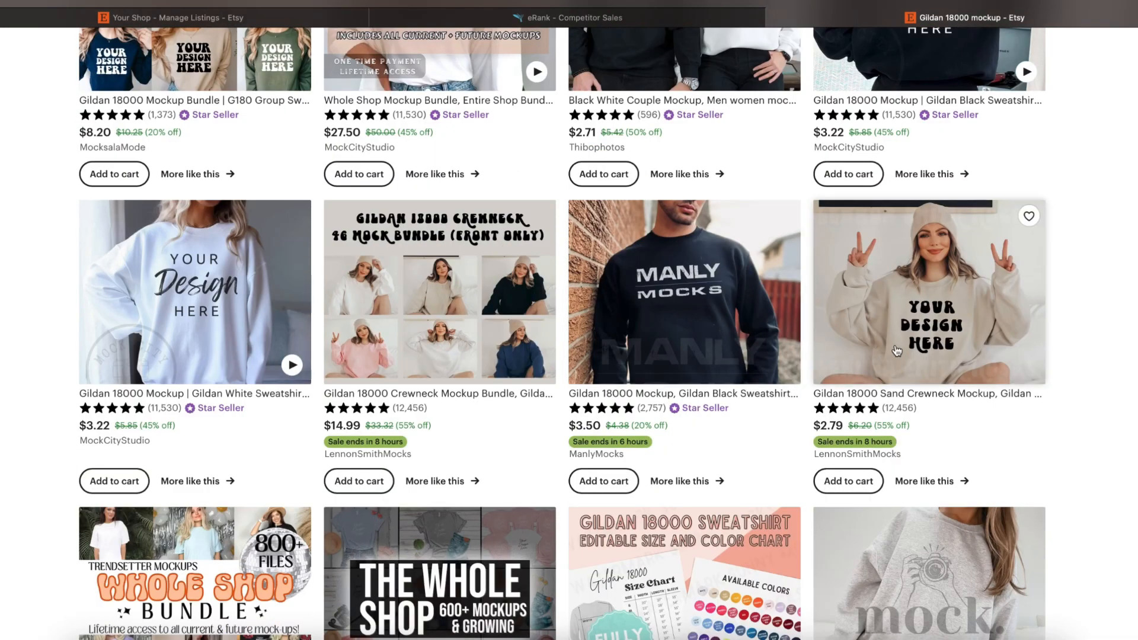
pyautogui.scroll(-3)
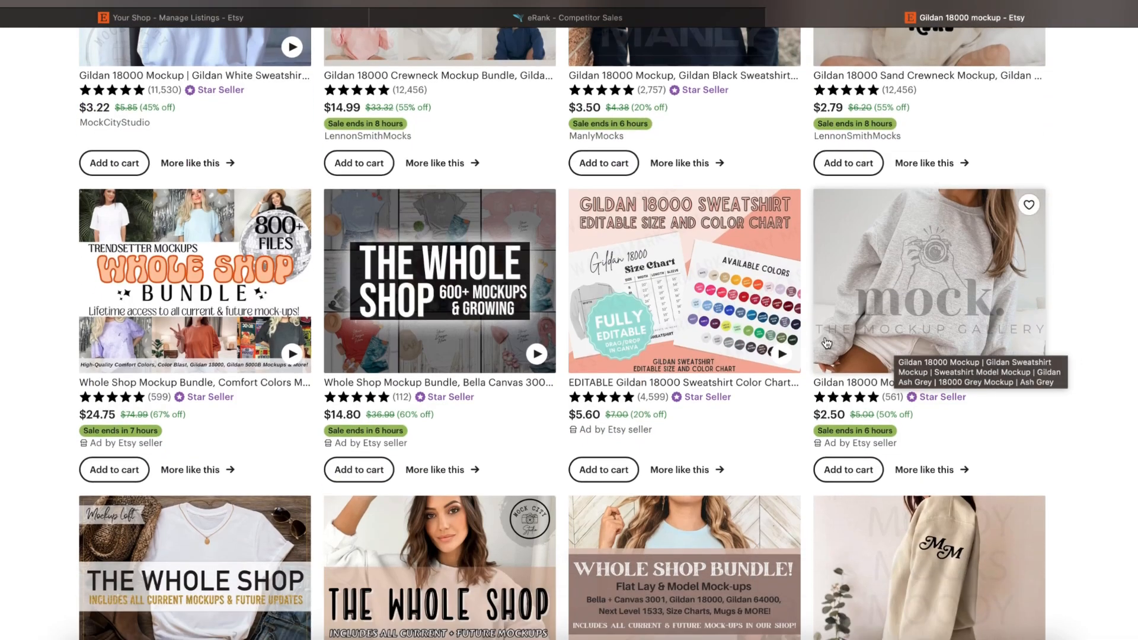
pyautogui.scroll(-3)
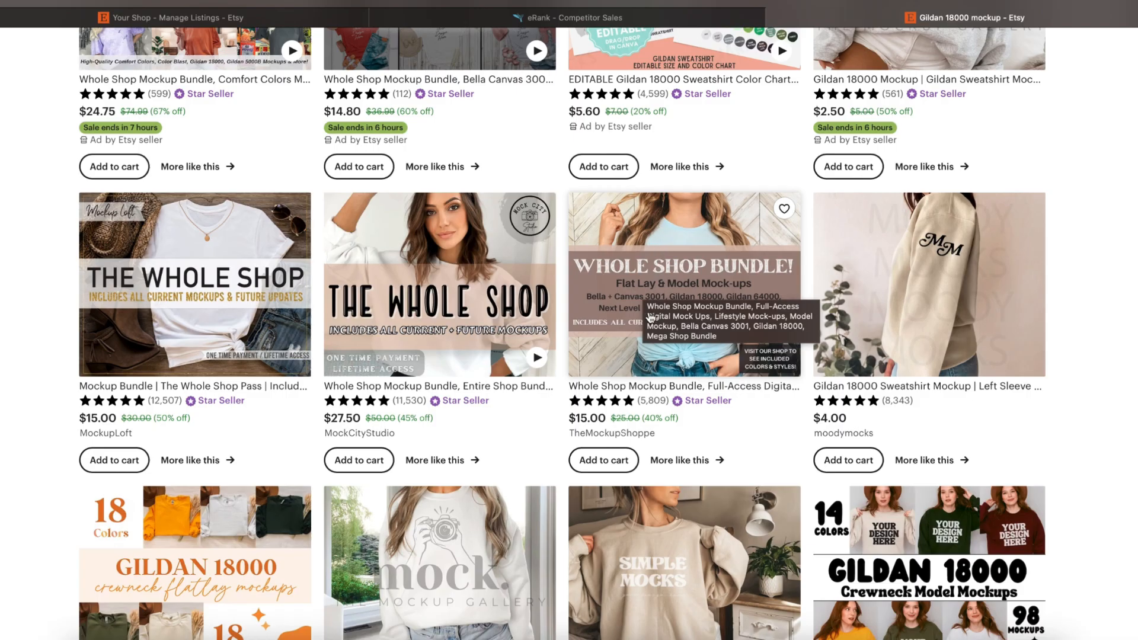
pyautogui.click(152, 11)
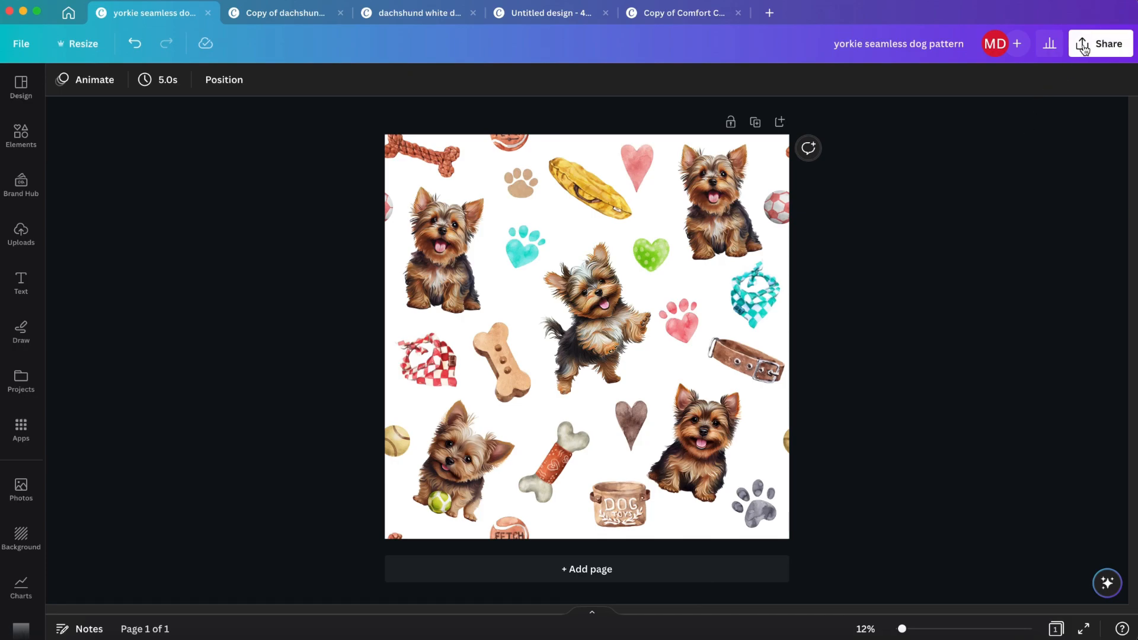
# - Preview the Printify blanket's mockup views, then return to Canva and bring up the Create a design menu
pyautogui.click(1100, 44)
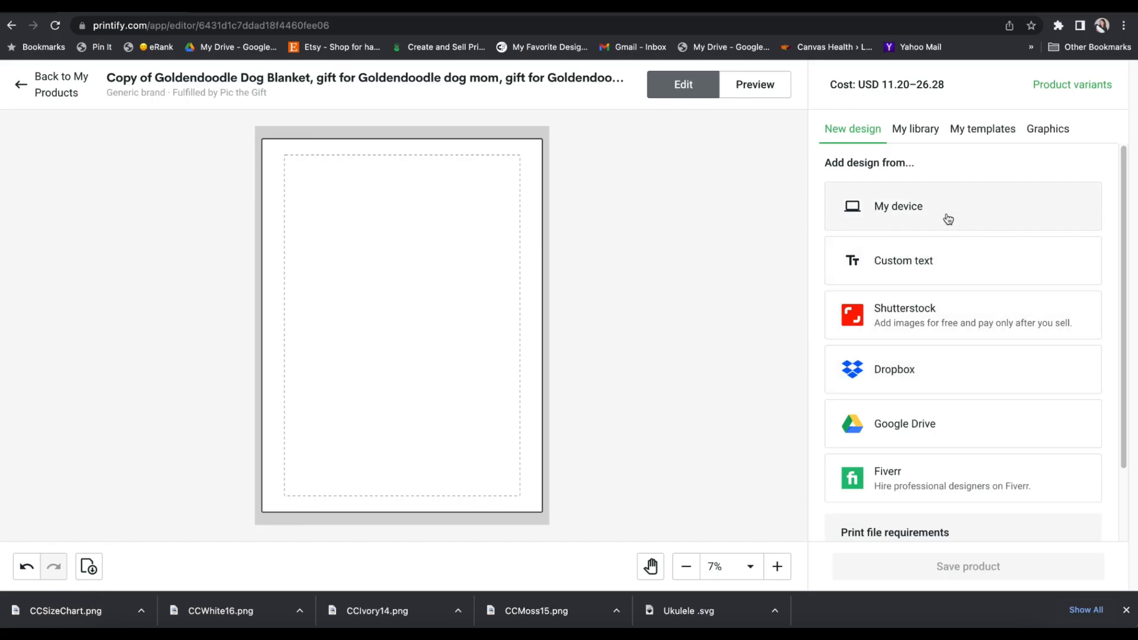
pyautogui.click(897, 206)
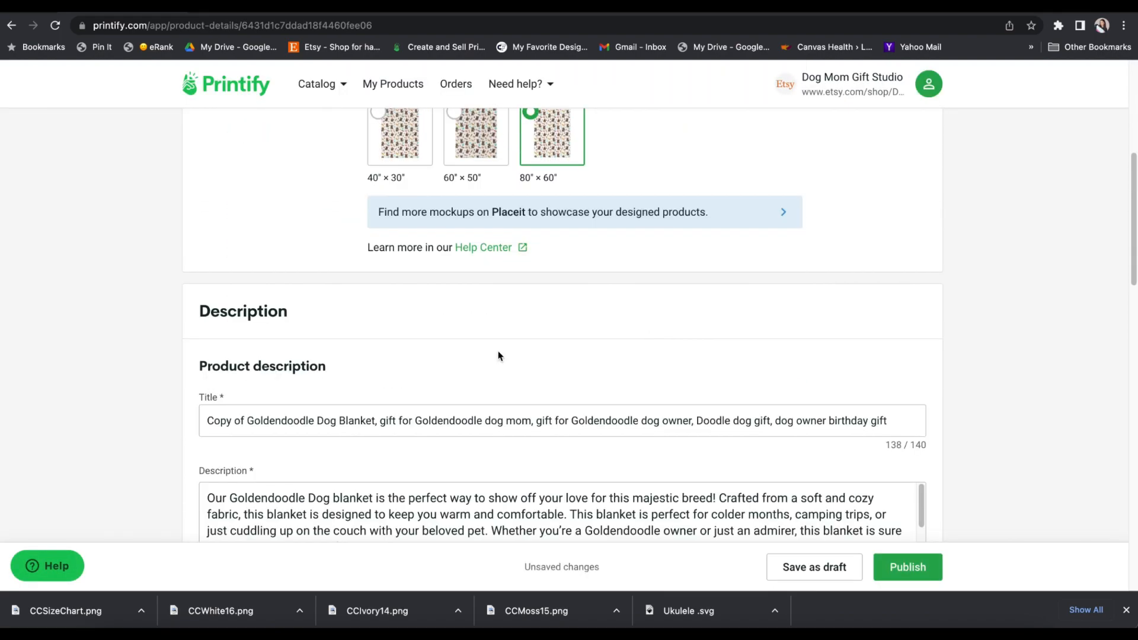
pyautogui.click(392, 83)
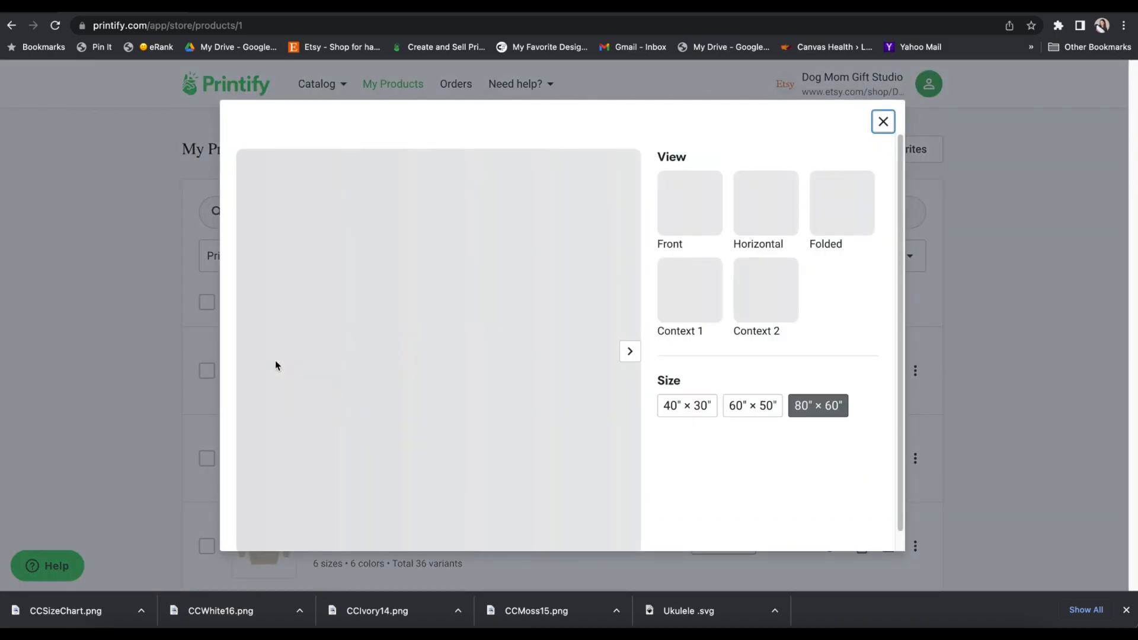
pyautogui.click(841, 203)
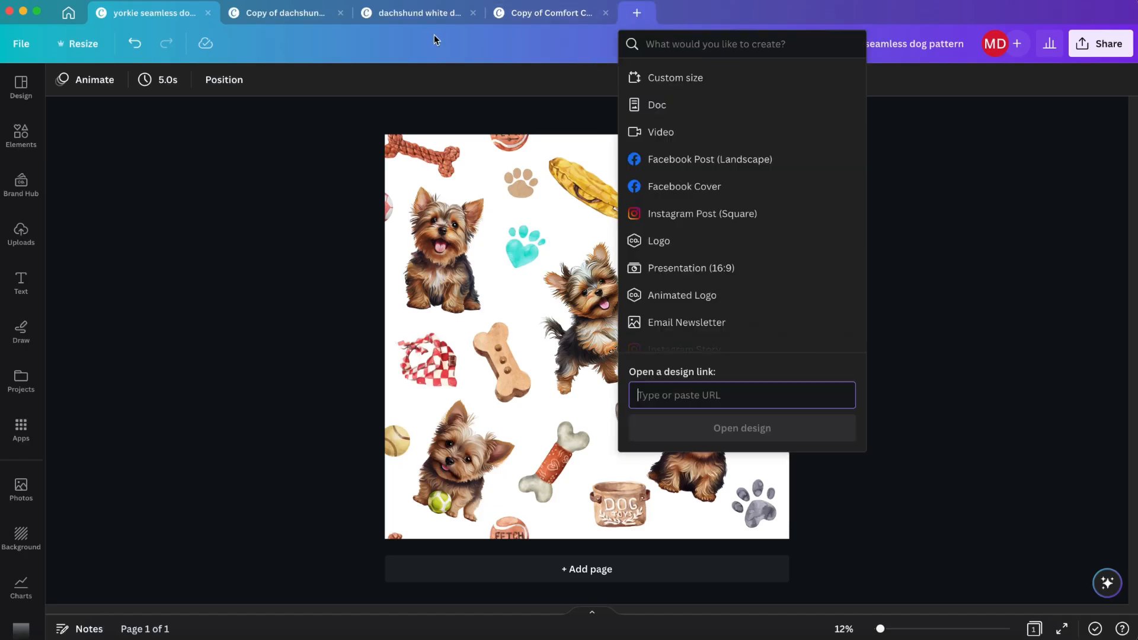
# - Create a custom-size 3500 × 5000 px design and place the yorkie pattern tile at the top left
pyautogui.click(675, 78)
pyautogui.write('5000')
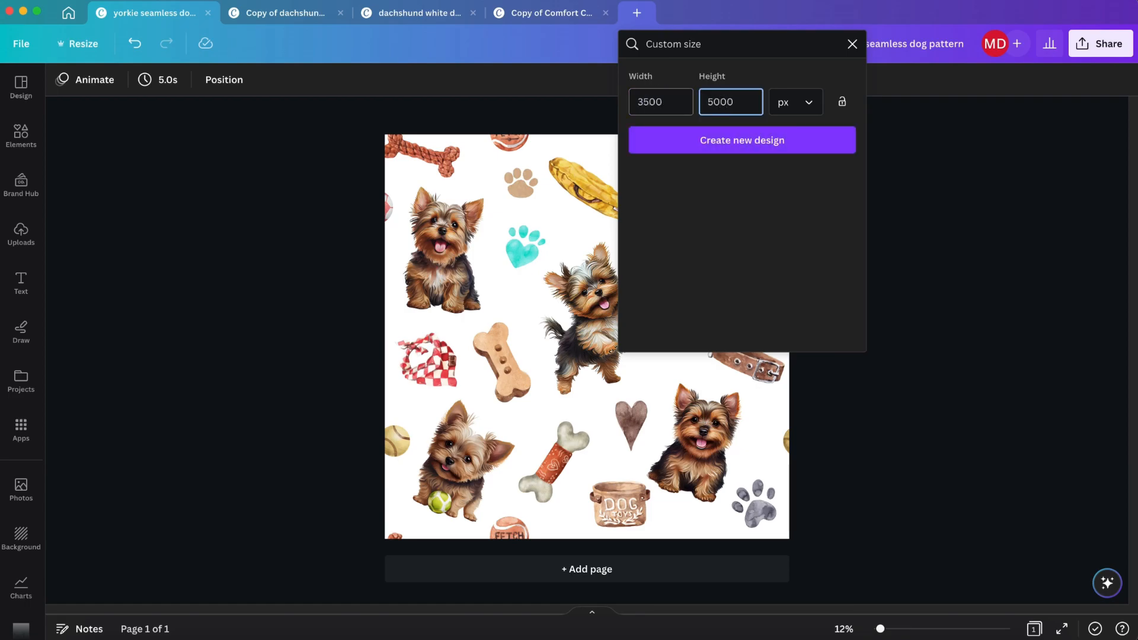
pyautogui.moveTo(742, 140)
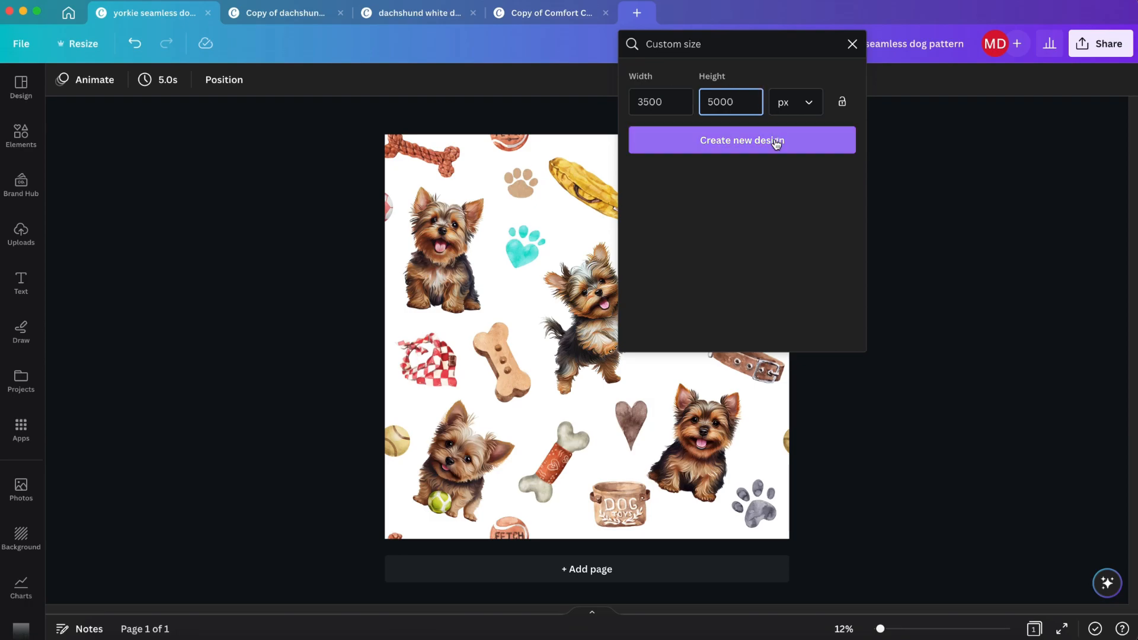
pyautogui.moveTo(773, 151)
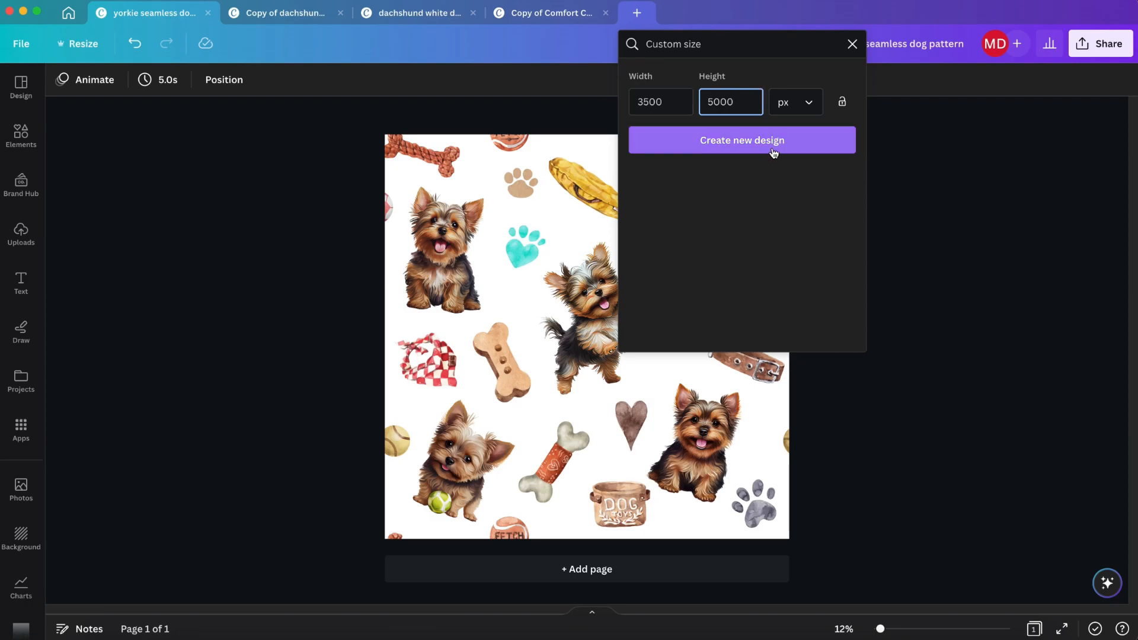
pyautogui.click(740, 140)
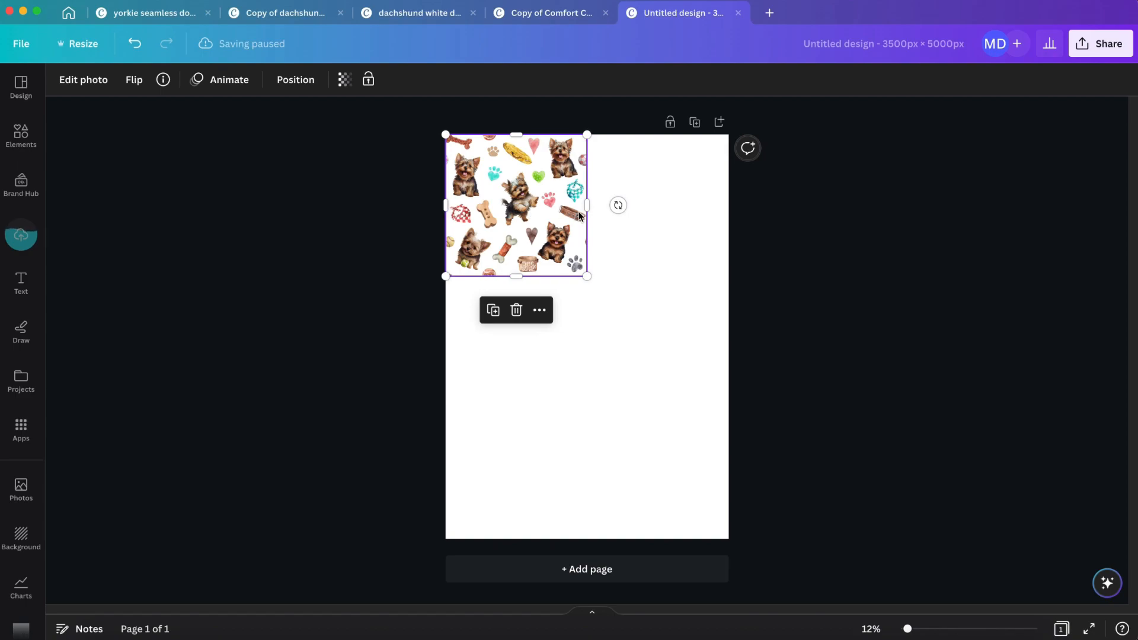
# - Duplicate the yorkie tile into rows so the pattern fills the whole 3500×5000 page
pyautogui.moveTo(515, 205); pyautogui.dragTo(644, 243)
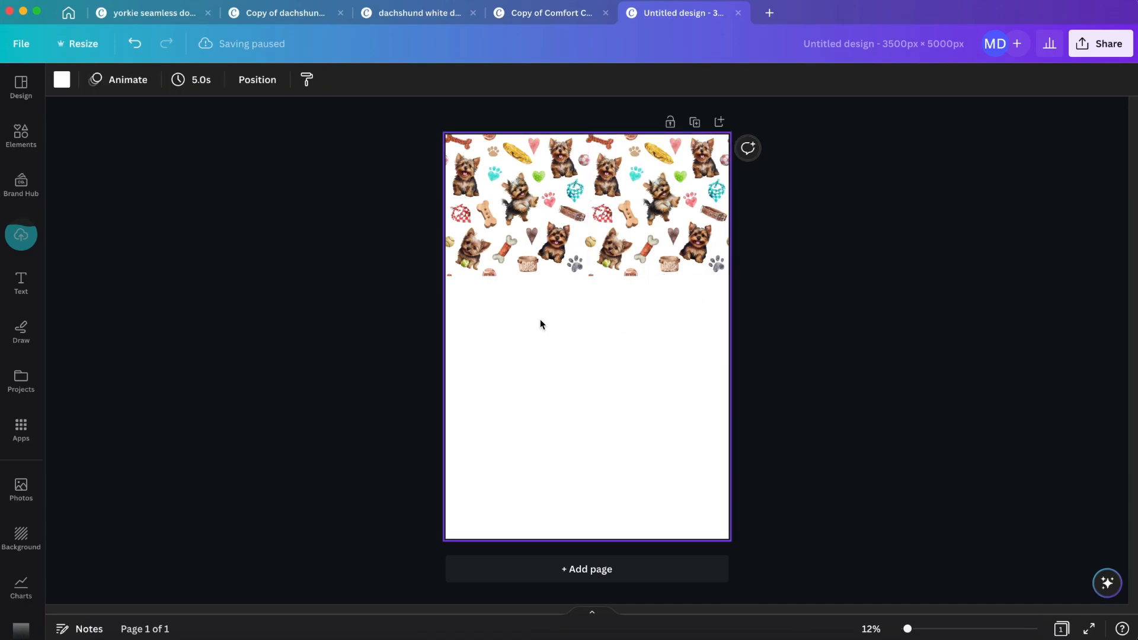
pyautogui.click(586, 203)
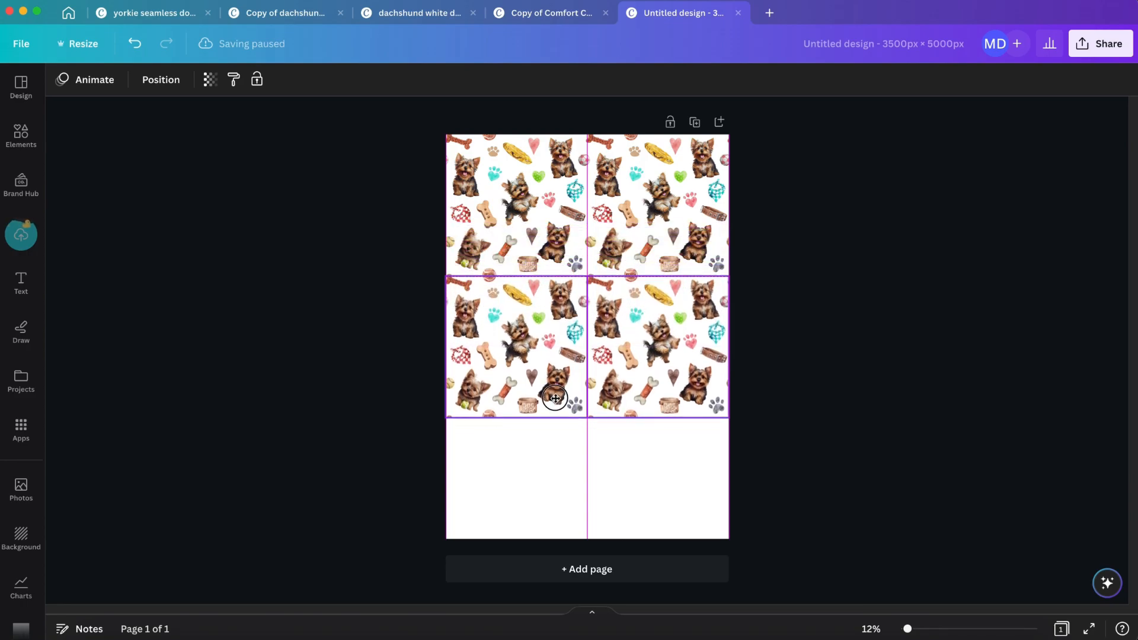
pyautogui.click(554, 398)
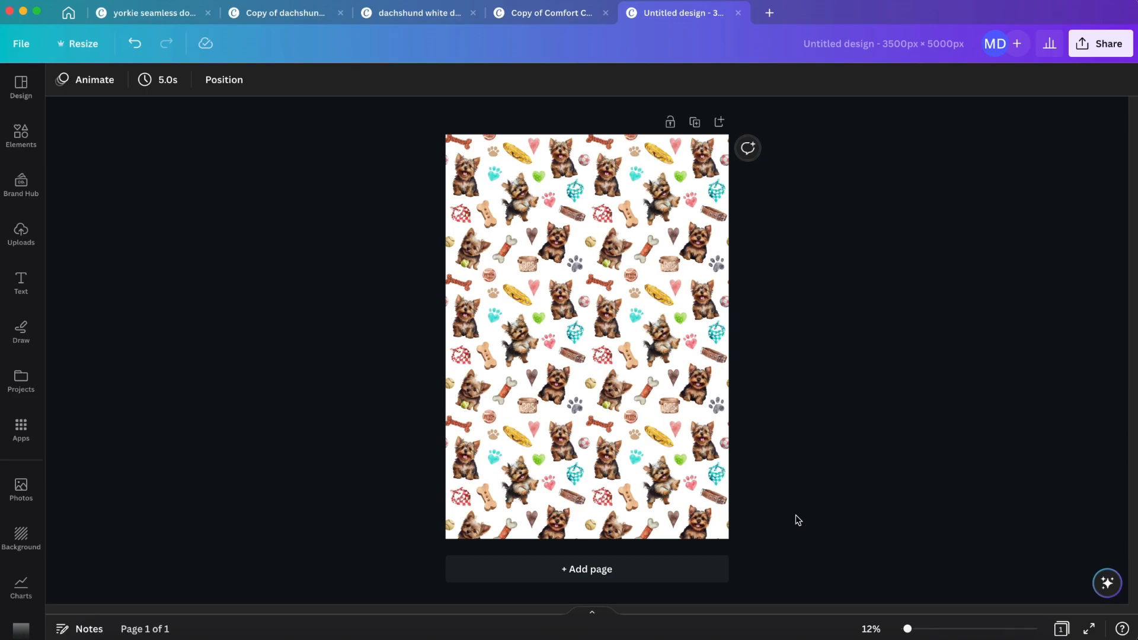
pyautogui.moveTo(801, 513)
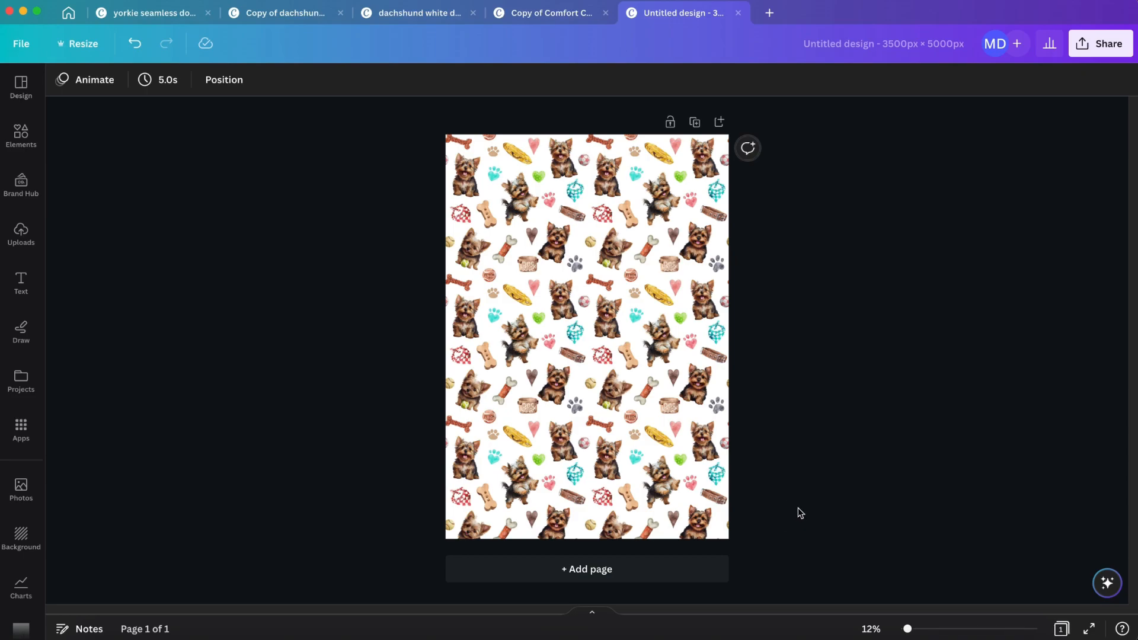
pyautogui.moveTo(802, 485)
pyautogui.write('yorkie')
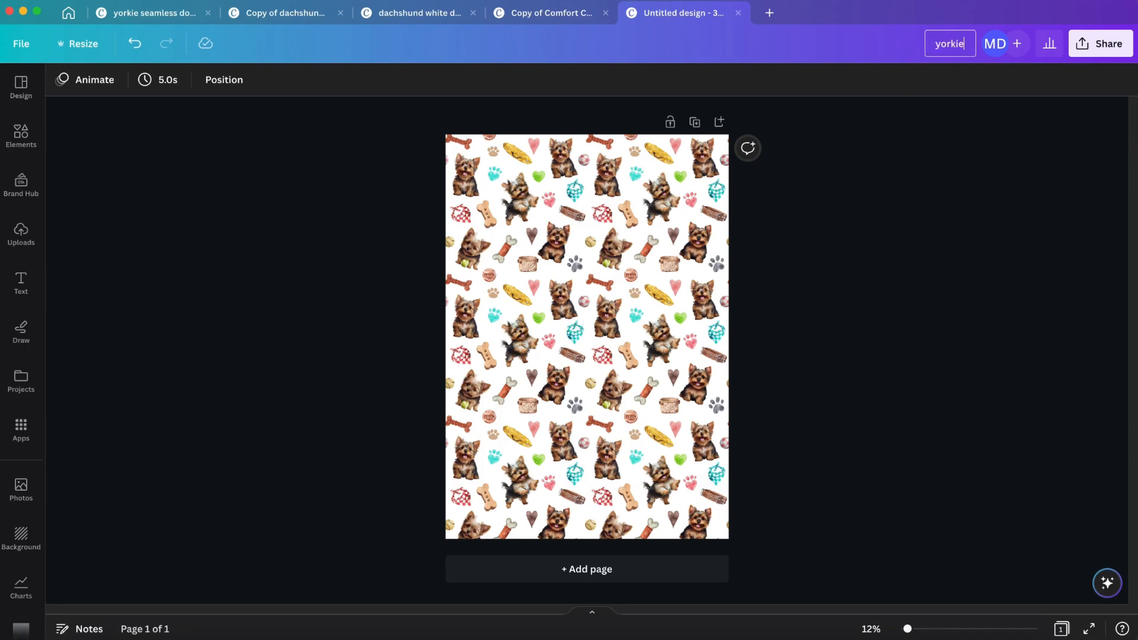
# - Name the design 'yorkie blanket' and download it as a 3500×5000 PNG before going to placeit.net
pyautogui.write('blanket')
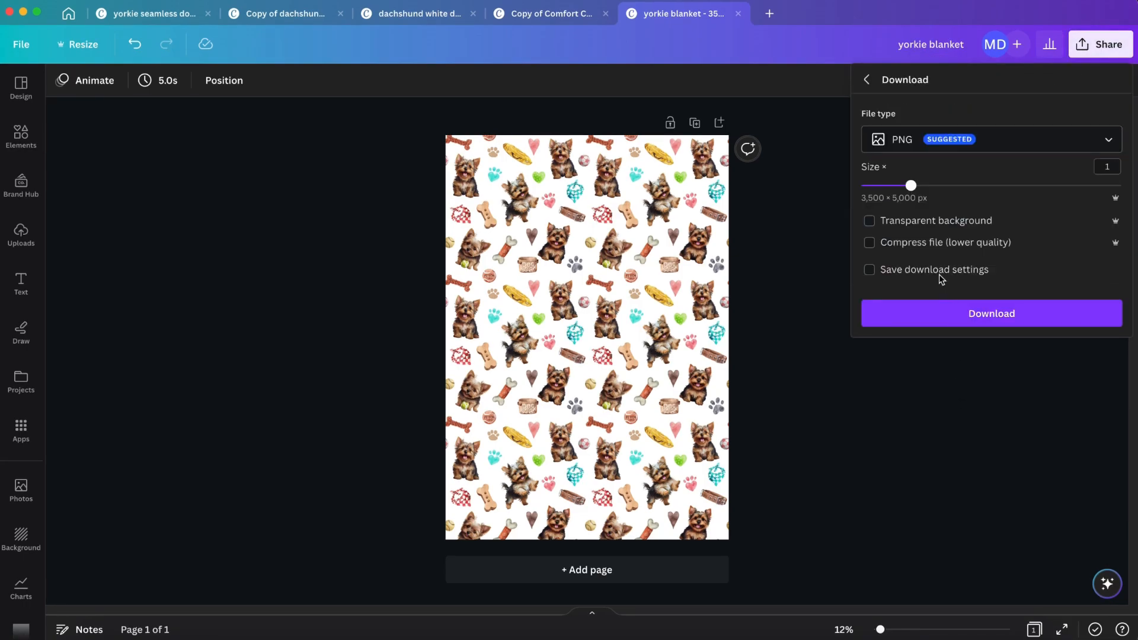
pyautogui.moveTo(991, 312)
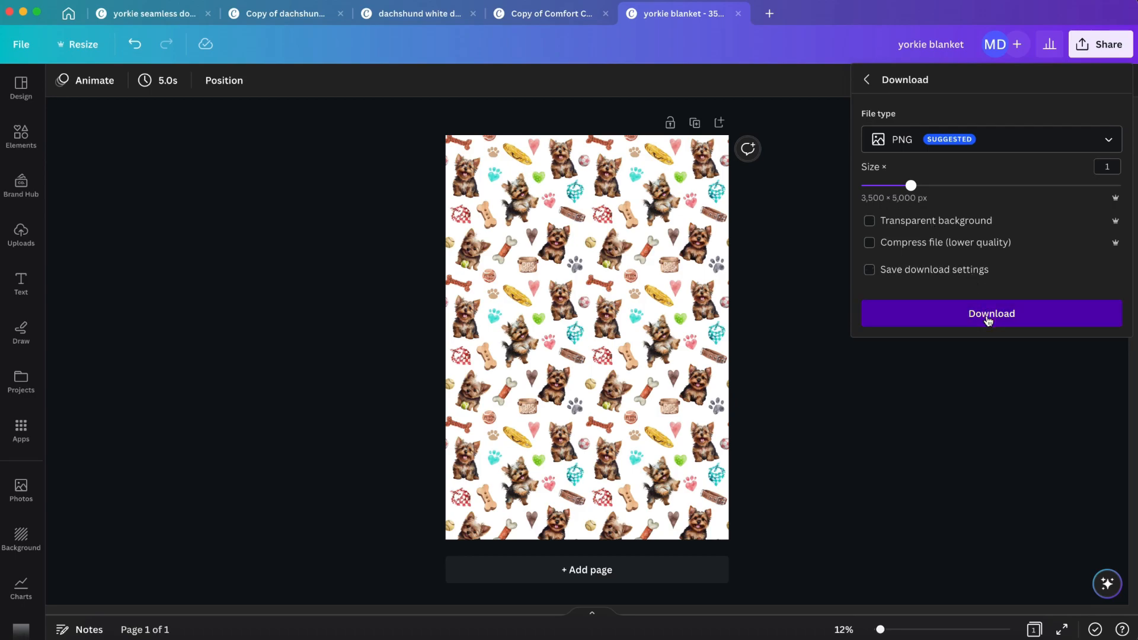
pyautogui.click(991, 313)
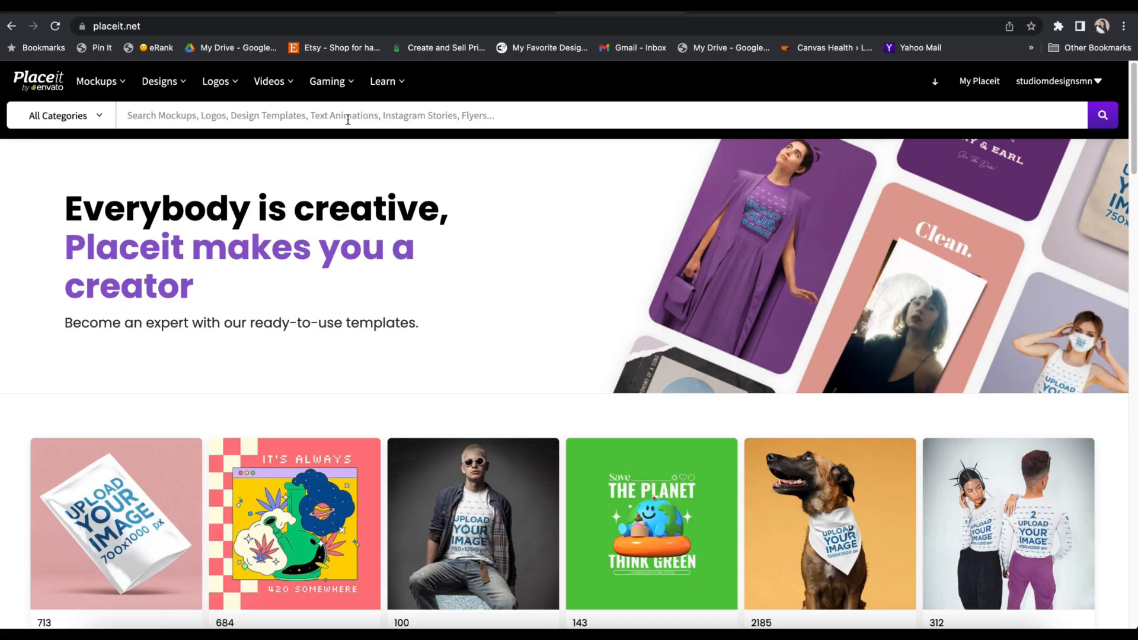
# - Search Placeit for 'blanket' and browse the 176 mockup results looking for a blanket over a bed
pyautogui.write('blanket')
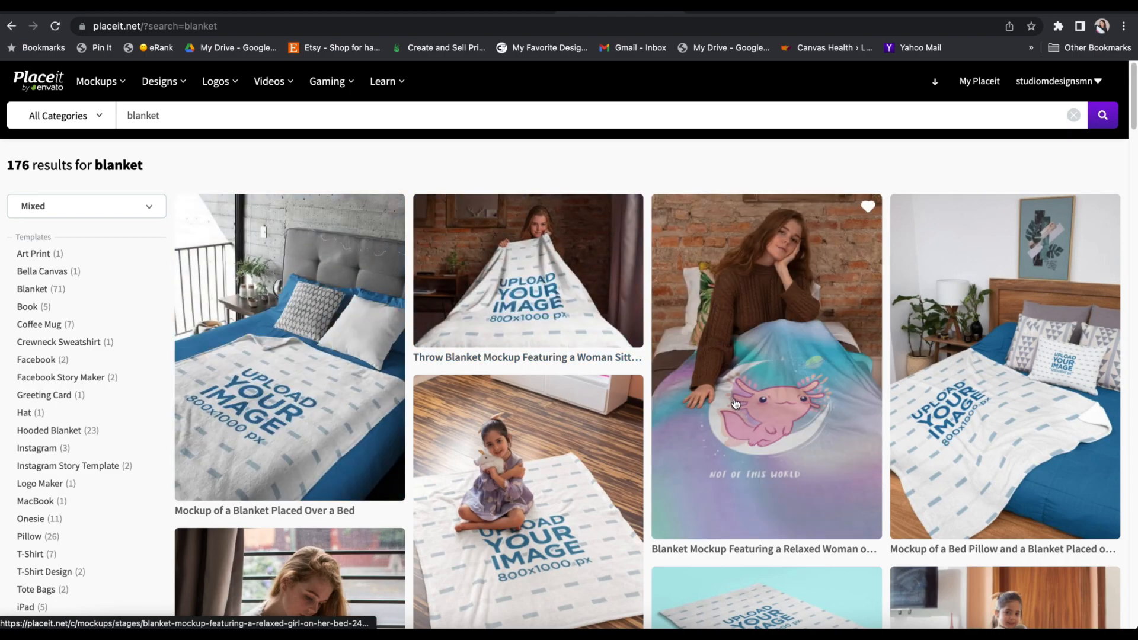
pyautogui.scroll(-3)
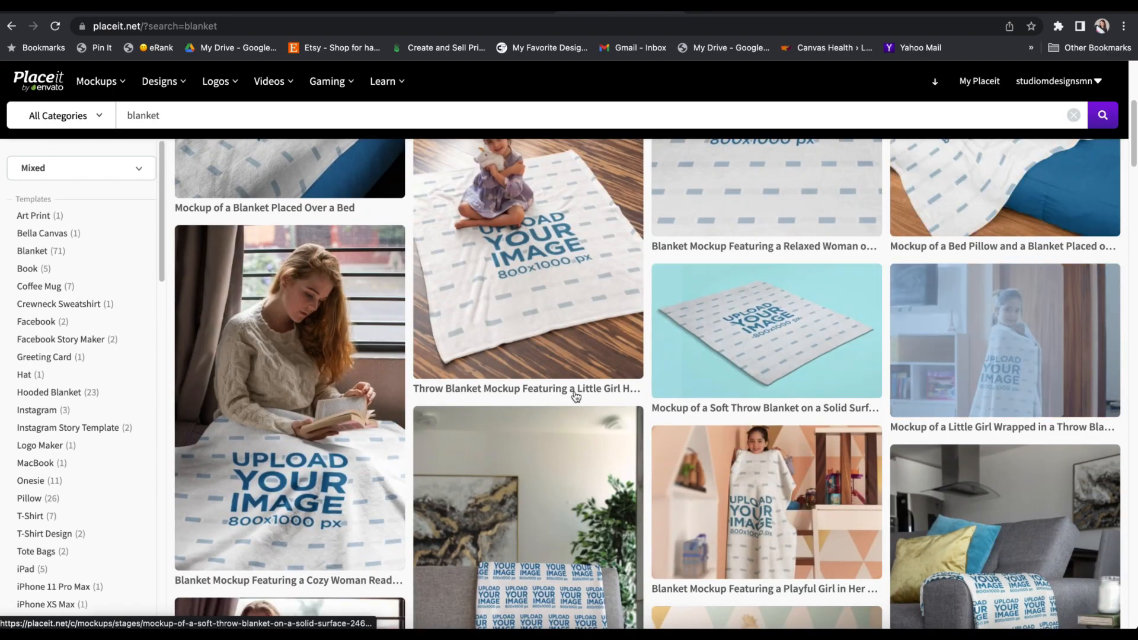
pyautogui.scroll(-3)
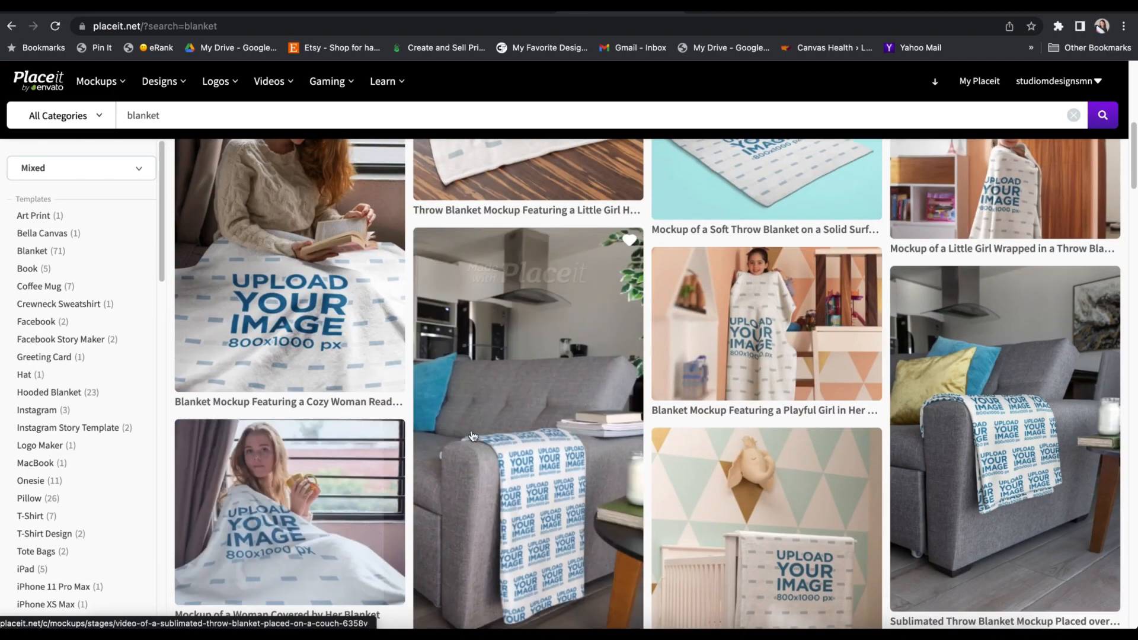
pyautogui.scroll(-3)
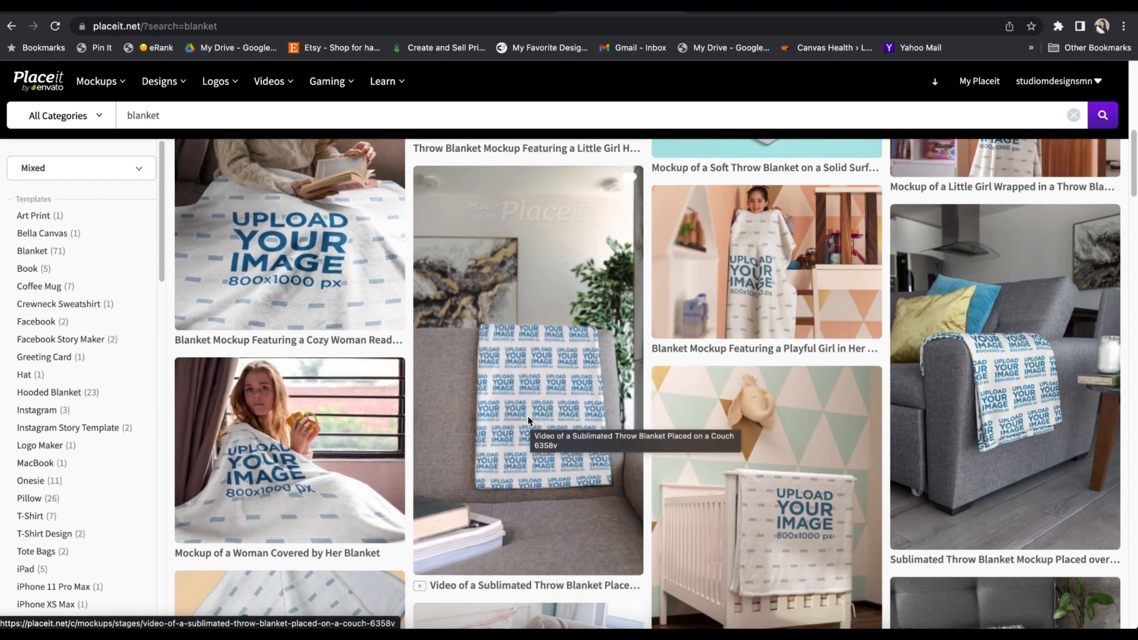
pyautogui.moveTo(976, 327)
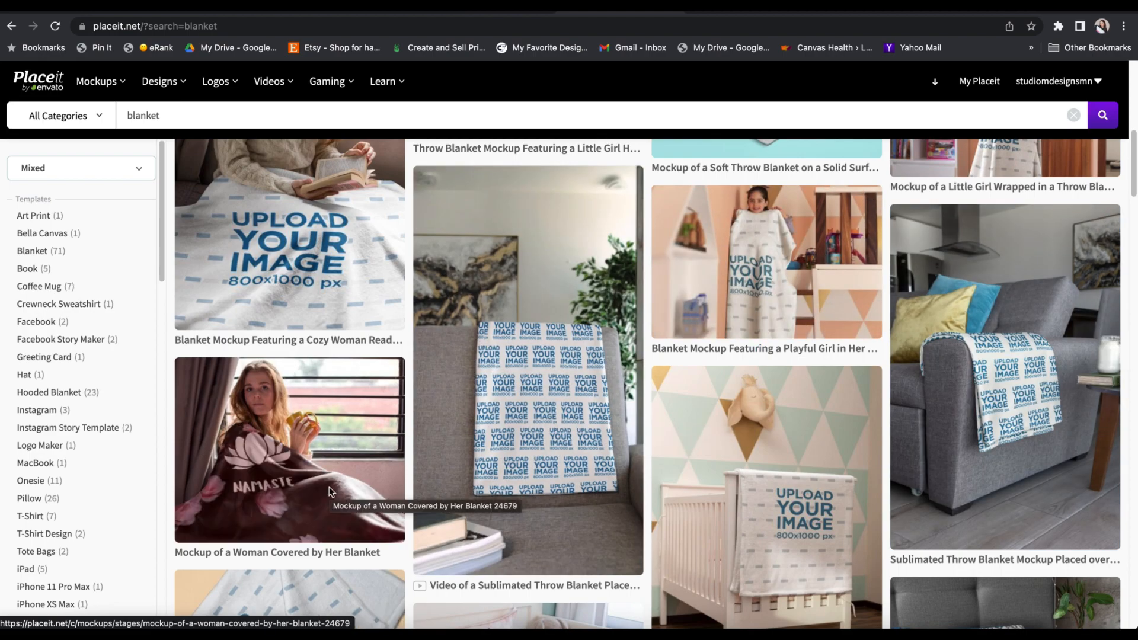
pyautogui.scroll(-3)
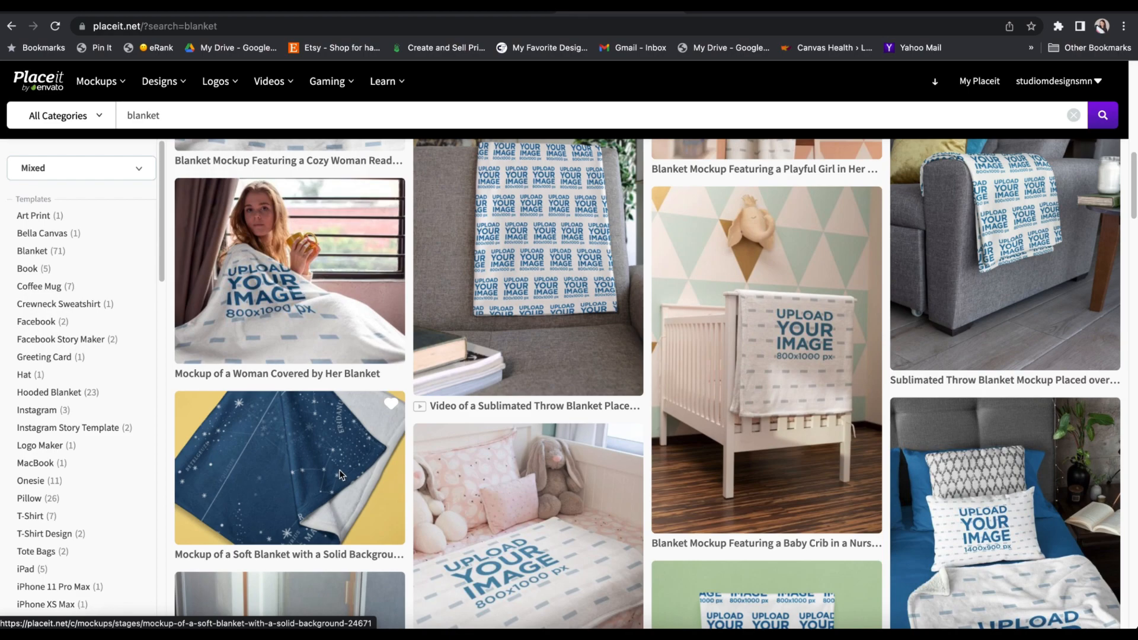
pyautogui.scroll(-3)
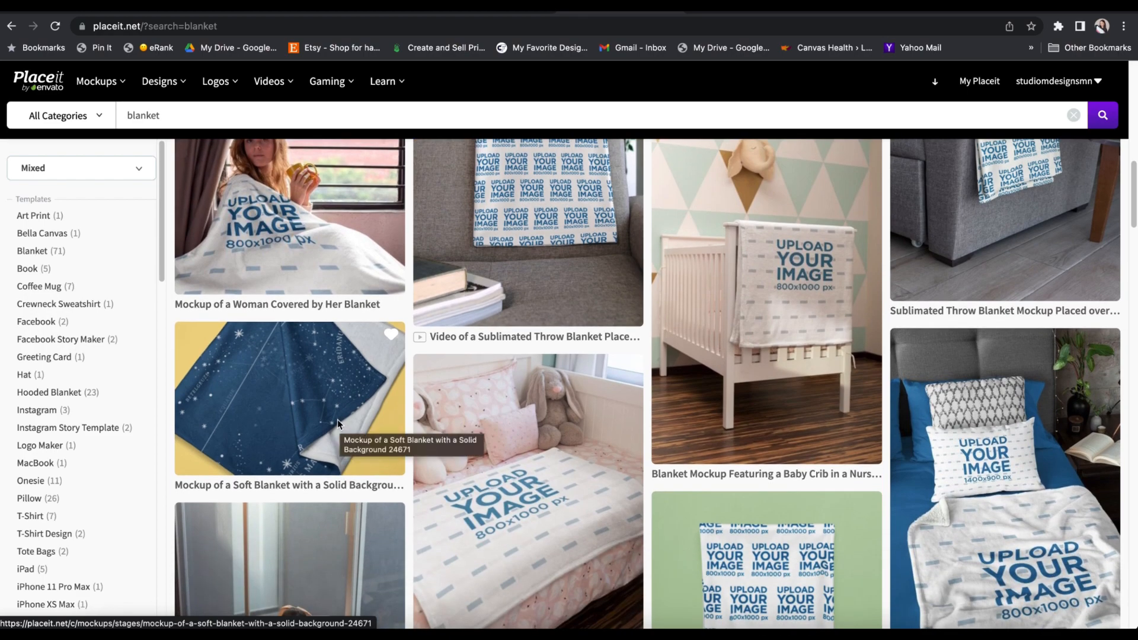
pyautogui.scroll(-3)
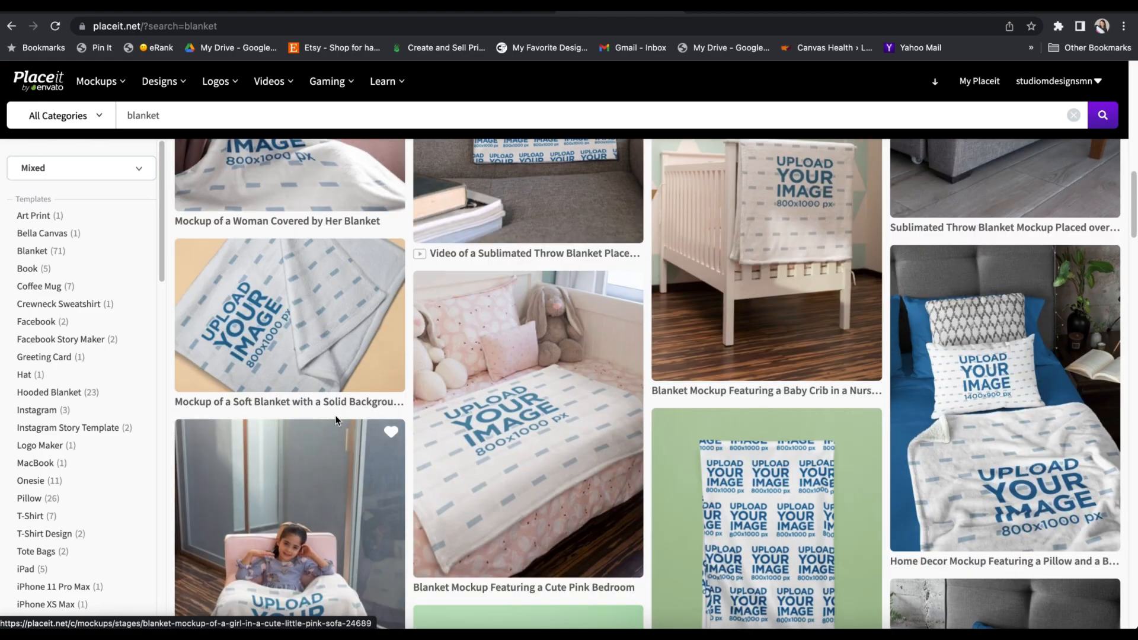
pyautogui.scroll(-3)
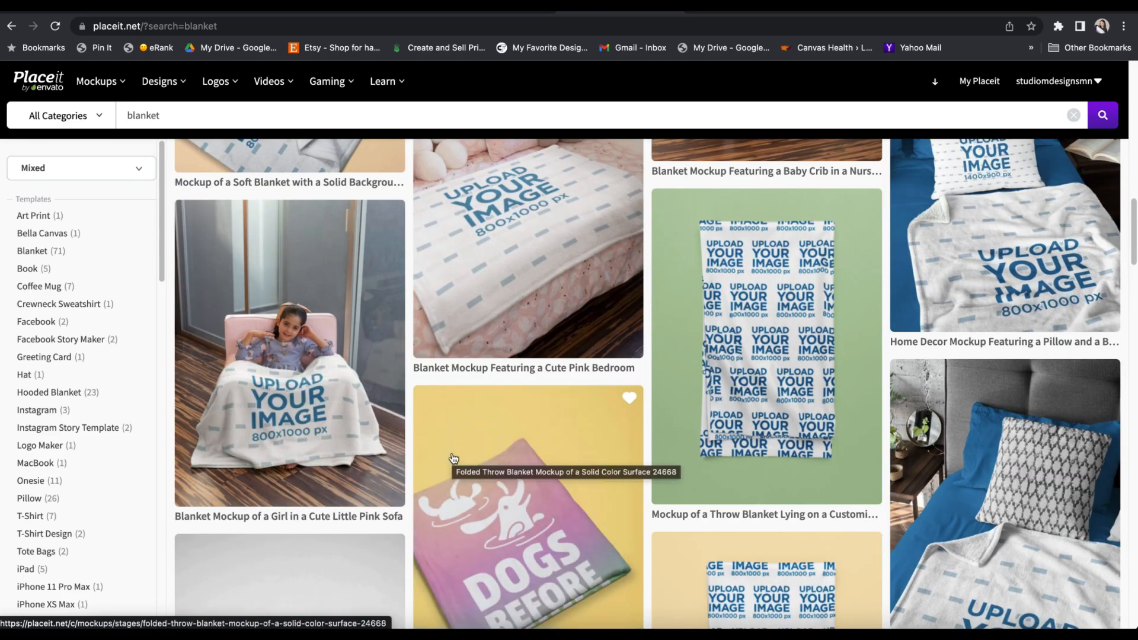
pyautogui.scroll(-3)
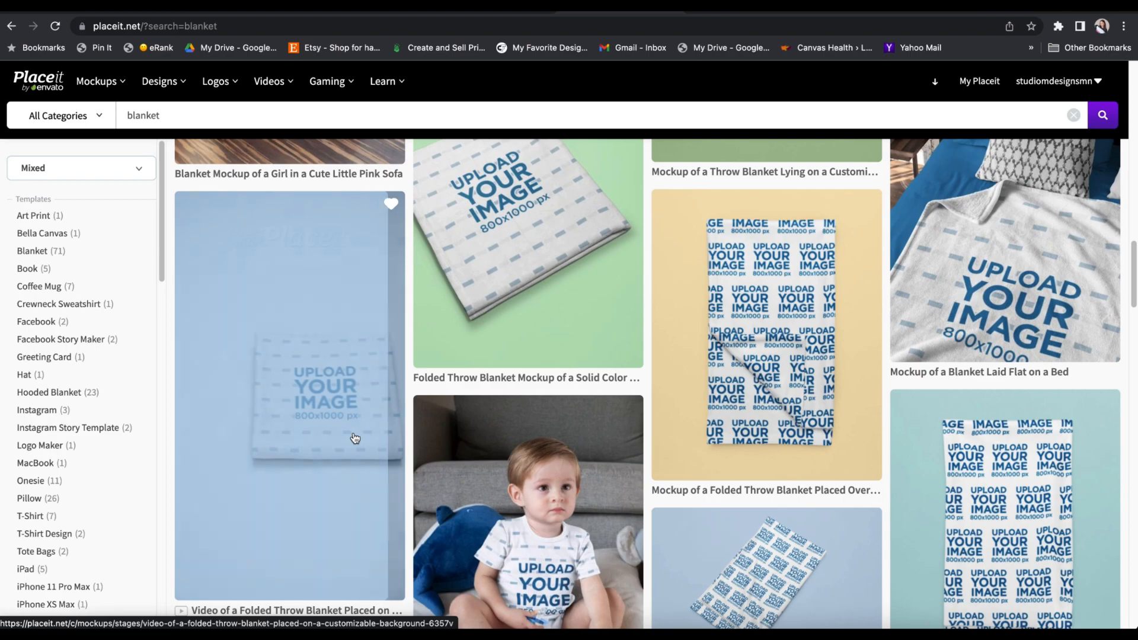
pyautogui.scroll(-3)
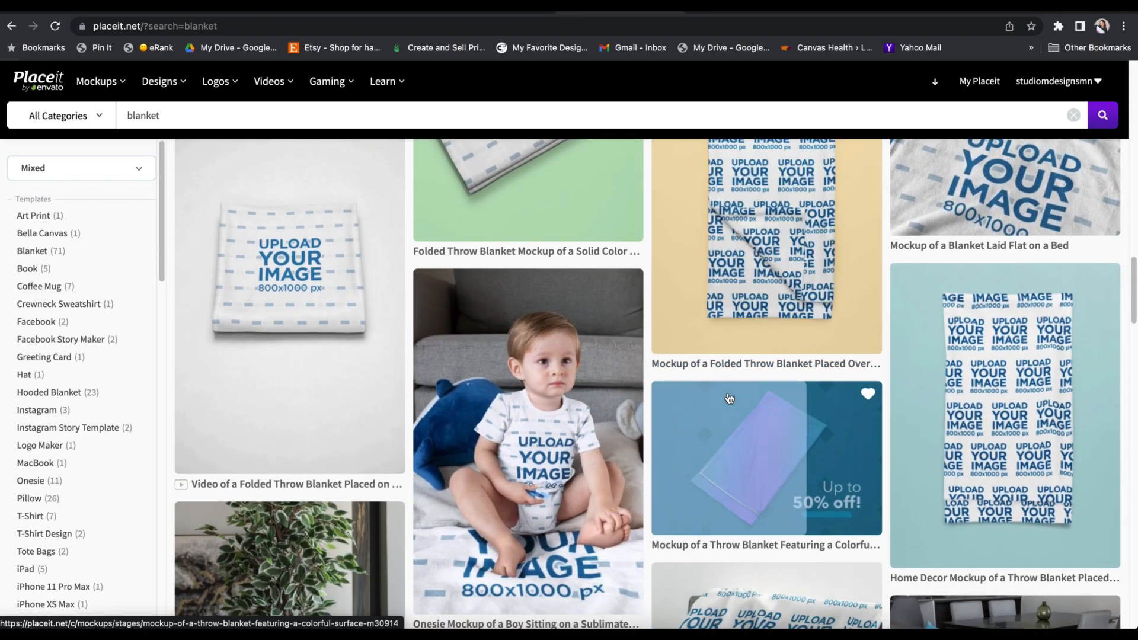
pyautogui.scroll(-3)
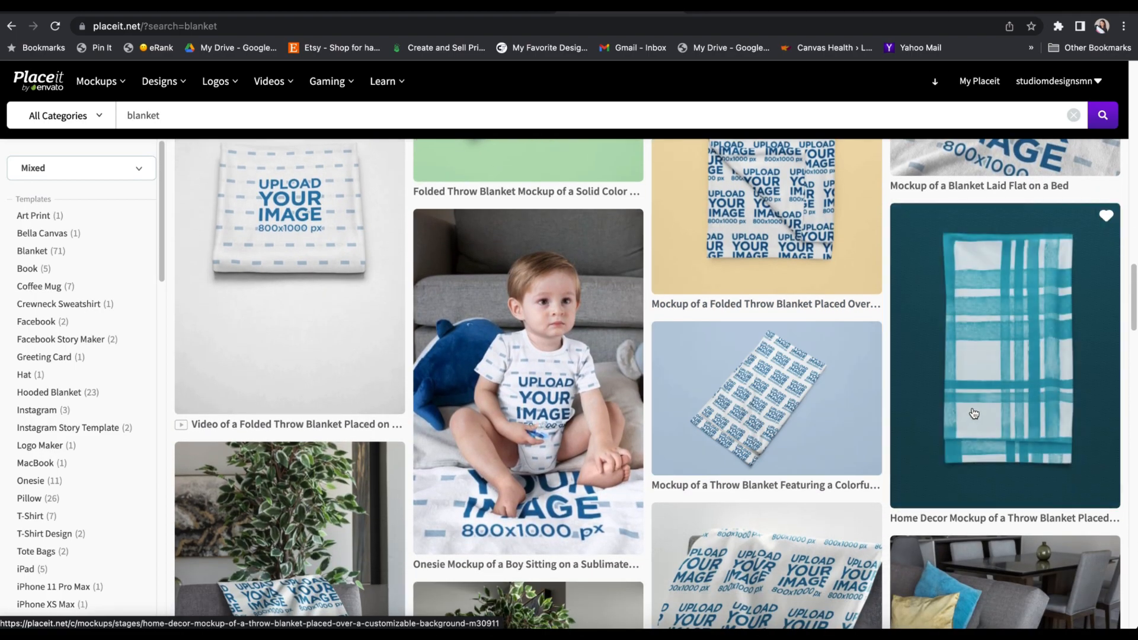
pyautogui.scroll(-3)
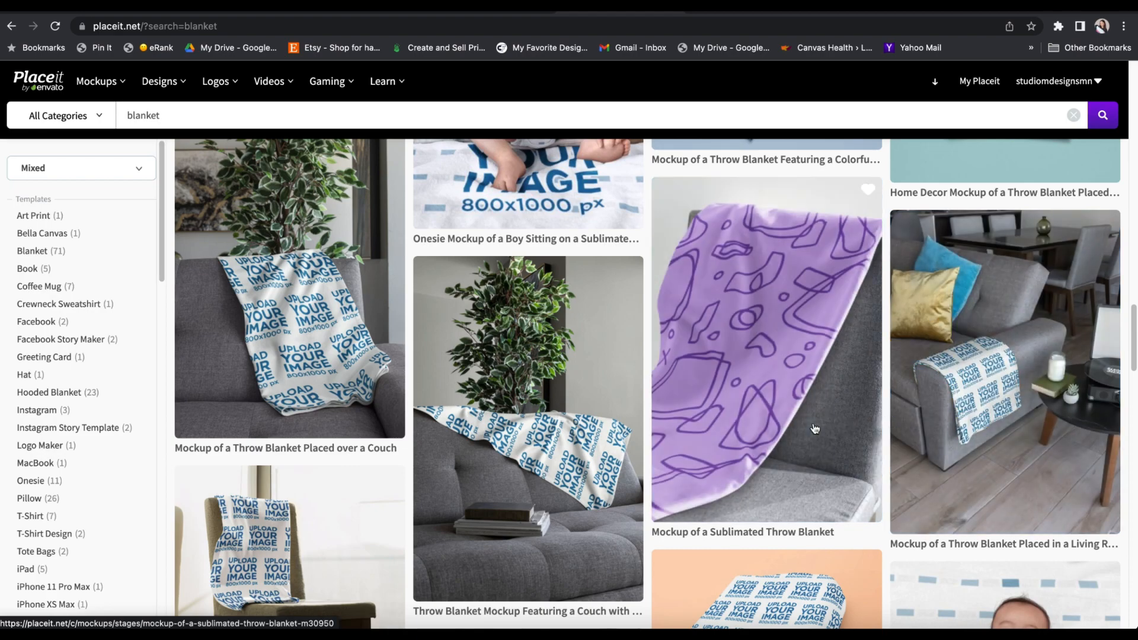
pyautogui.moveTo(815, 428)
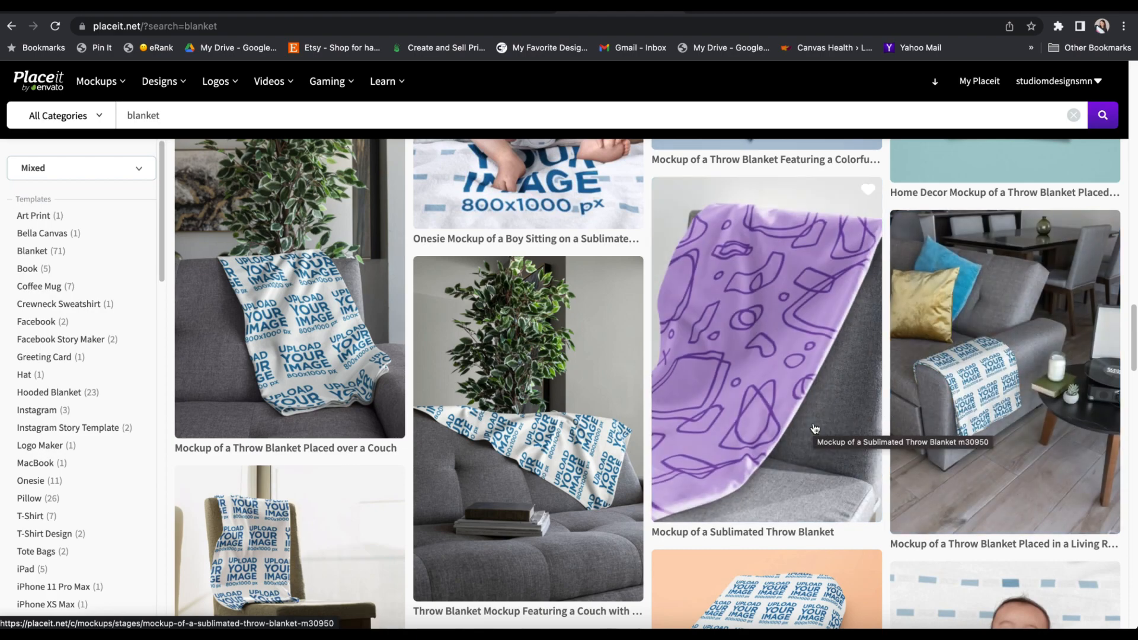
pyautogui.scroll(3)
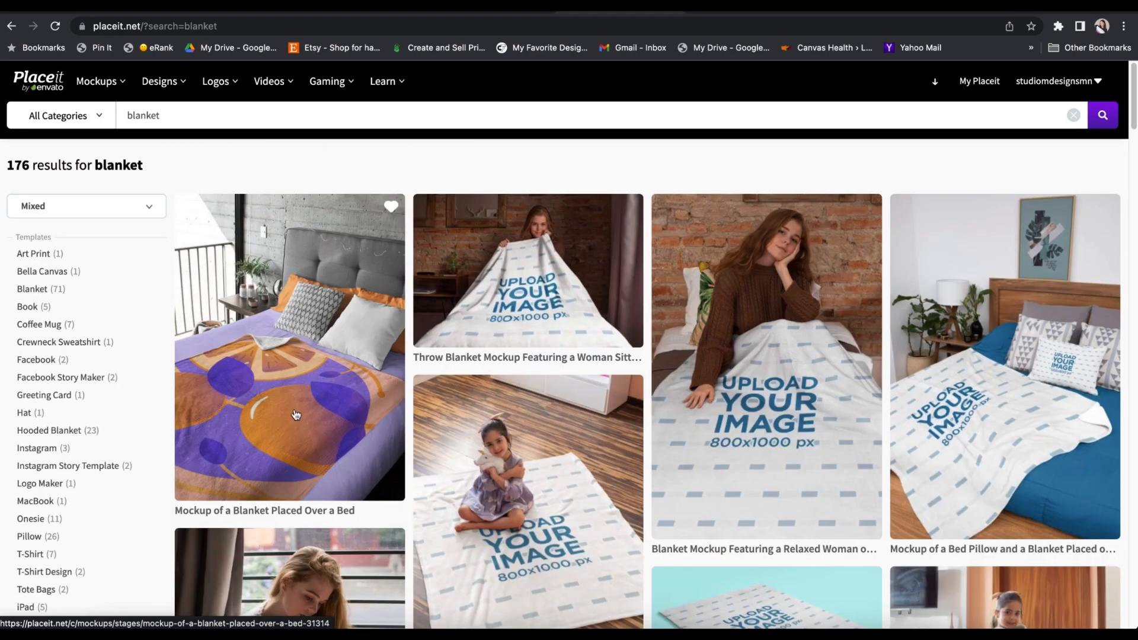
pyautogui.moveTo(287, 463)
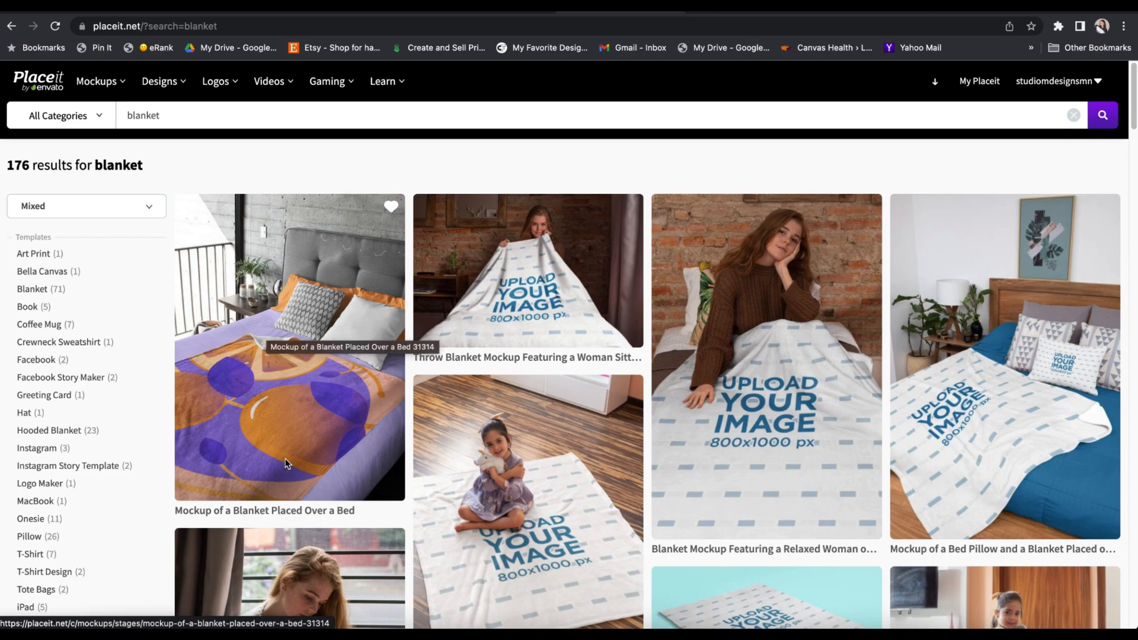
pyautogui.moveTo(298, 452)
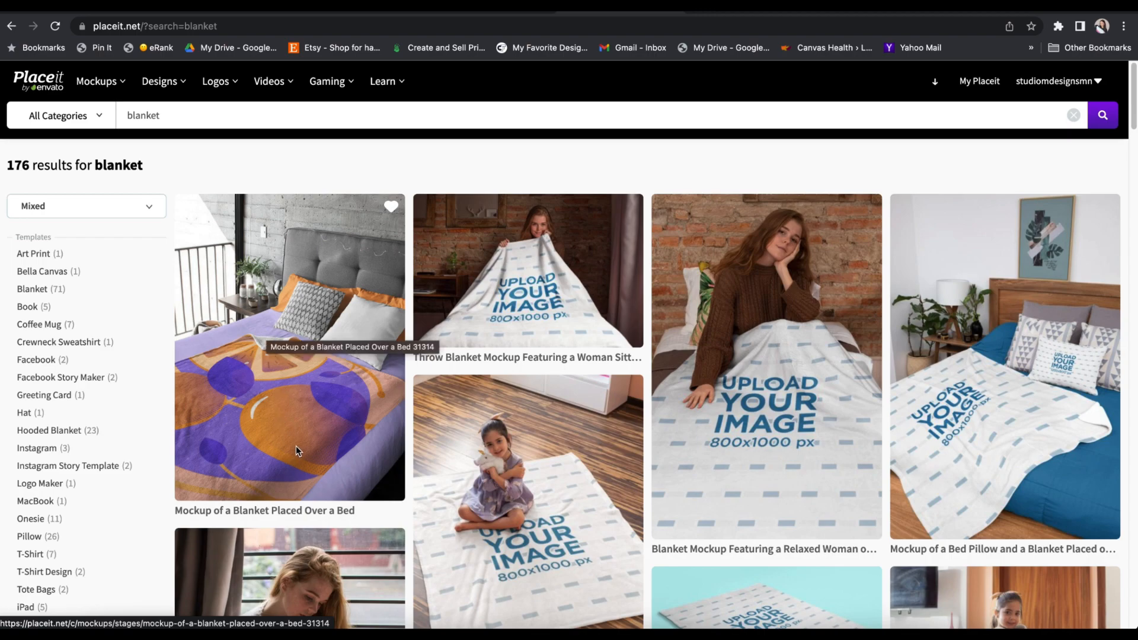
# - Open the Blanket Placed Over a Bed mockup and insert yorkie blanket2.png onto the blanket with the crop applied
pyautogui.click(290, 348)
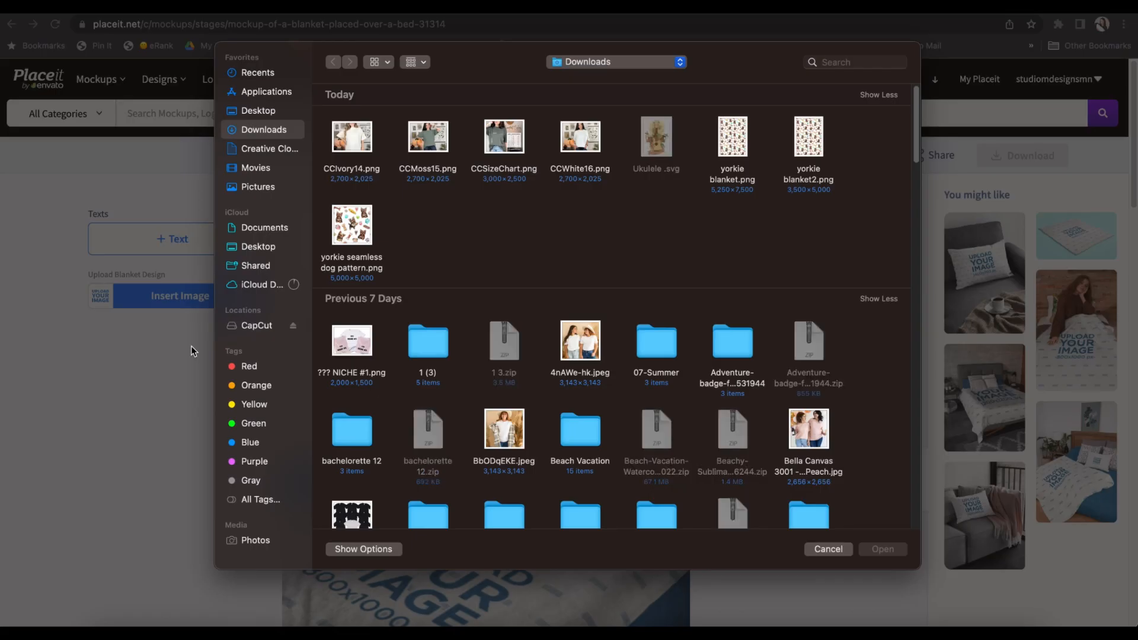
pyautogui.click(808, 136)
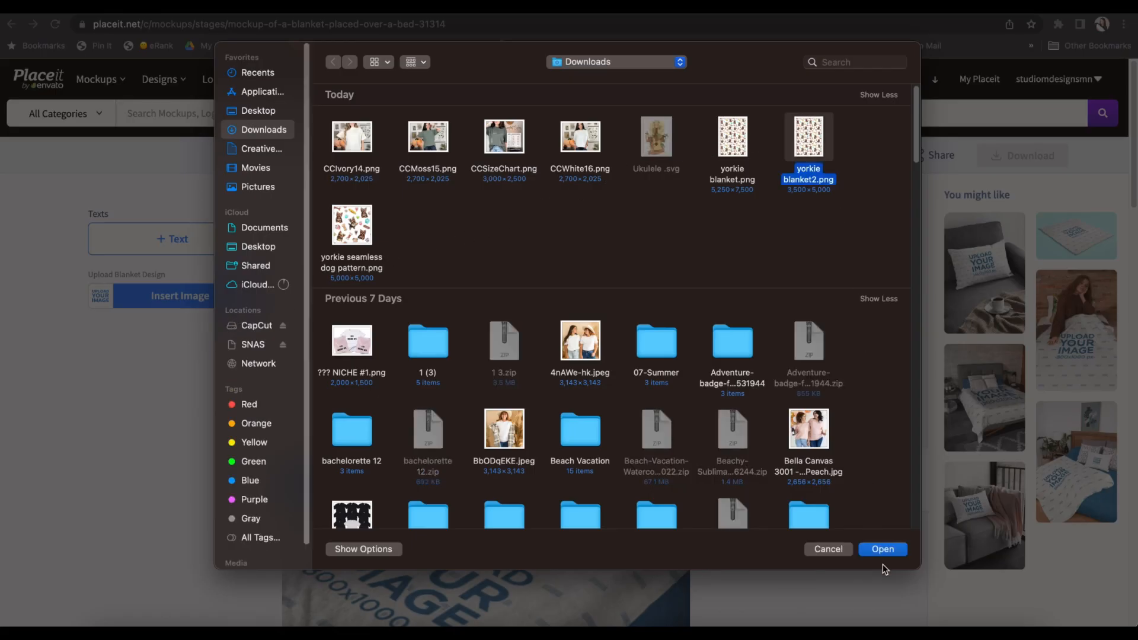
pyautogui.click(882, 549)
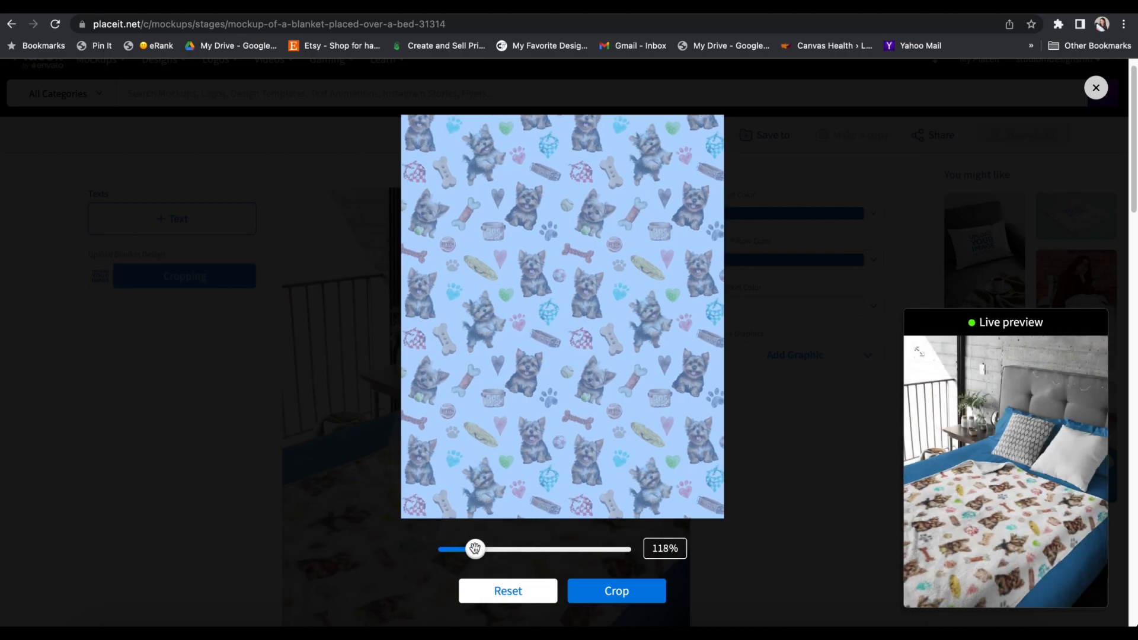
pyautogui.click(617, 590)
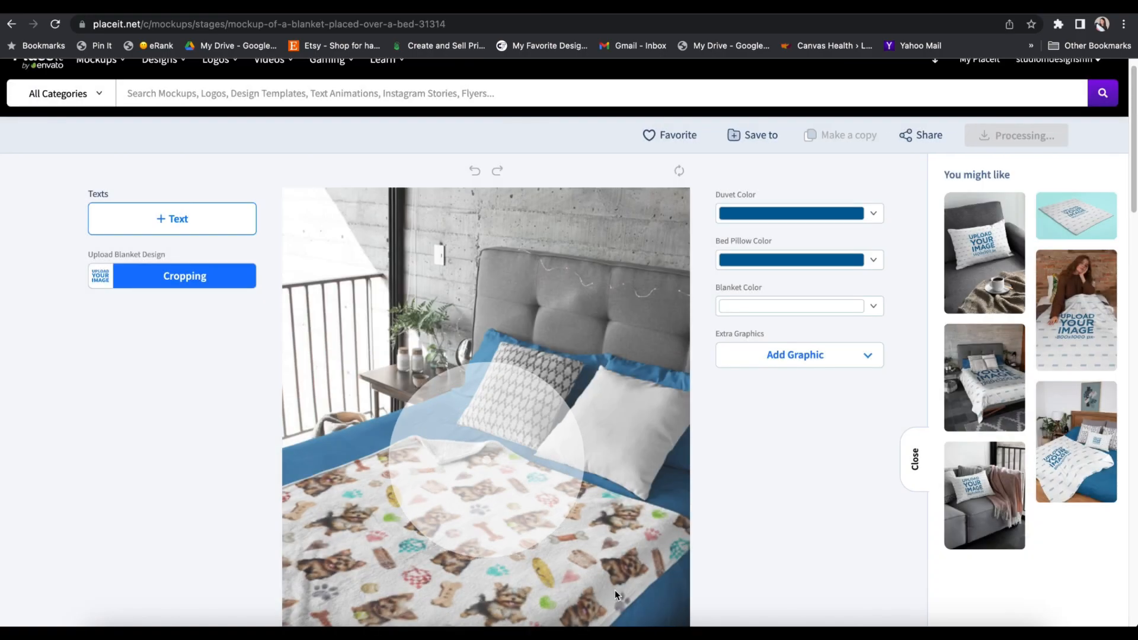
pyautogui.click(185, 276)
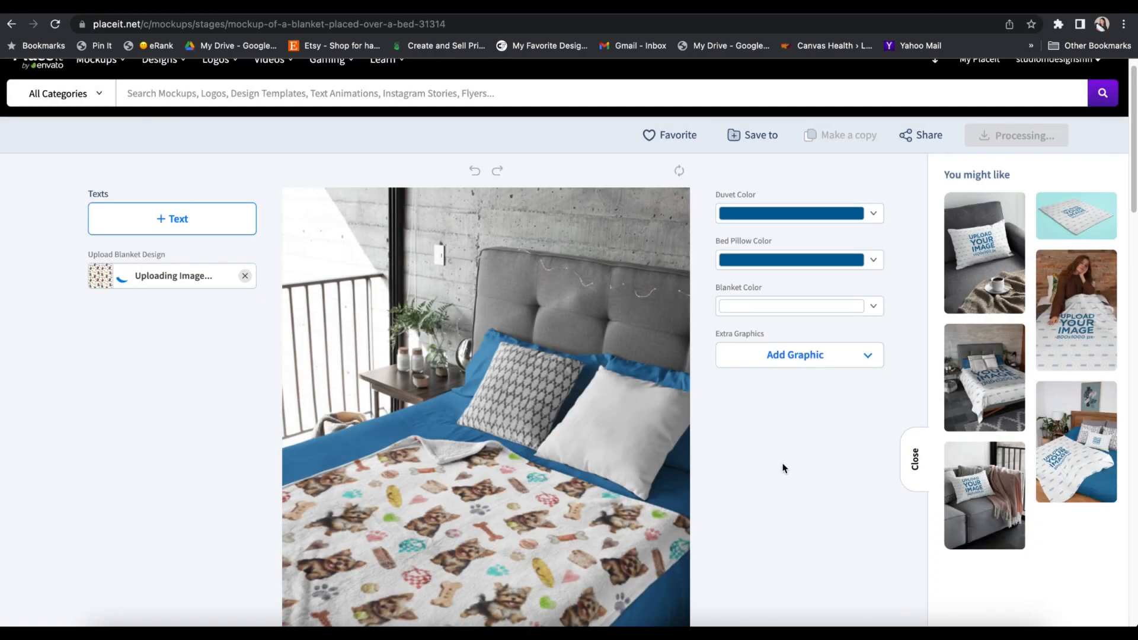
pyautogui.scroll(-3)
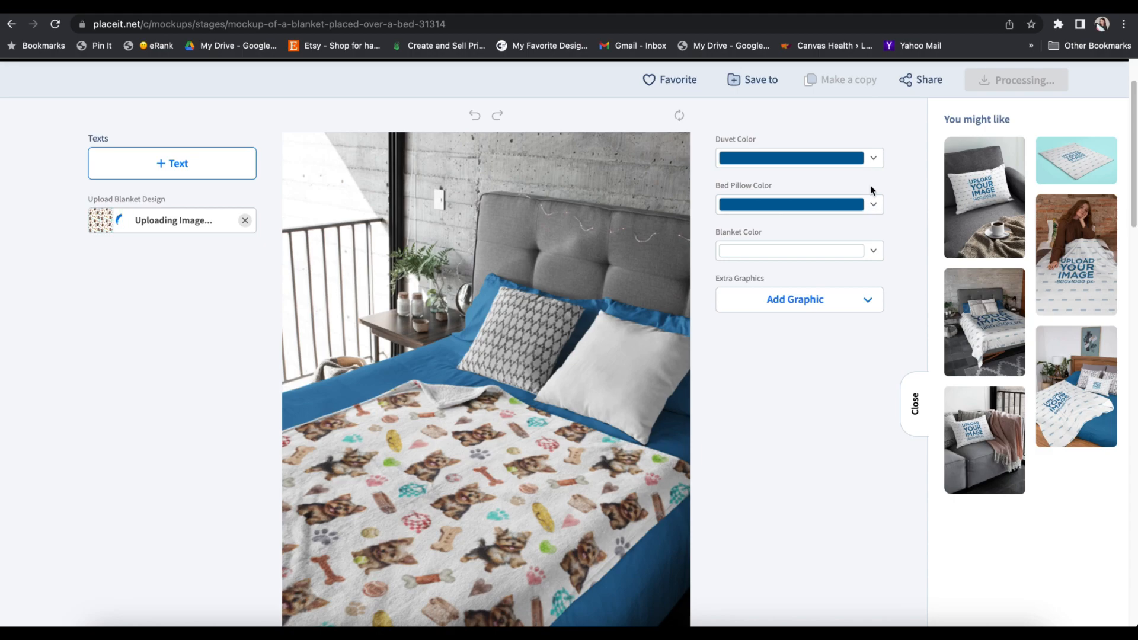
# - Try the duvet in black, white and orange, then settle on blue
pyautogui.click(791, 157)
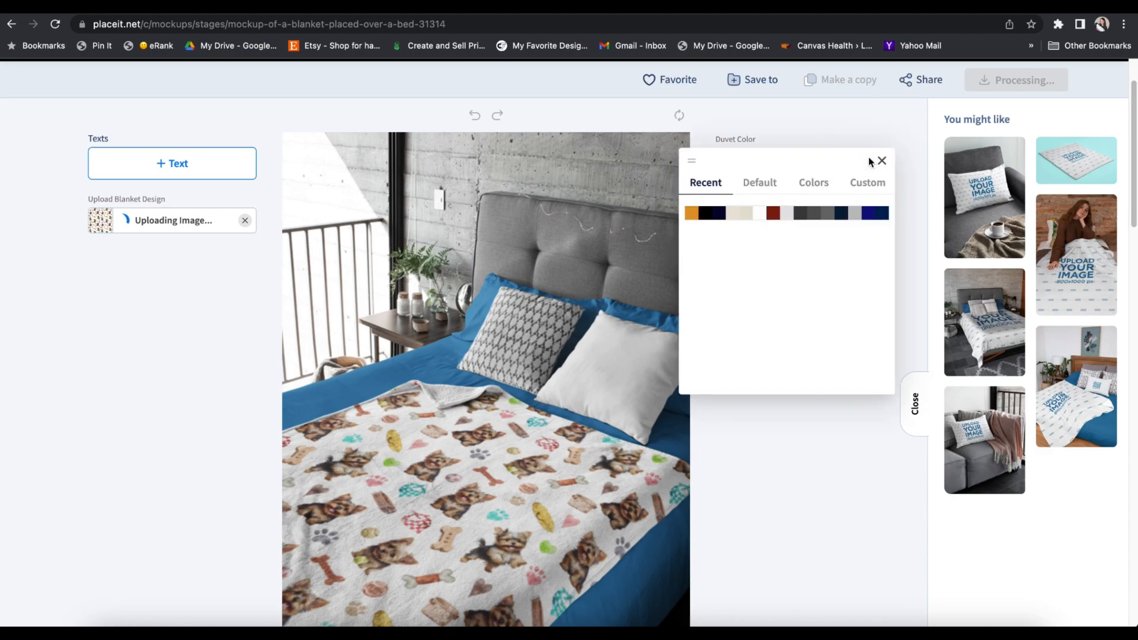
pyautogui.click(711, 214)
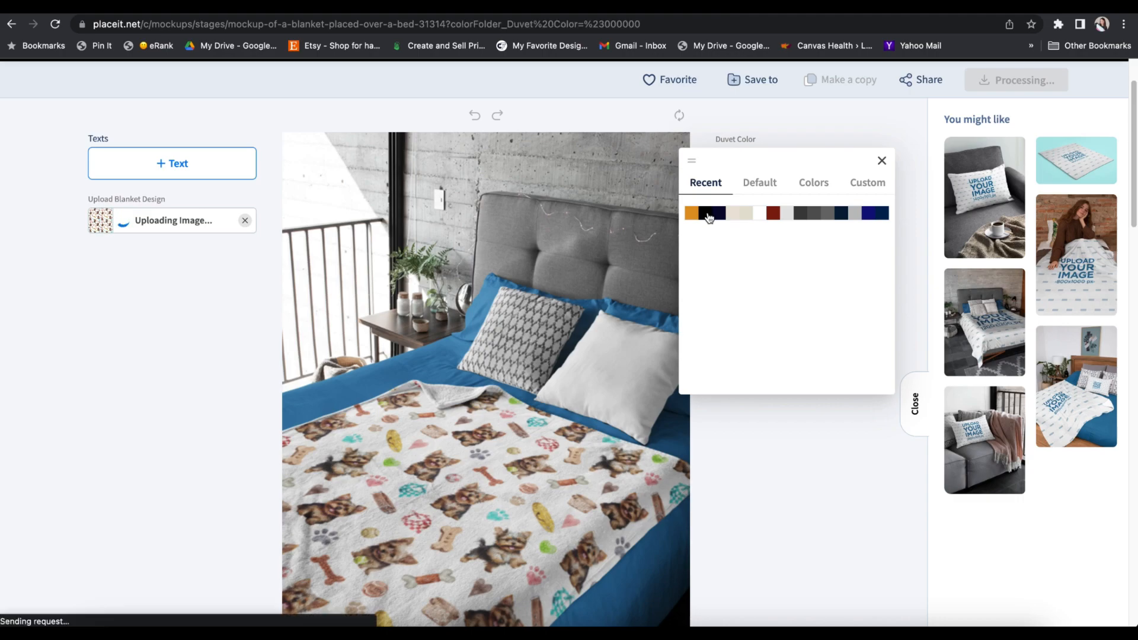
pyautogui.click(707, 213)
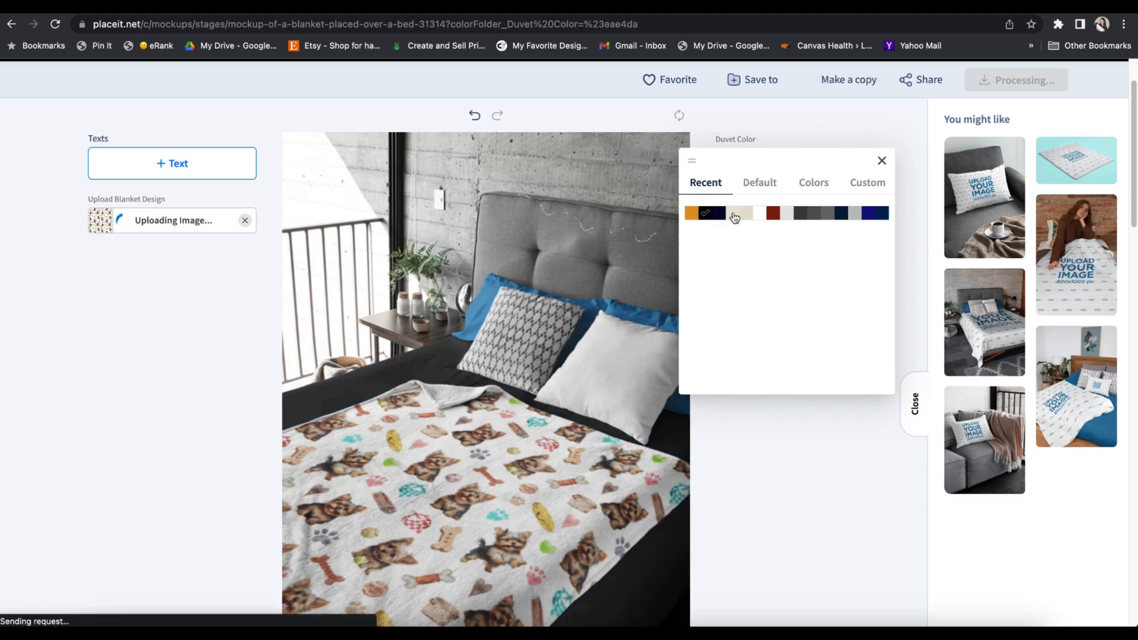
pyautogui.click(690, 212)
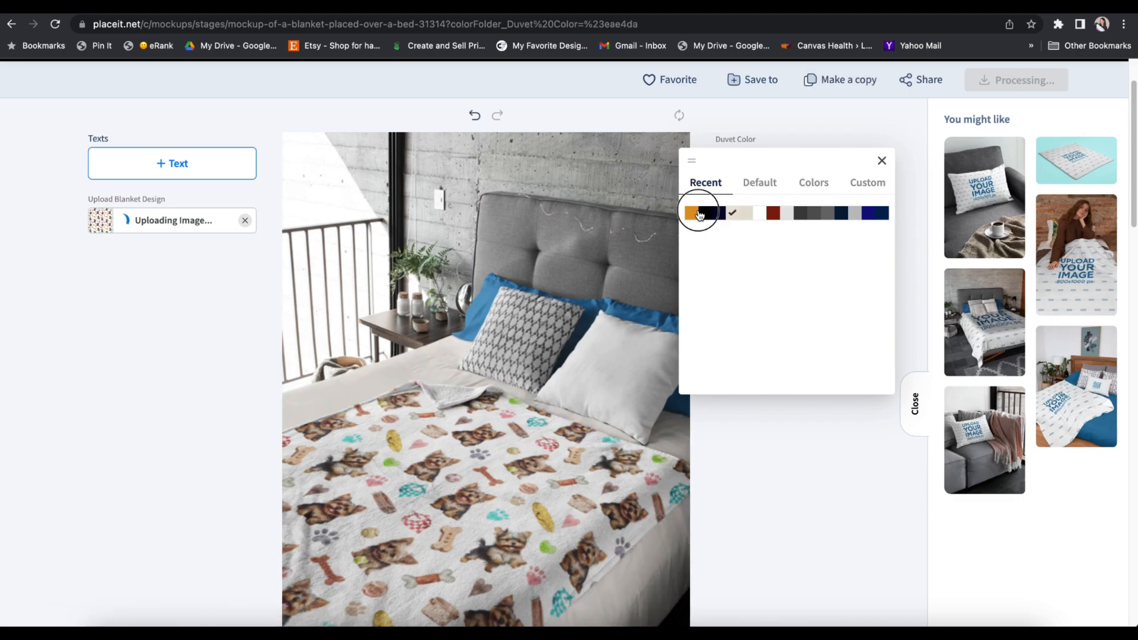
pyautogui.click(696, 214)
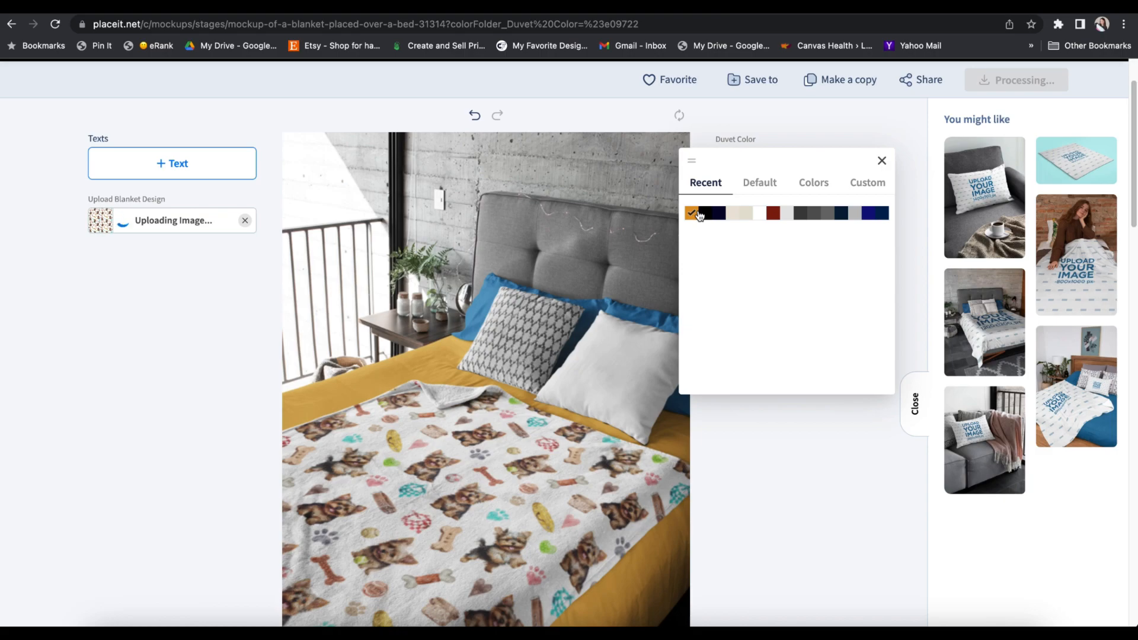
# - Make the bed pillows orange and close the colour picker
pyautogui.click(759, 183)
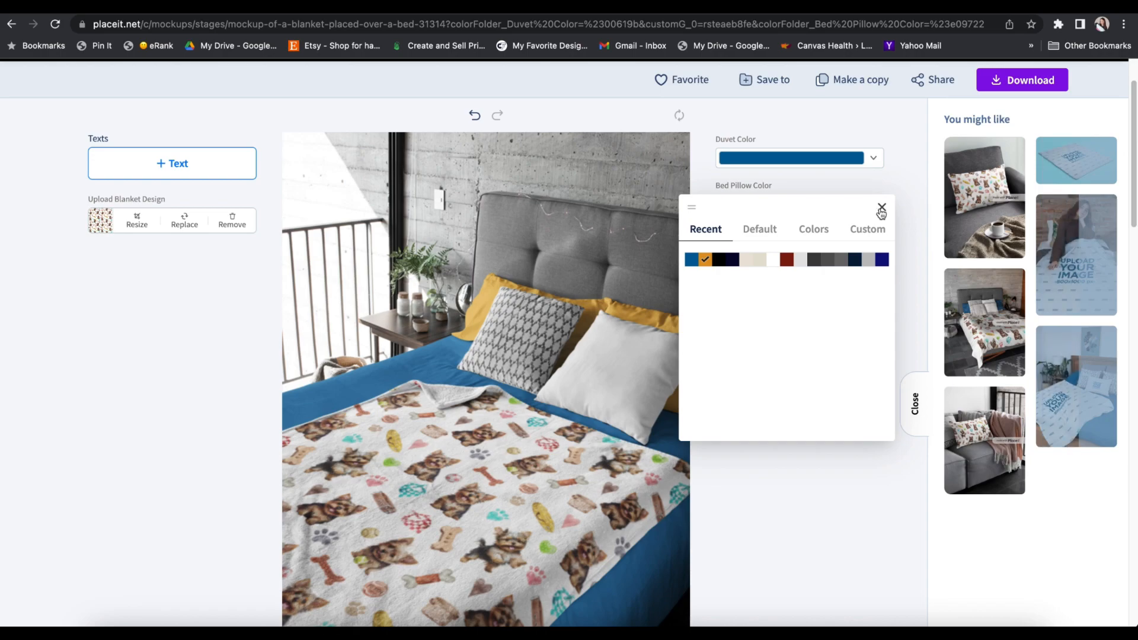
pyautogui.click(882, 209)
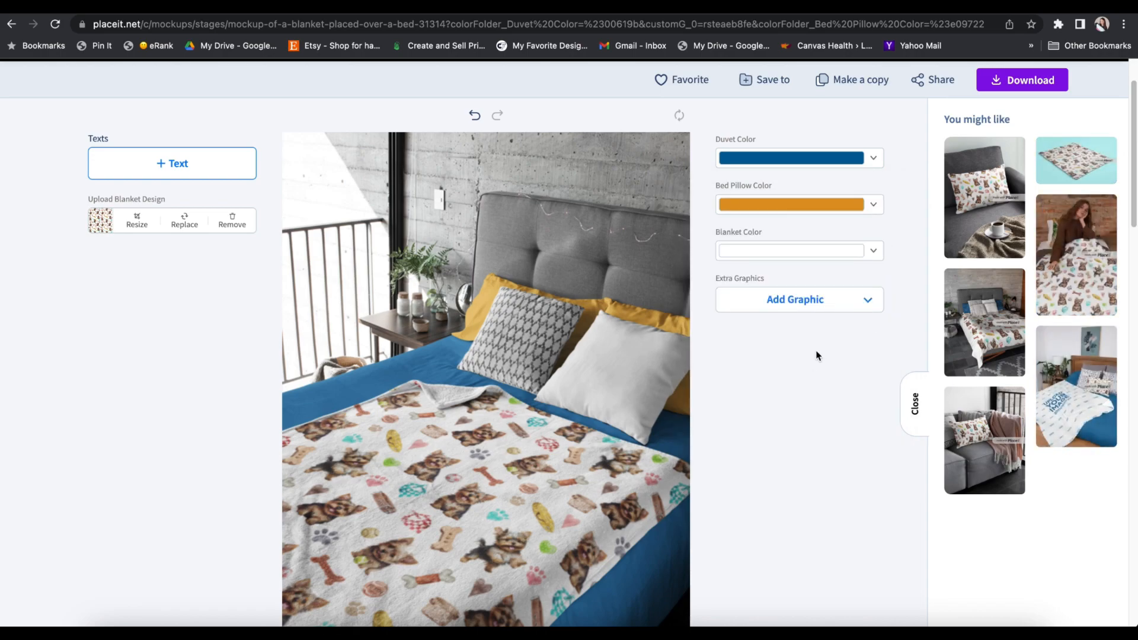
pyautogui.scroll(-3)
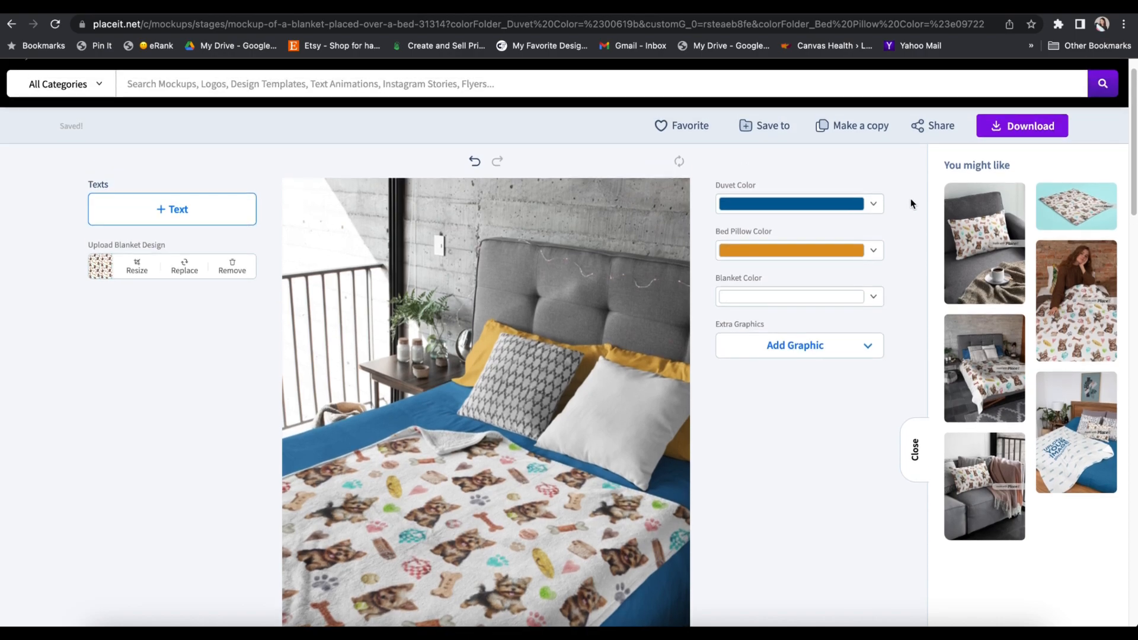
pyautogui.moveTo(1022, 126)
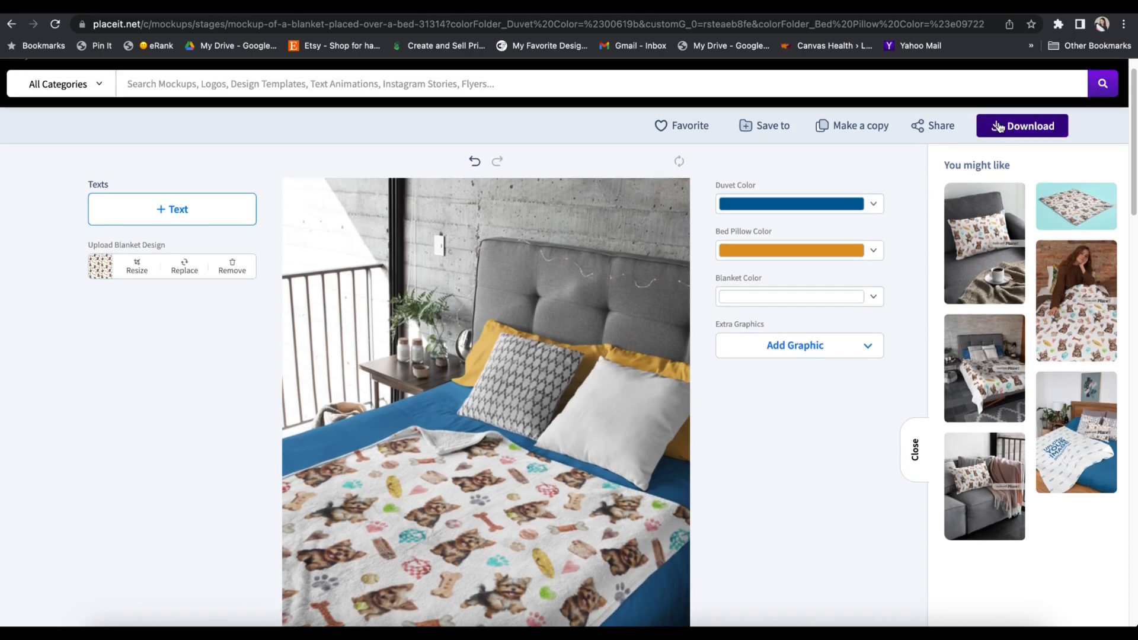
# - Download the bed mockup, then open the suggested woman-with-blanket mockup and download it too
pyautogui.click(1023, 126)
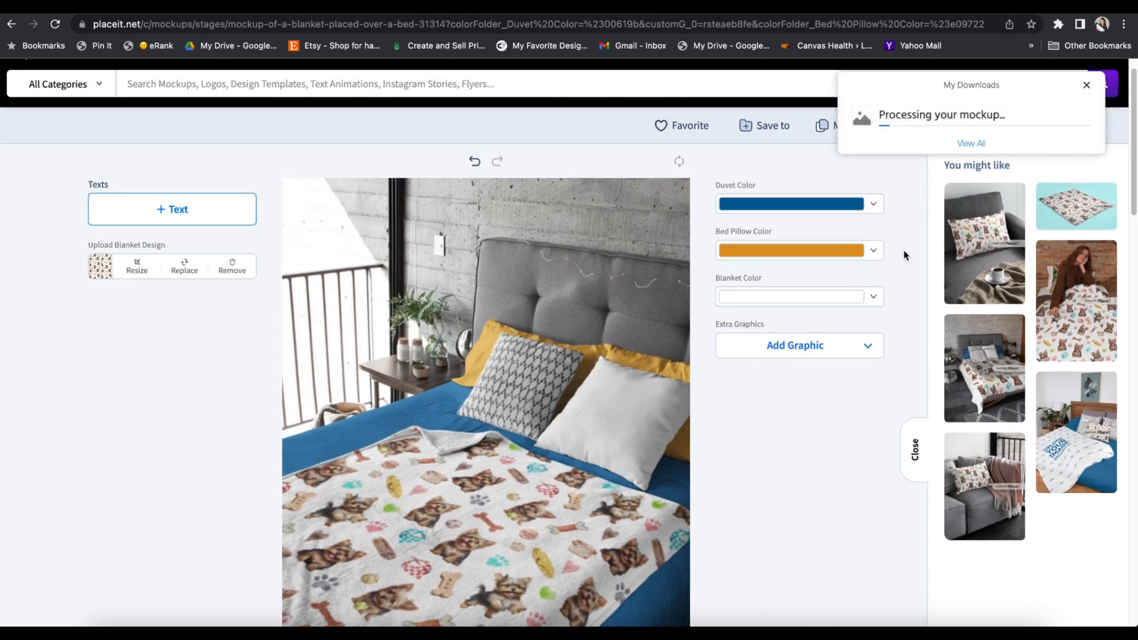
pyautogui.moveTo(932, 364)
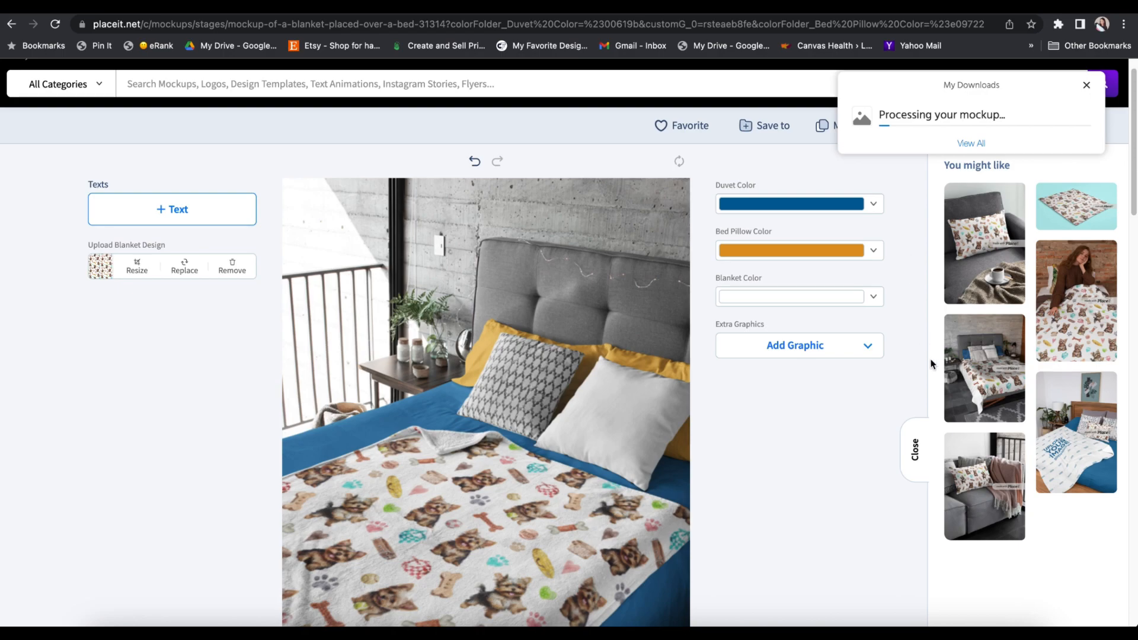
pyautogui.scroll(-3)
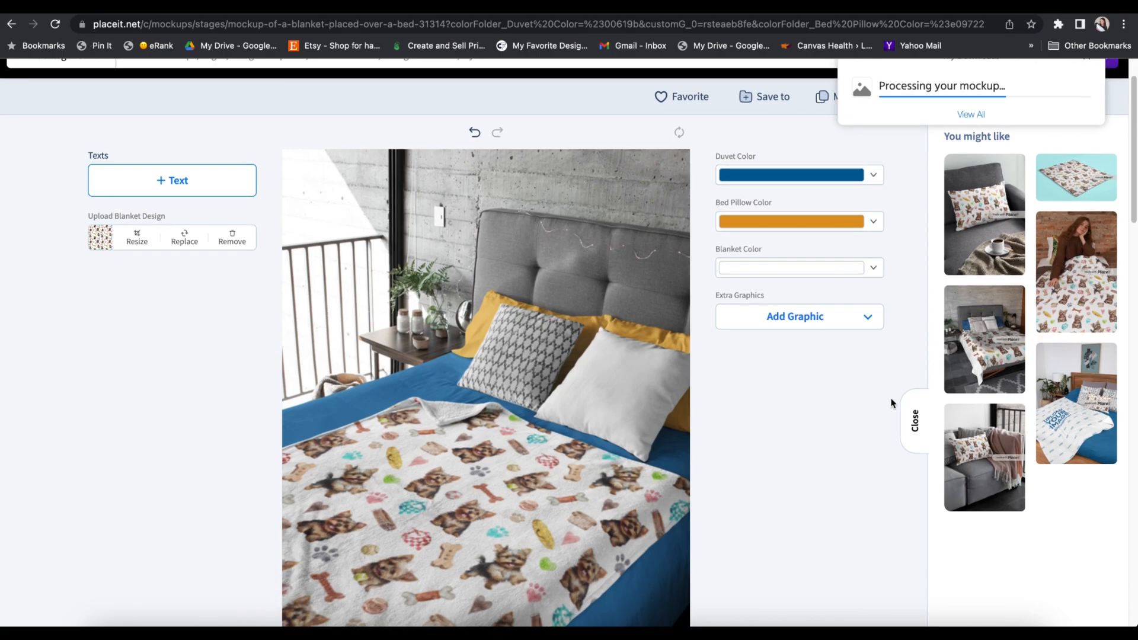
pyautogui.moveTo(1064, 292)
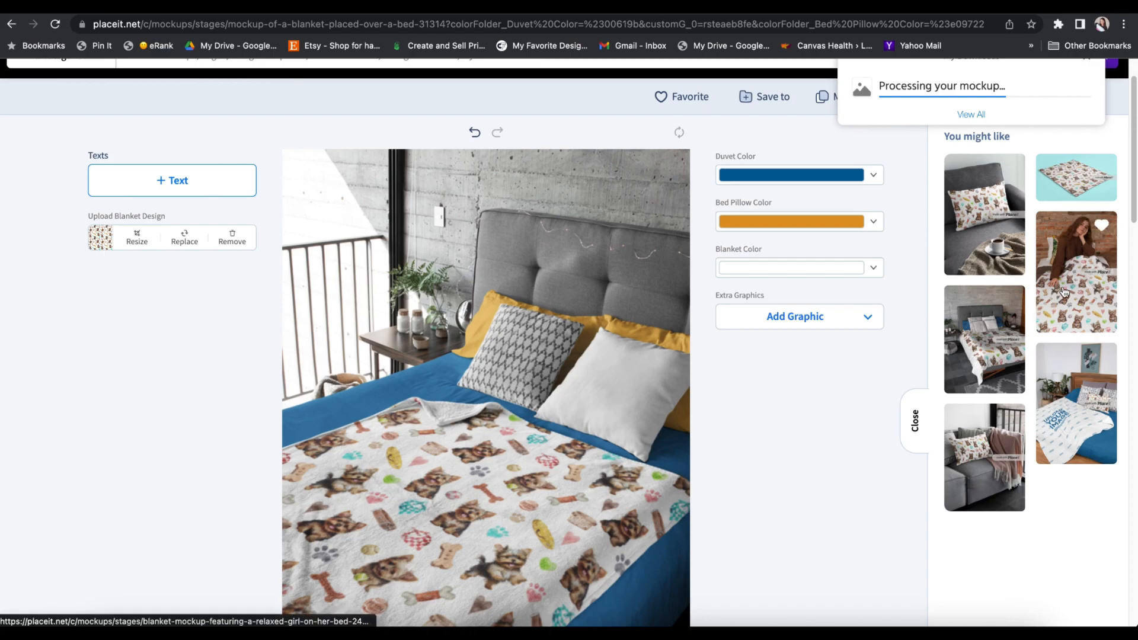
pyautogui.click(1077, 270)
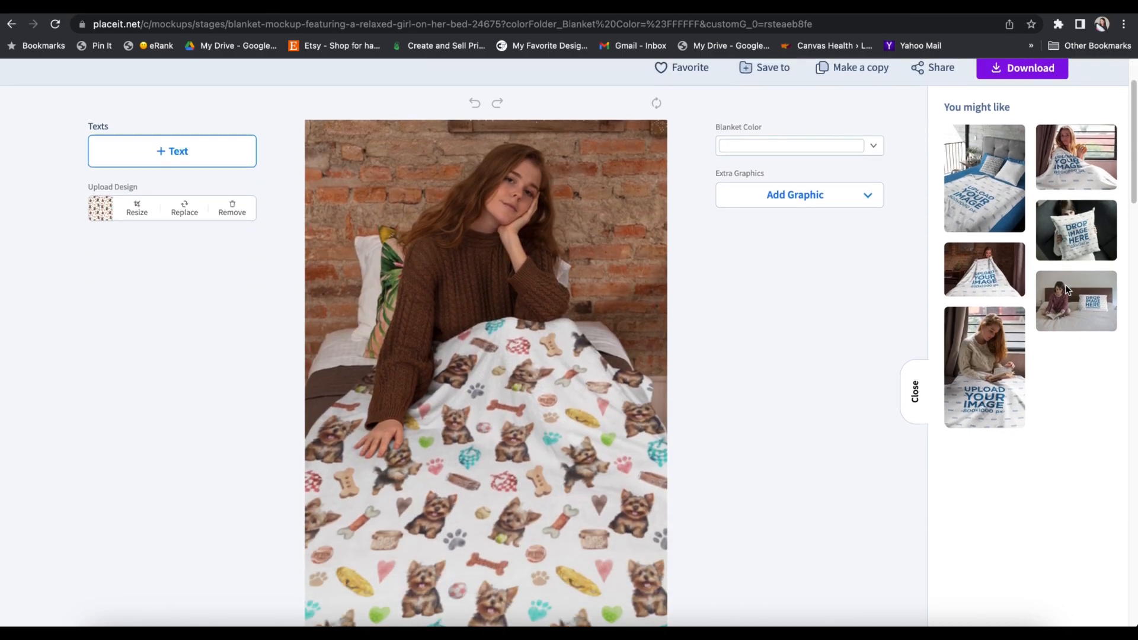
pyautogui.scroll(3)
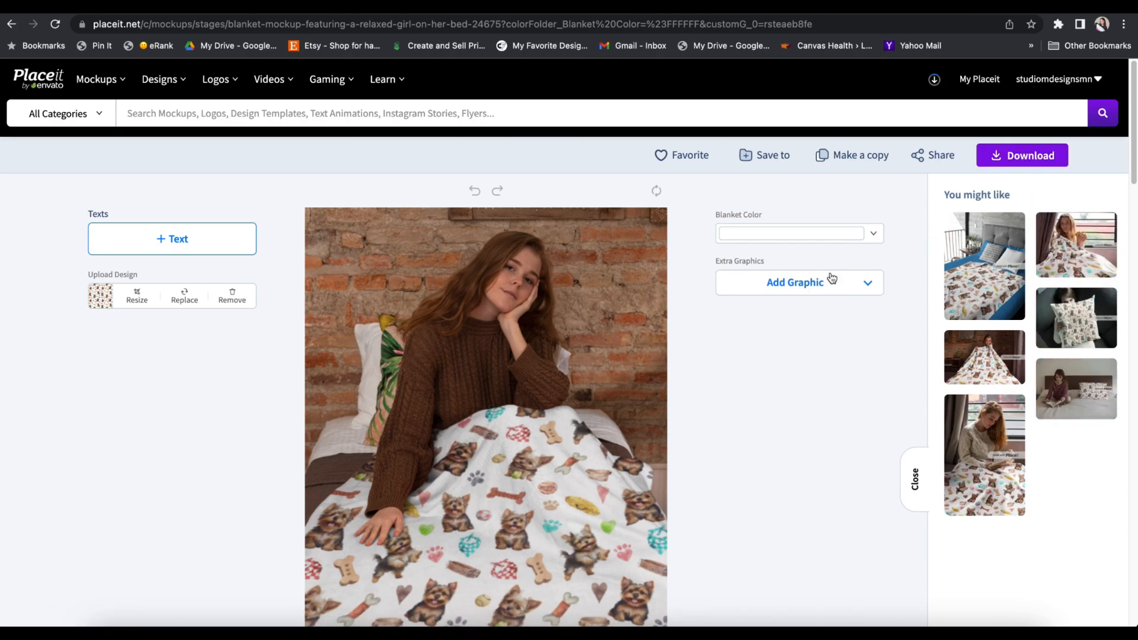
pyautogui.click(1021, 156)
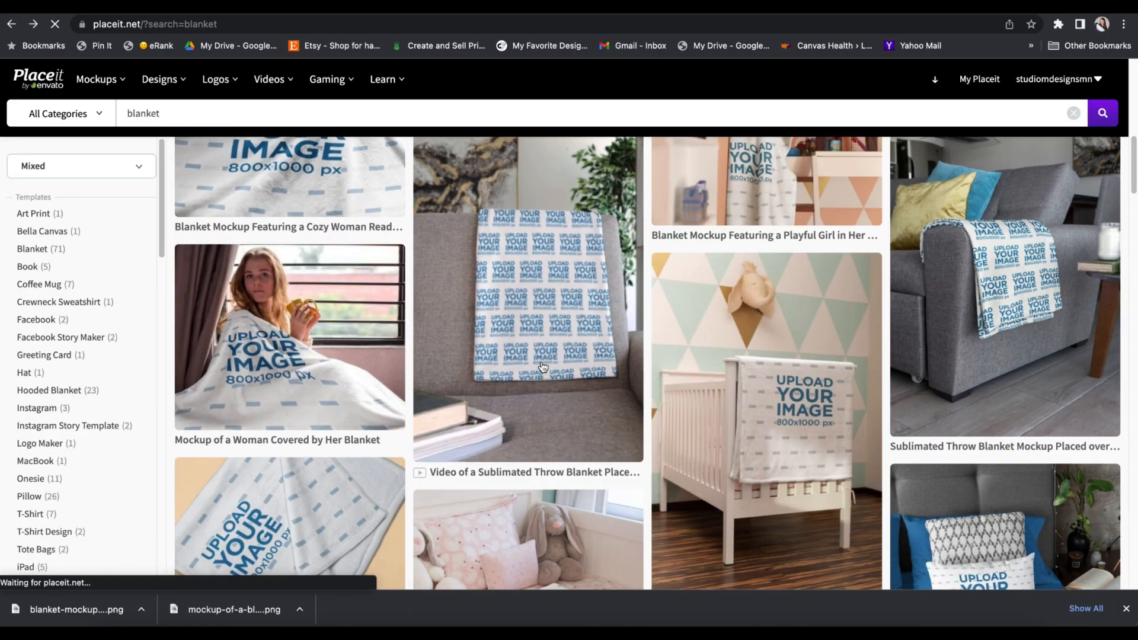
# - Apply the recently uploaded Yorkie pattern to the couch throw-blanket video mockup and download the render
pyautogui.click(527, 304)
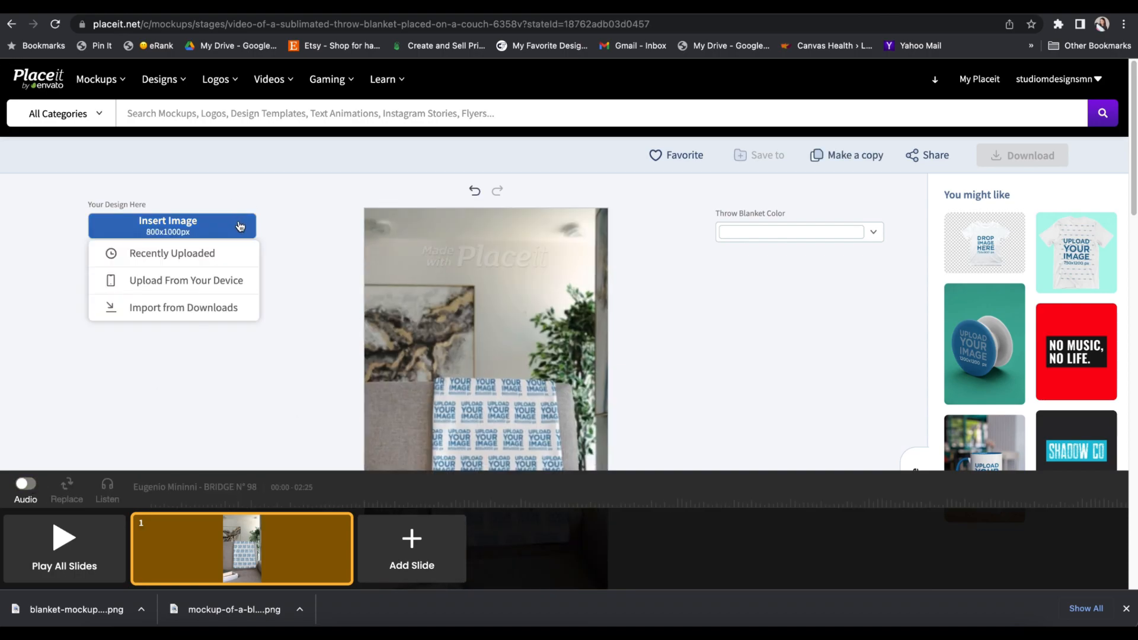
pyautogui.click(172, 252)
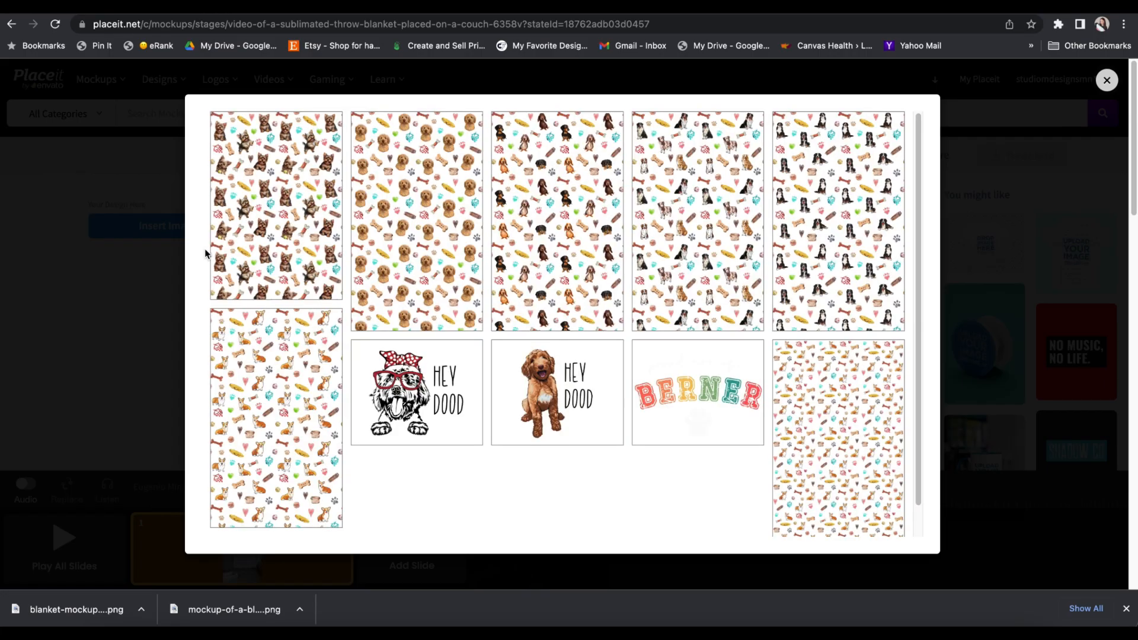
pyautogui.click(277, 205)
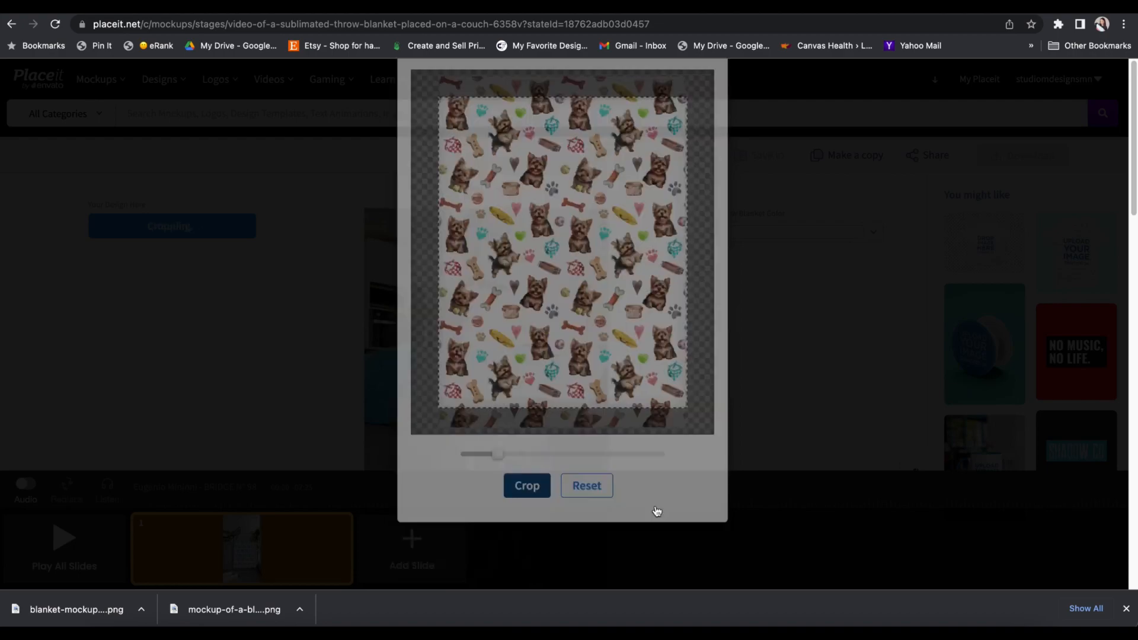
pyautogui.click(526, 486)
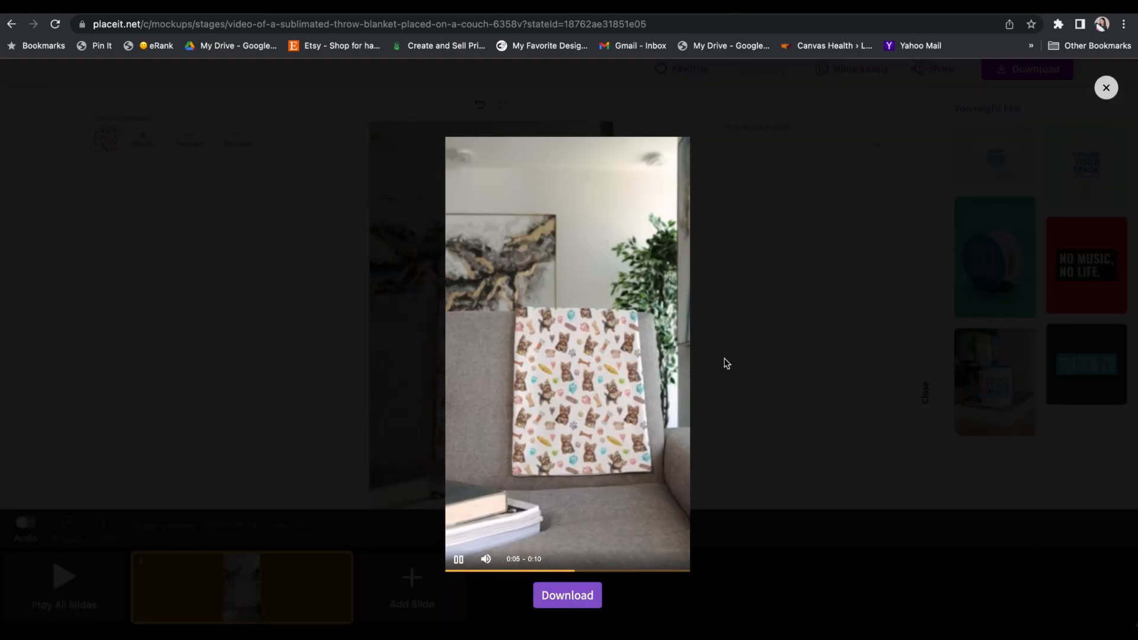
pyautogui.click(458, 559)
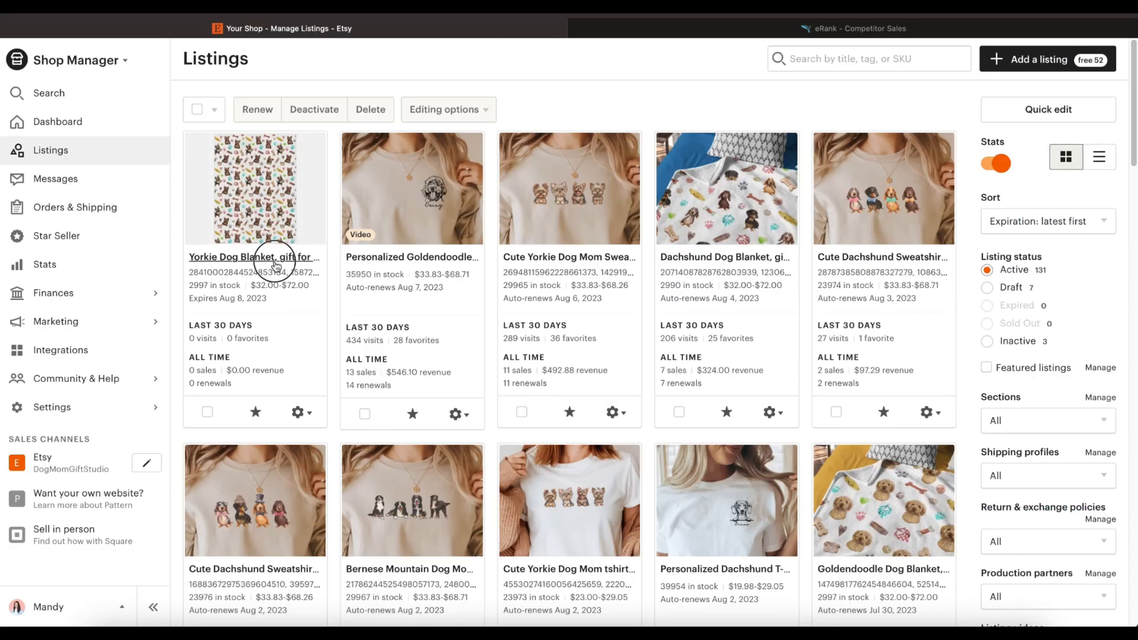
# - Remove two plain pattern photos from the Yorkie Dog Blanket listing
pyautogui.click(254, 257)
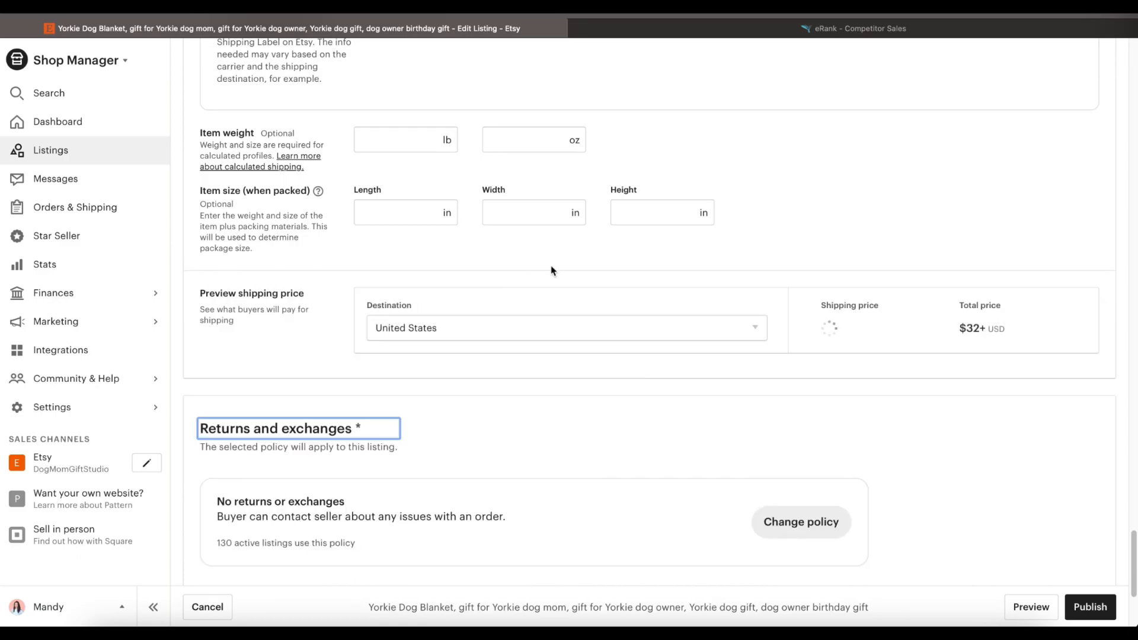
pyautogui.scroll(3)
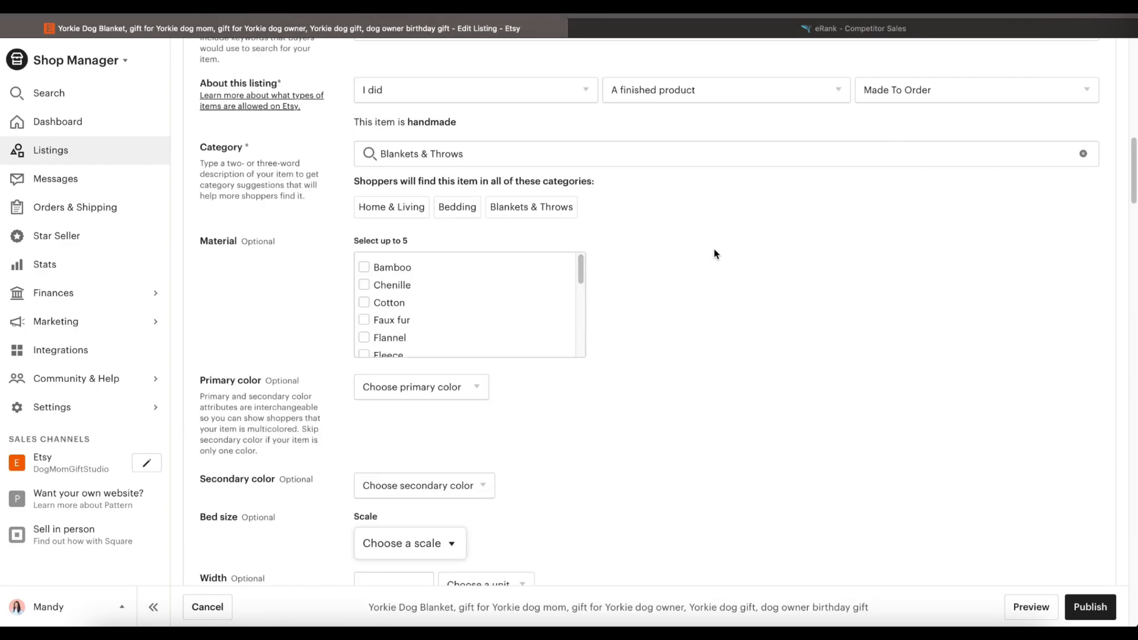
pyautogui.scroll(3)
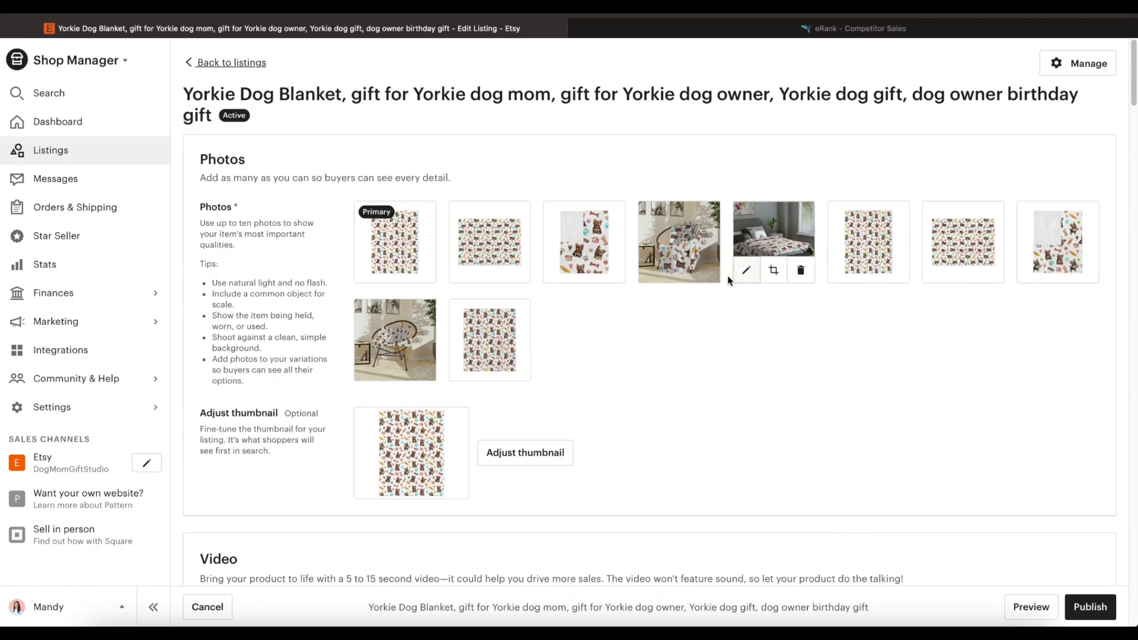
pyautogui.moveTo(423, 371)
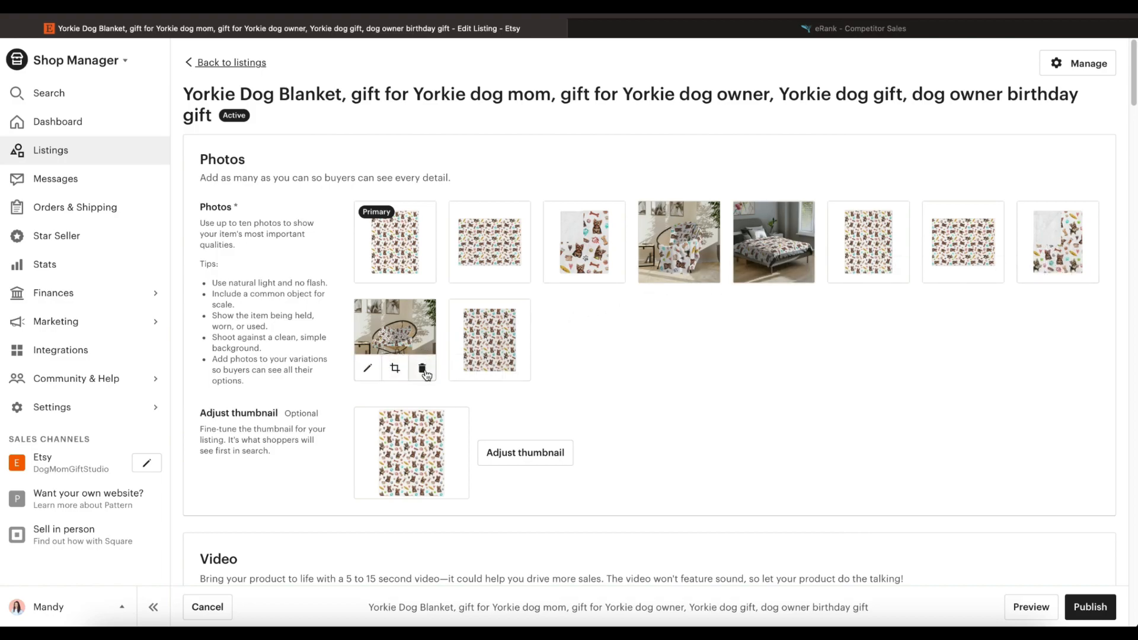
pyautogui.moveTo(679, 290)
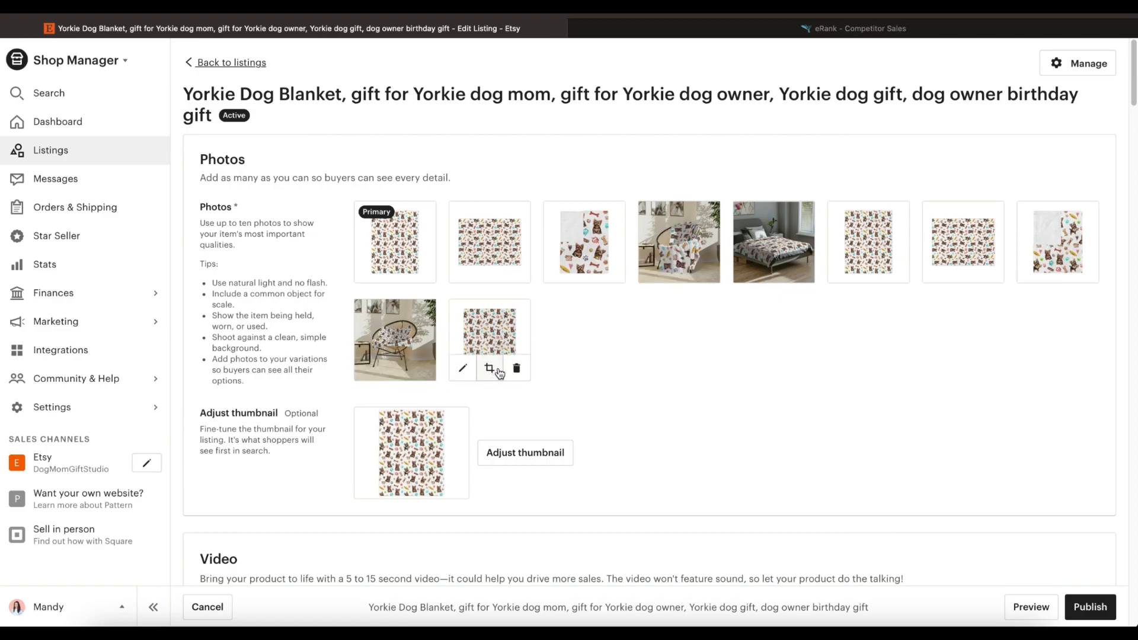
pyautogui.click(517, 368)
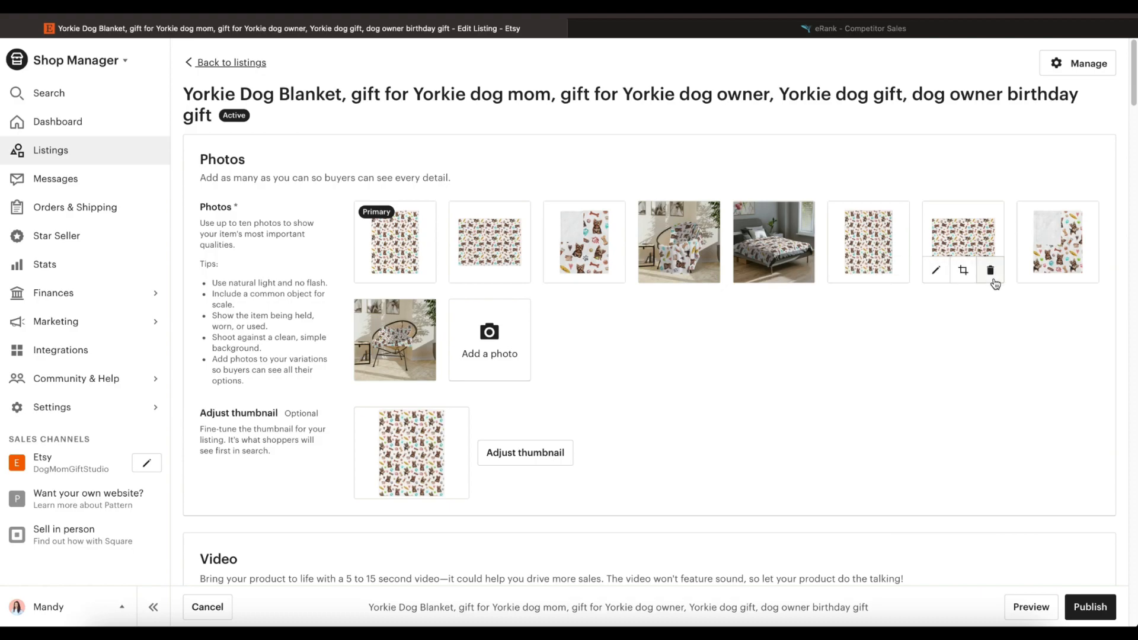
pyautogui.click(989, 270)
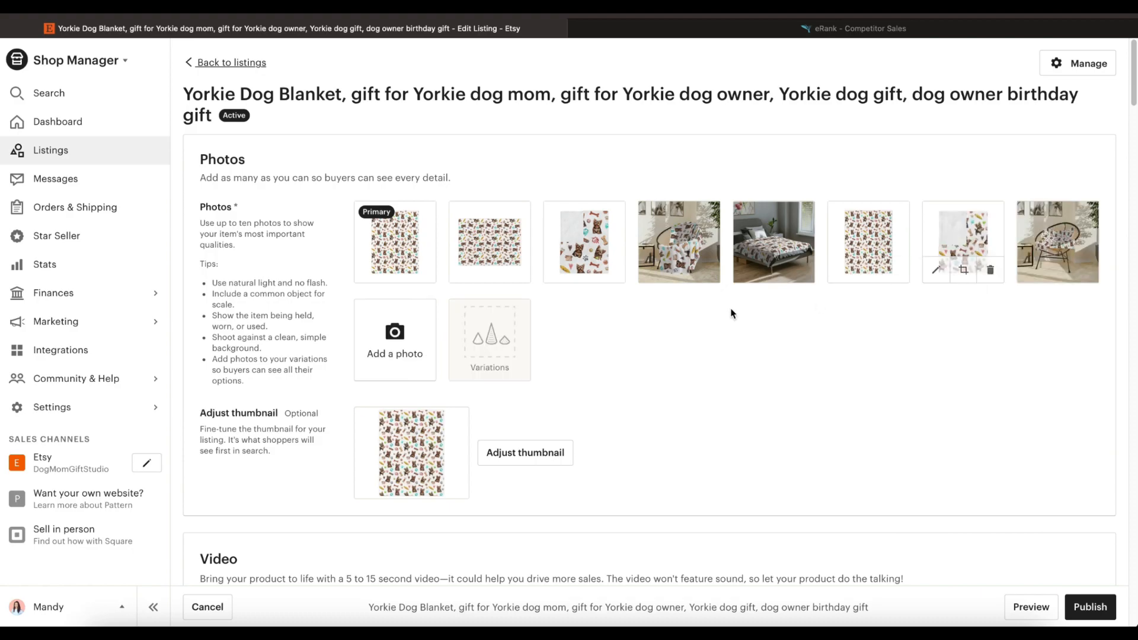
# - Upload the new bed mockups and set the bed scene as the main listing photo
pyautogui.click(395, 341)
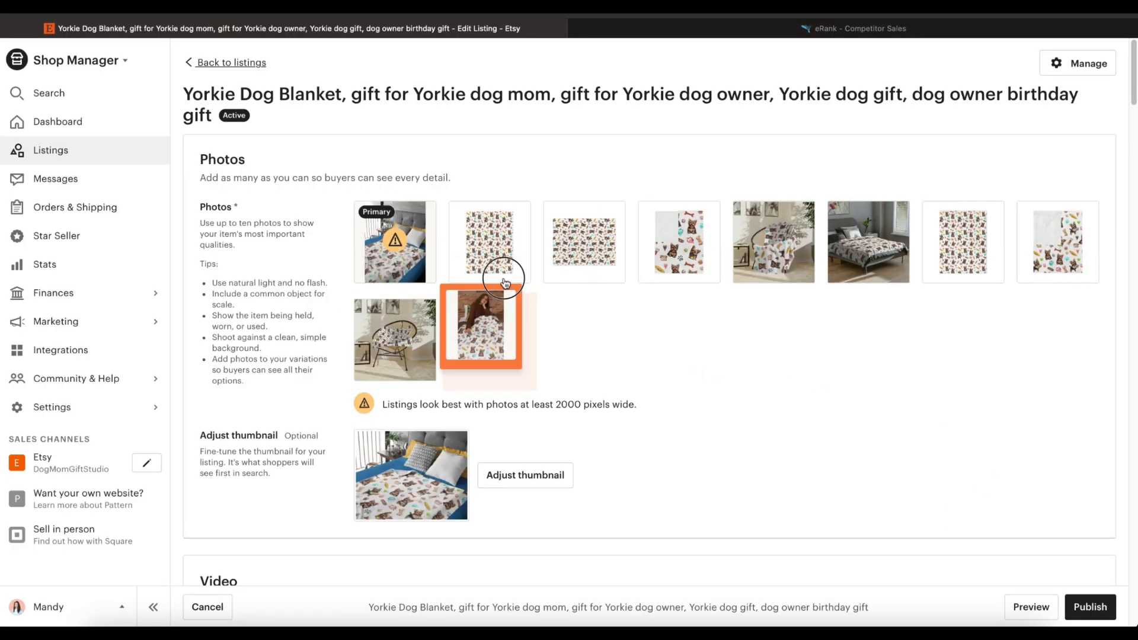
pyautogui.click(525, 474)
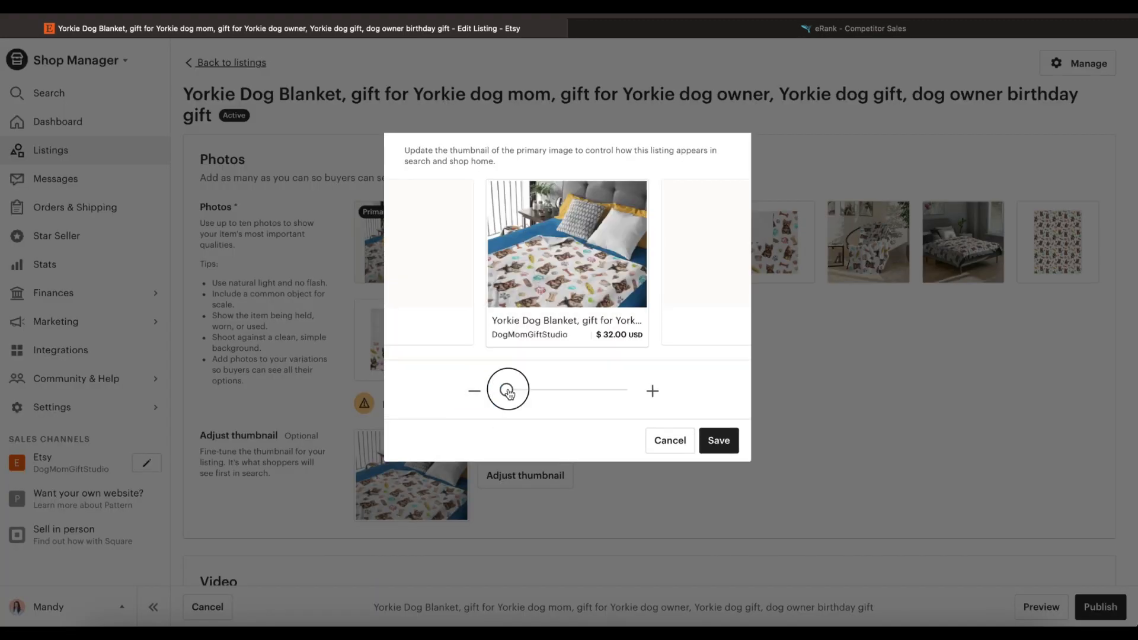
pyautogui.click(719, 441)
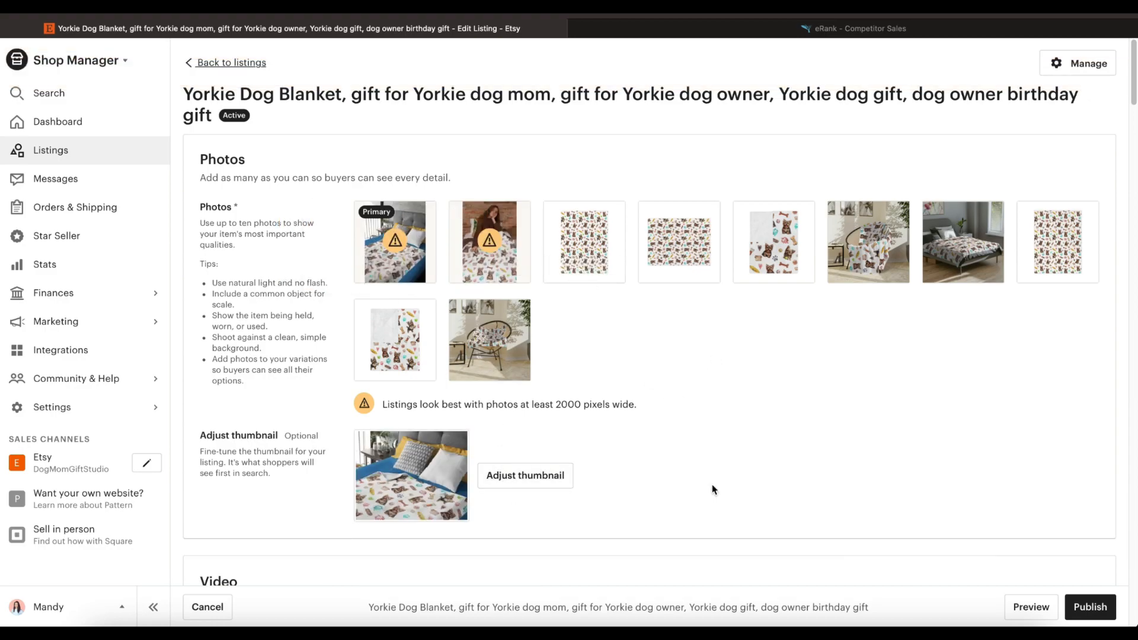
# - Upload the couch blanket mp4 as the listing video
pyautogui.scroll(-3)
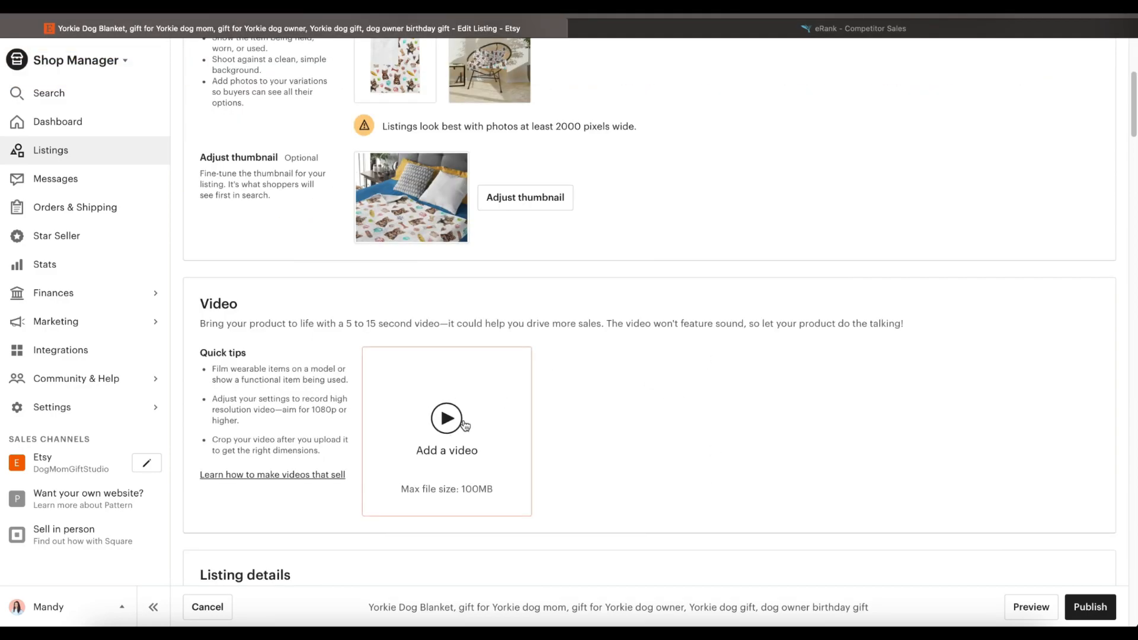
pyautogui.click(447, 418)
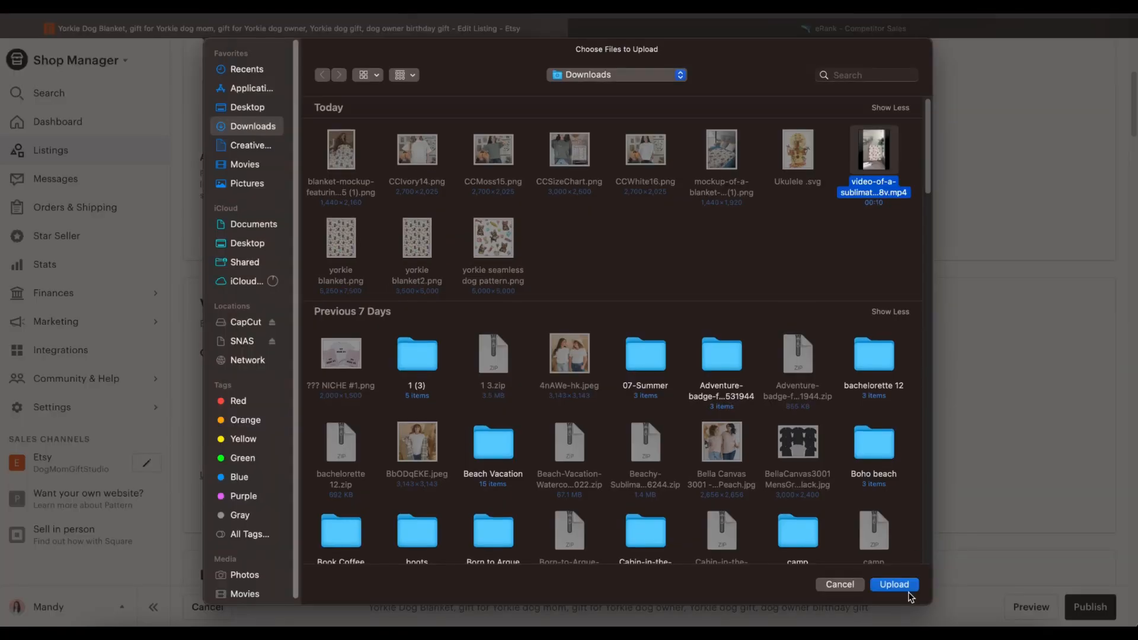
pyautogui.click(894, 584)
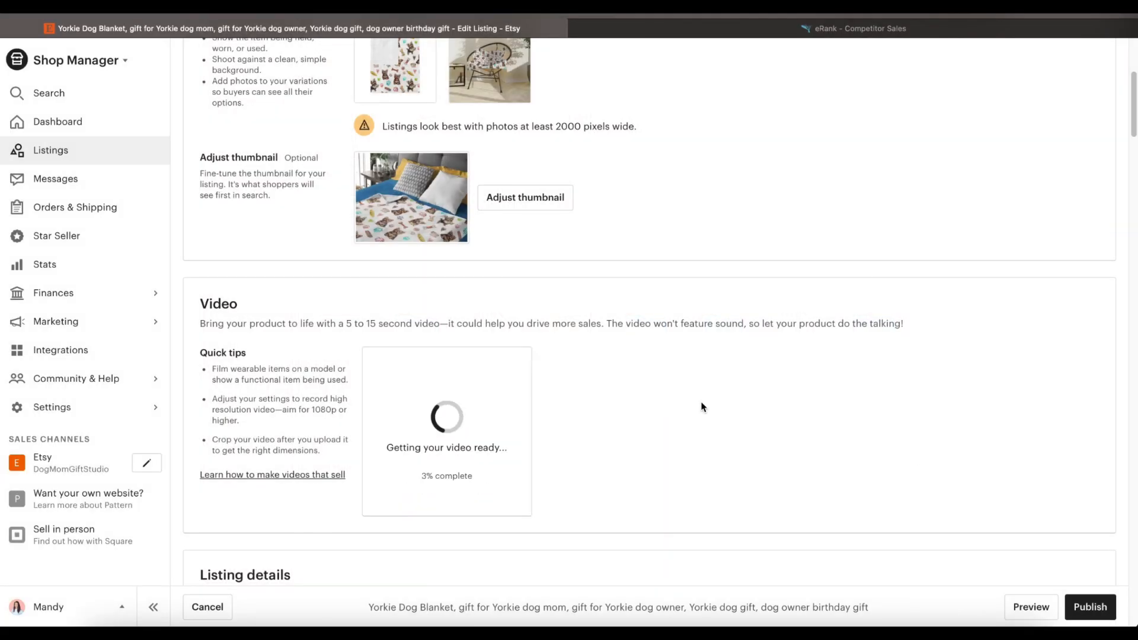
pyautogui.scroll(-3)
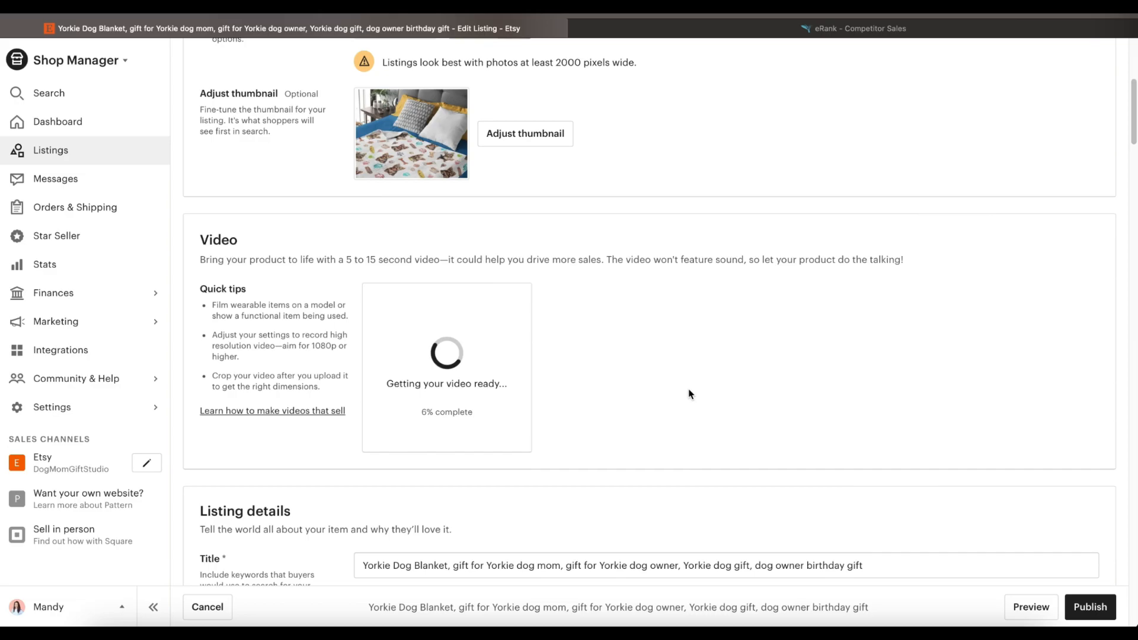
pyautogui.scroll(-3)
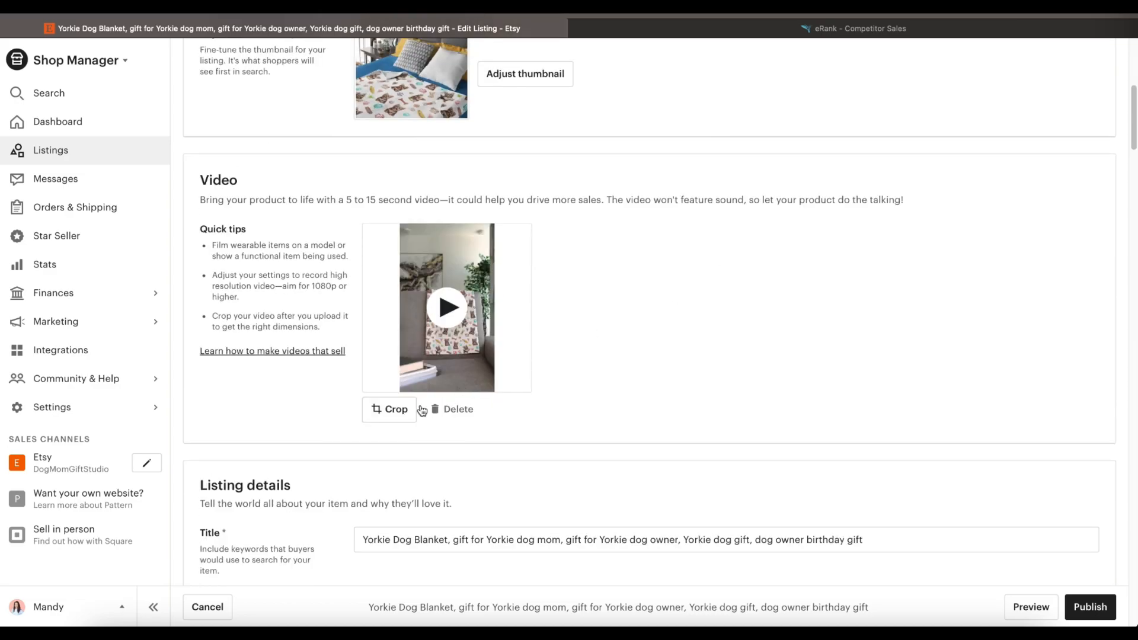
# - Crop the uploaded video to a 3:4 frame and apply it
pyautogui.click(390, 409)
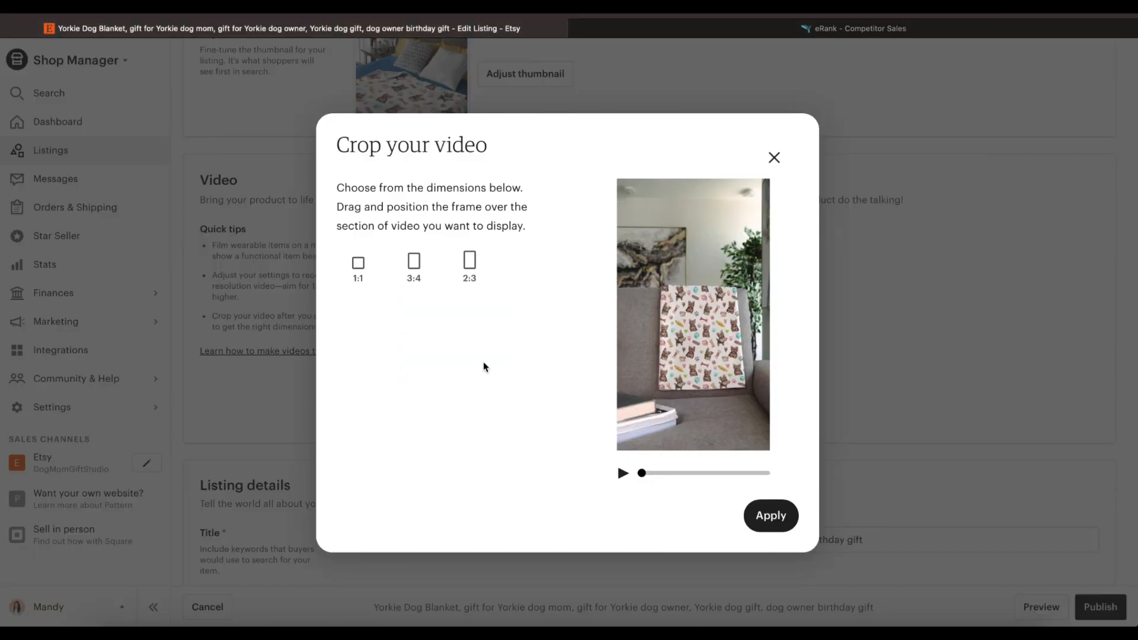
pyautogui.click(357, 261)
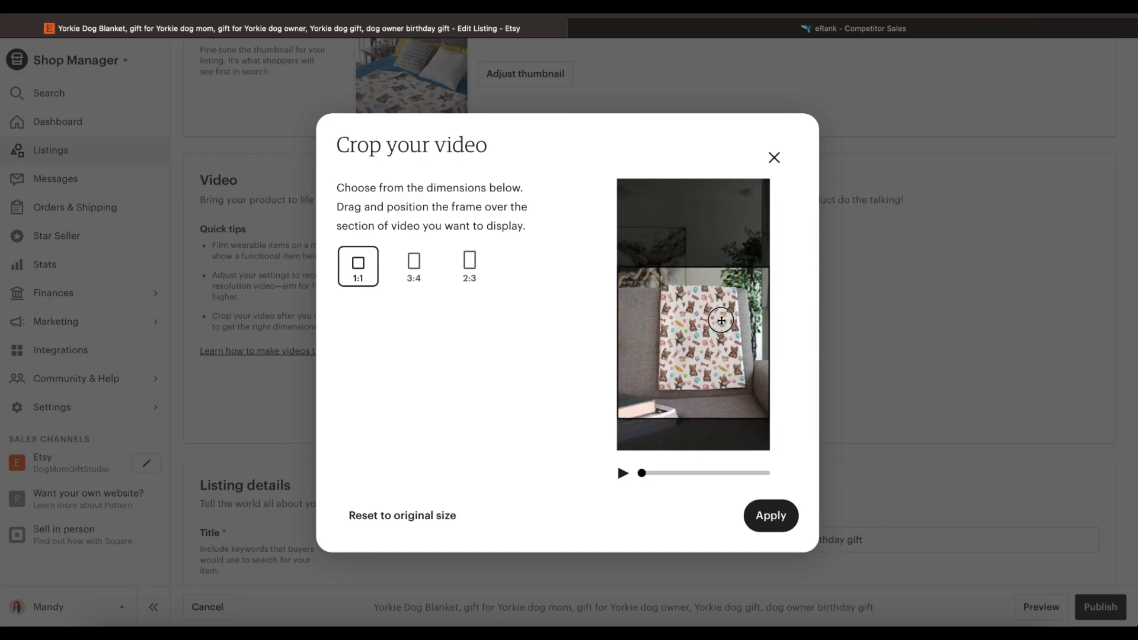
pyautogui.click(412, 263)
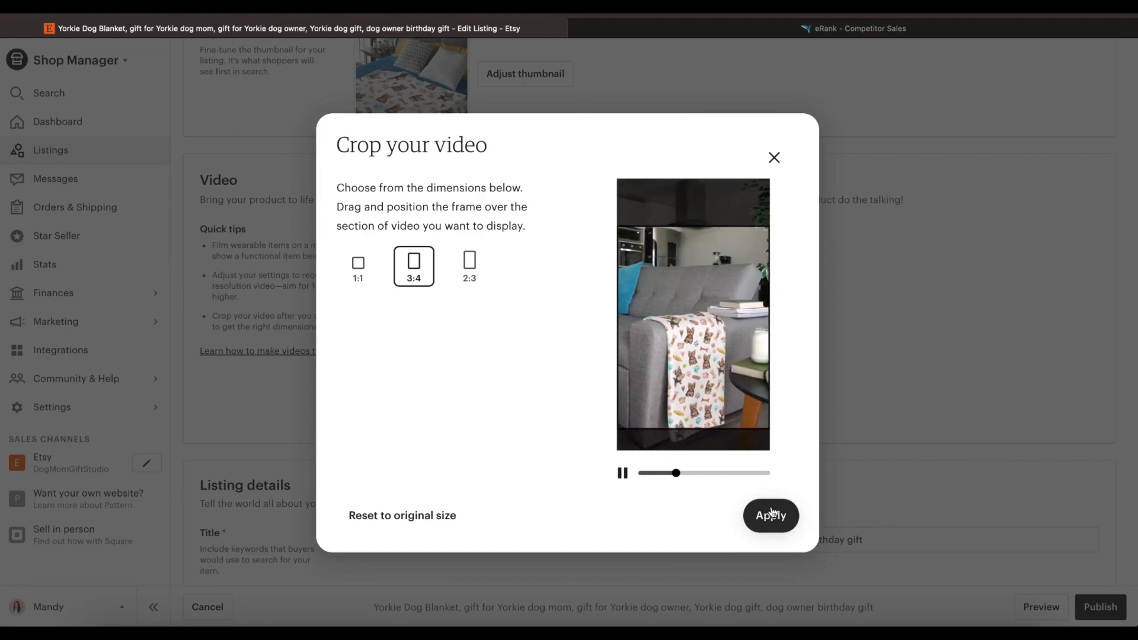
pyautogui.click(771, 516)
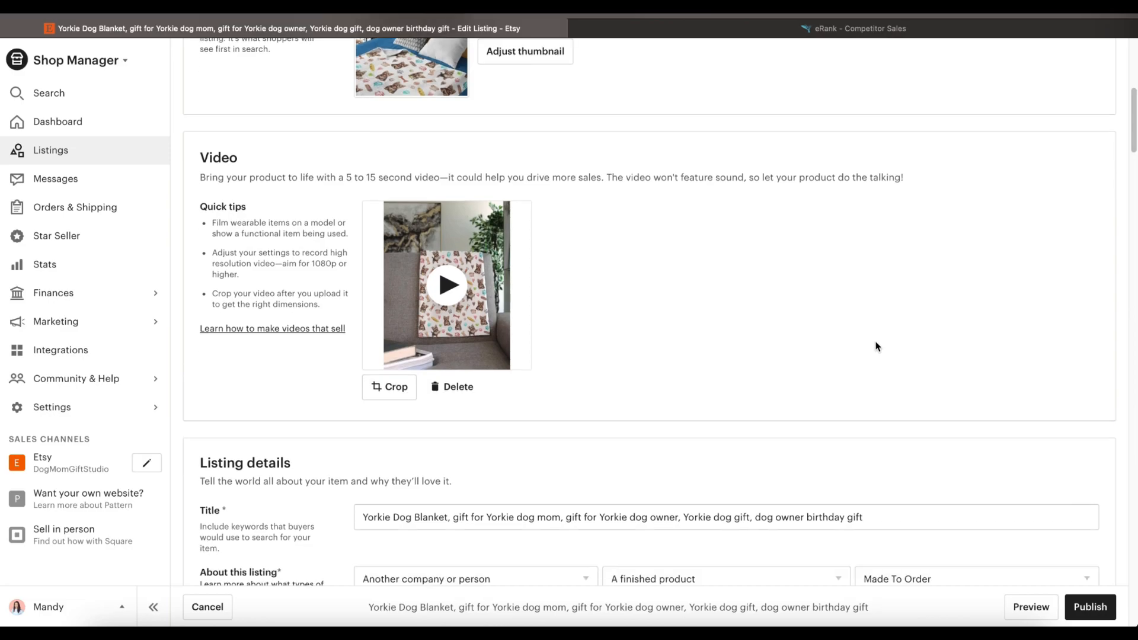
pyautogui.scroll(-3)
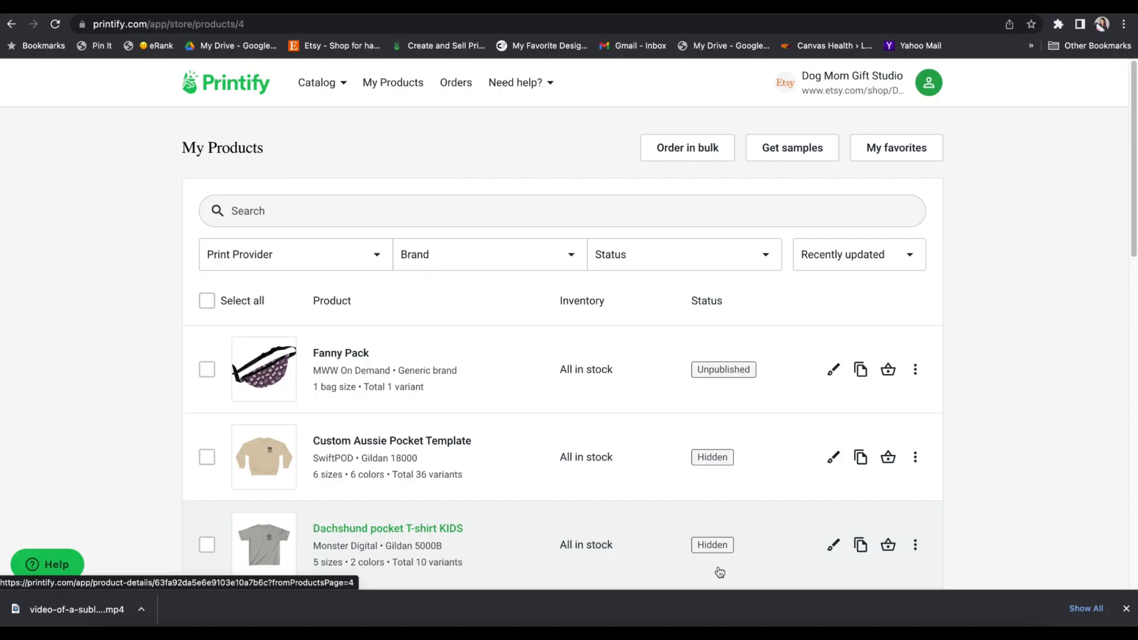
pyautogui.moveTo(499, 412)
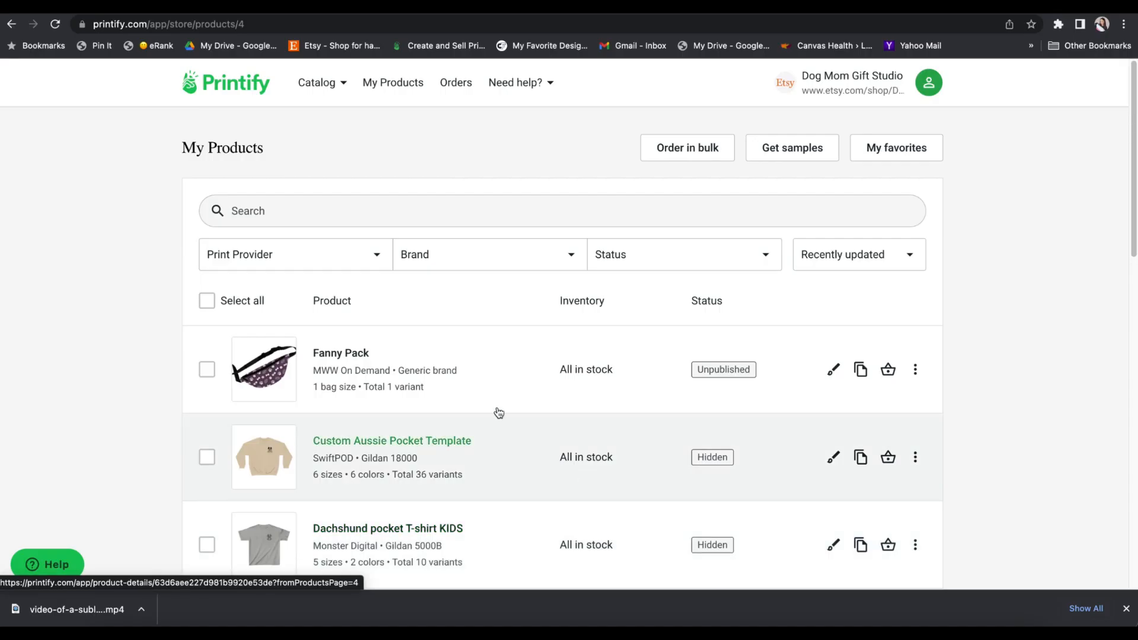
pyautogui.moveTo(263, 369)
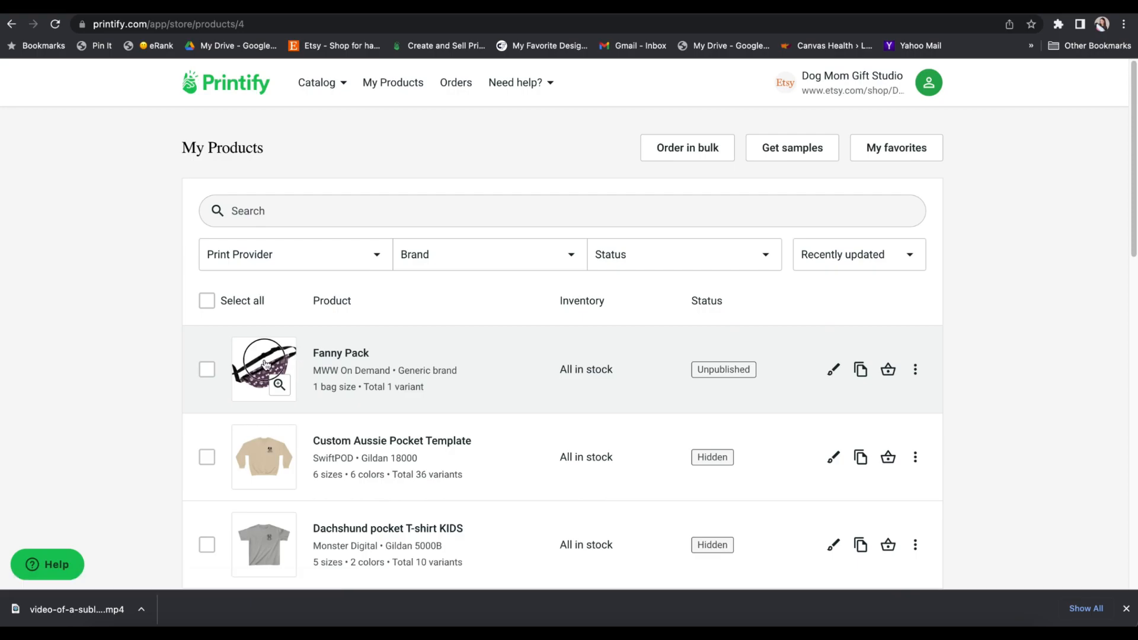
# - Browse the Fanny Pack preview through Flat Lay, Lifestyle Man and Lifestyle Woman views
pyautogui.click(263, 368)
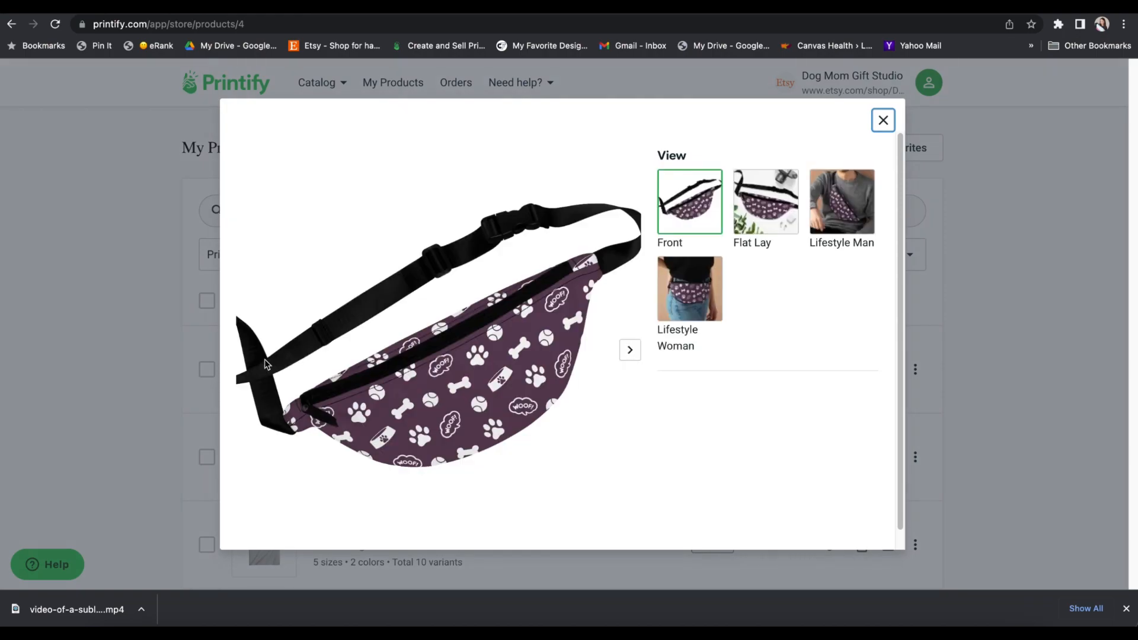
pyautogui.moveTo(482, 313)
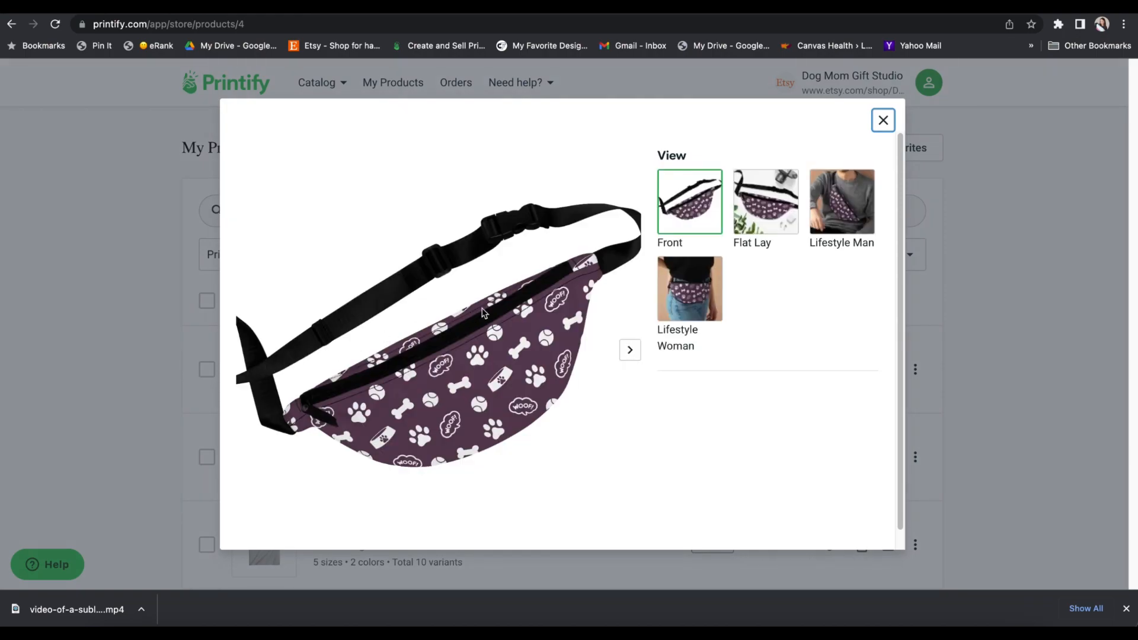
pyautogui.moveTo(765, 215)
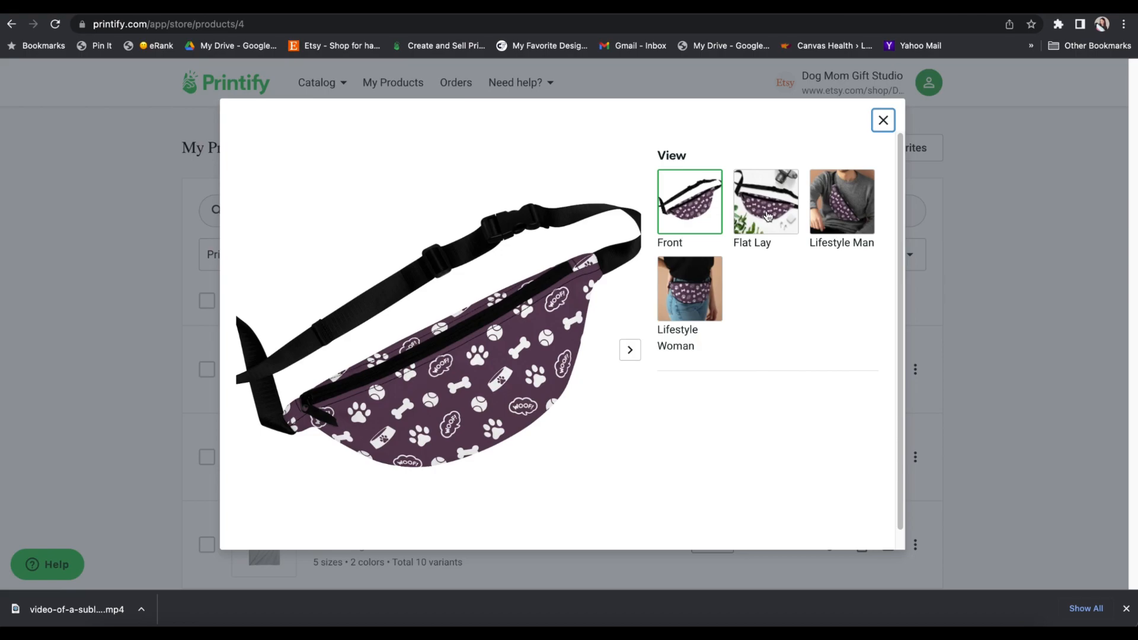
pyautogui.click(765, 201)
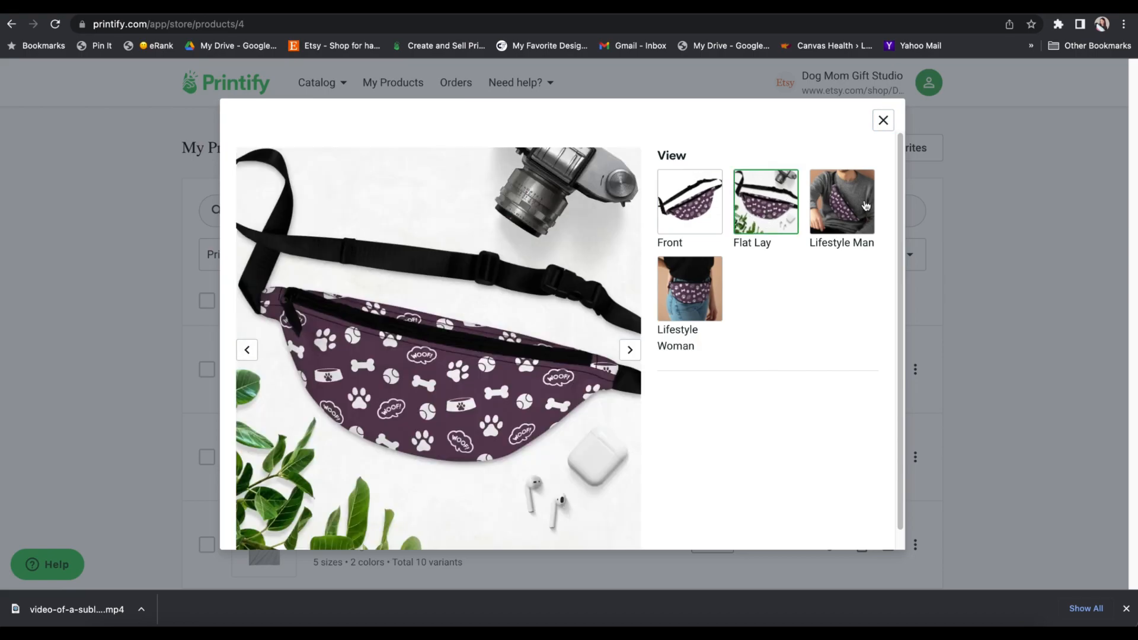
pyautogui.click(841, 201)
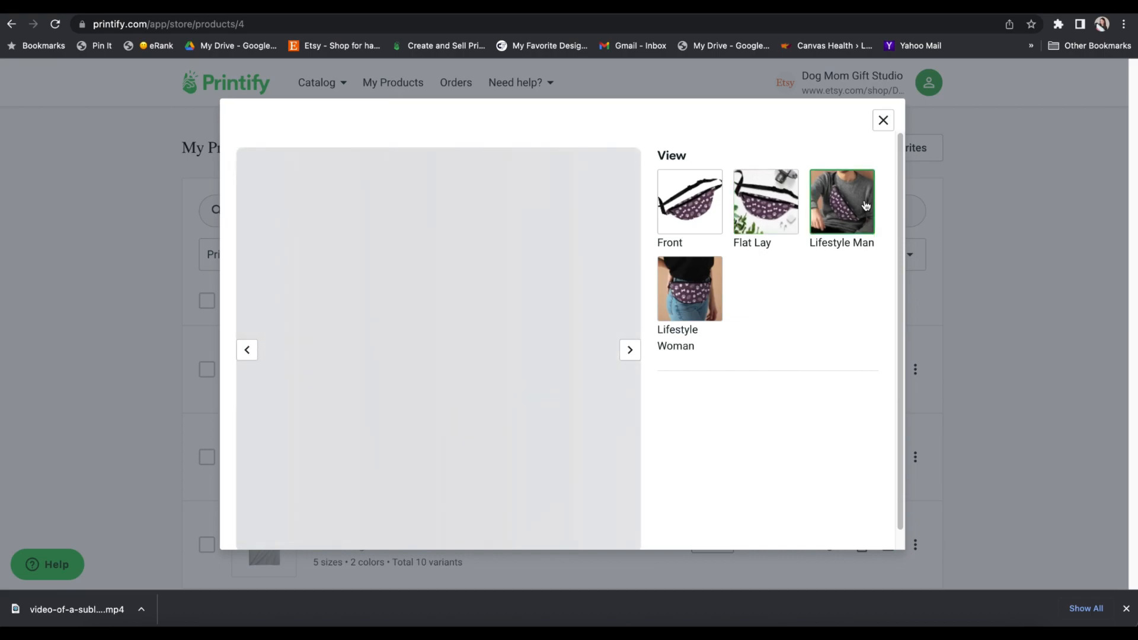
pyautogui.click(841, 202)
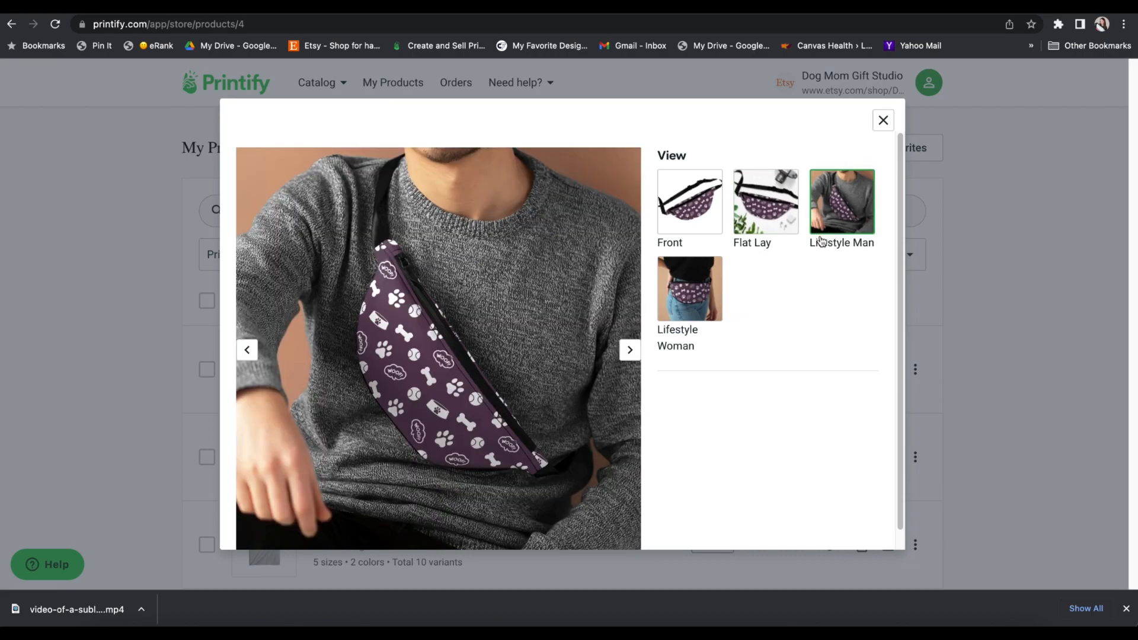
pyautogui.click(689, 288)
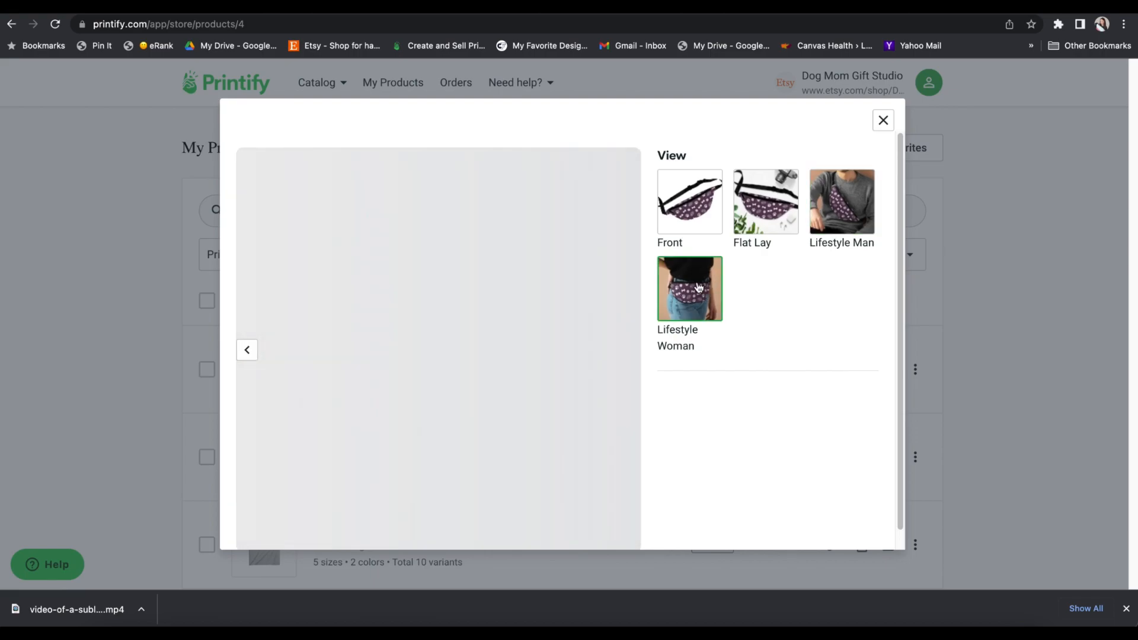
pyautogui.click(688, 287)
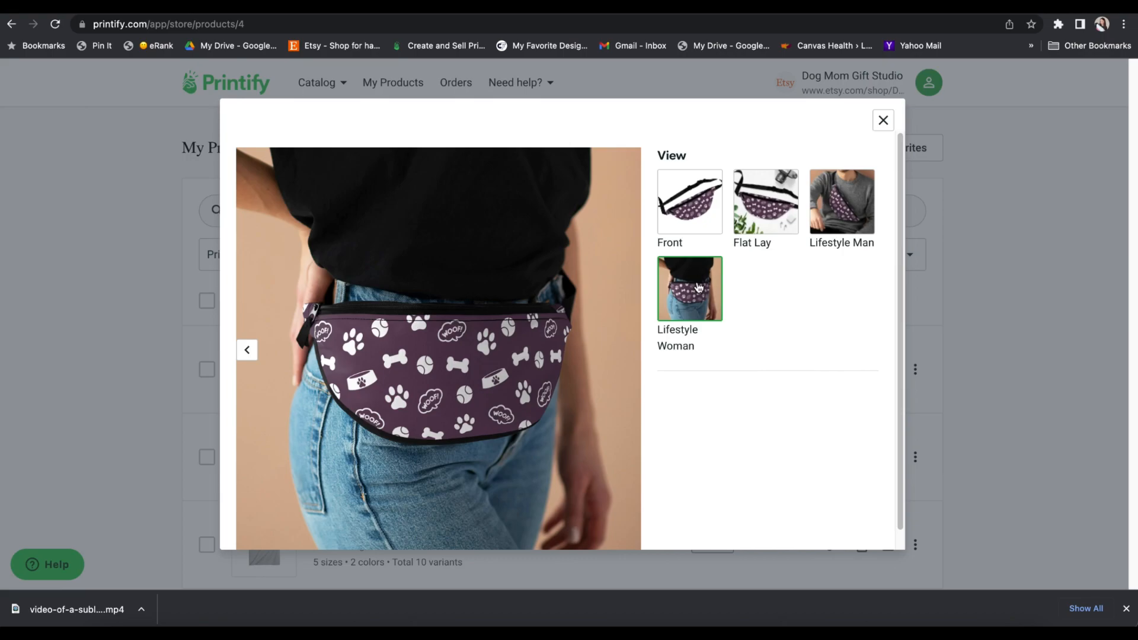
# - Save the woman lifestyle mockup image to the computer as 'fanny pack'
pyautogui.rightClick(689, 288)
pyautogui.write('fanny pack')
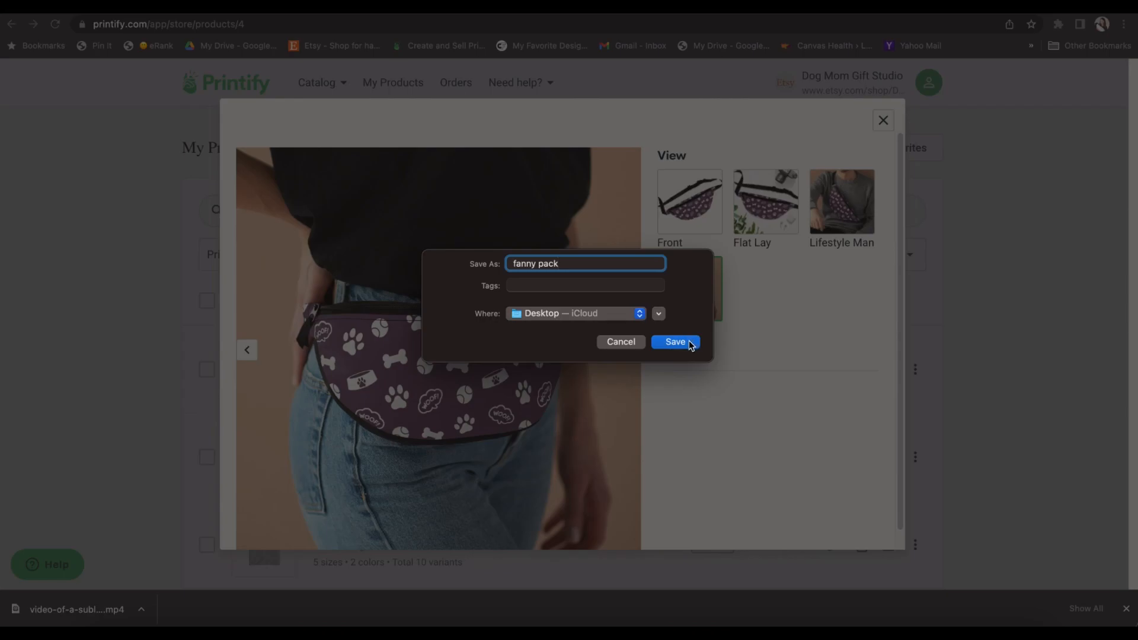
pyautogui.click(673, 342)
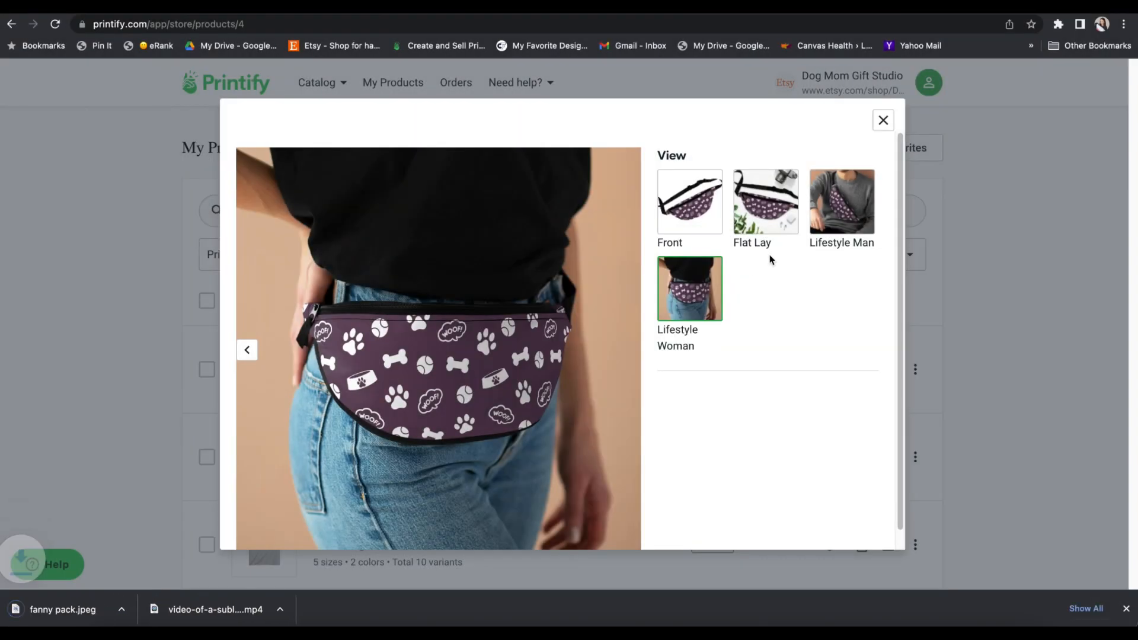
pyautogui.moveTo(883, 119)
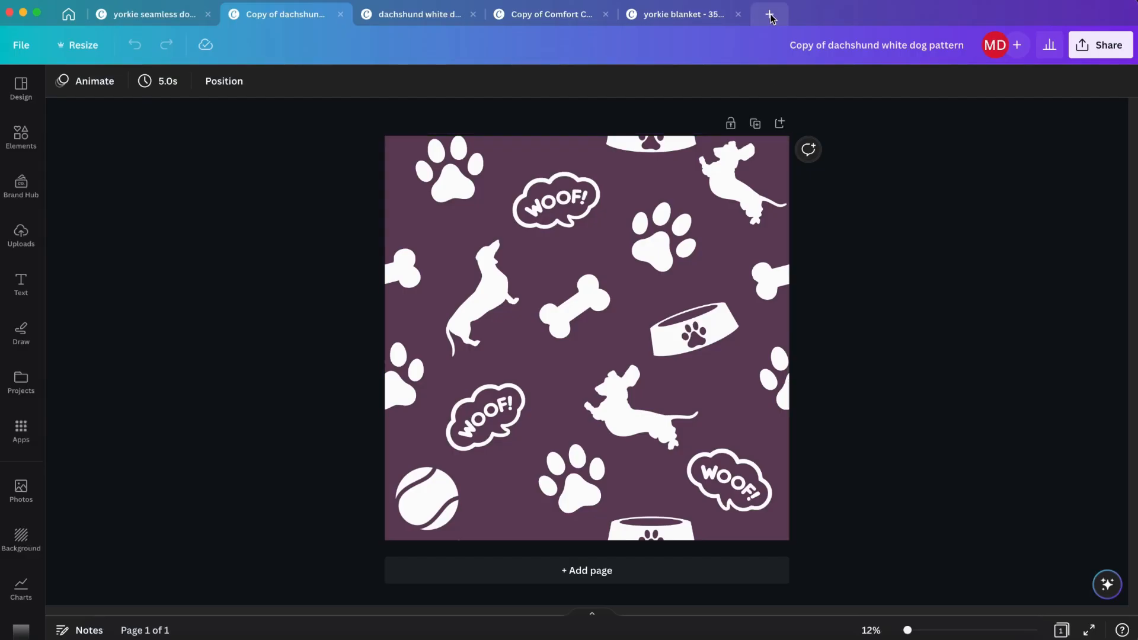
# - Create a 2700×2025 px design, place fanny pack.jpeg on it and enlarge it to page height
pyautogui.click(768, 14)
pyautogui.write('2025')
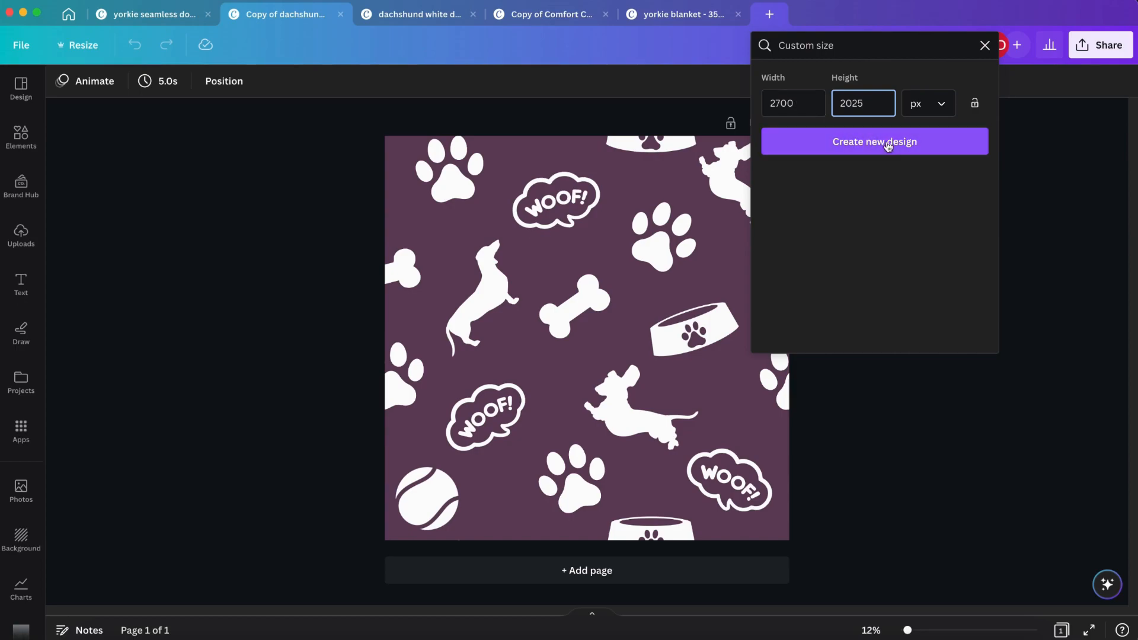
pyautogui.moveTo(898, 153)
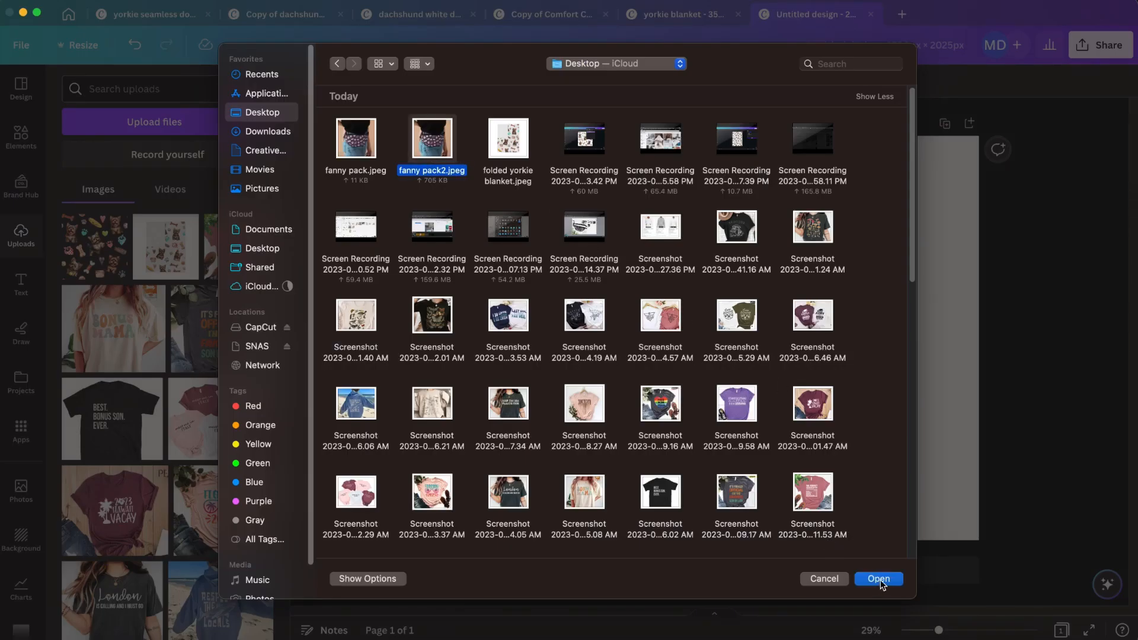
pyautogui.click(878, 579)
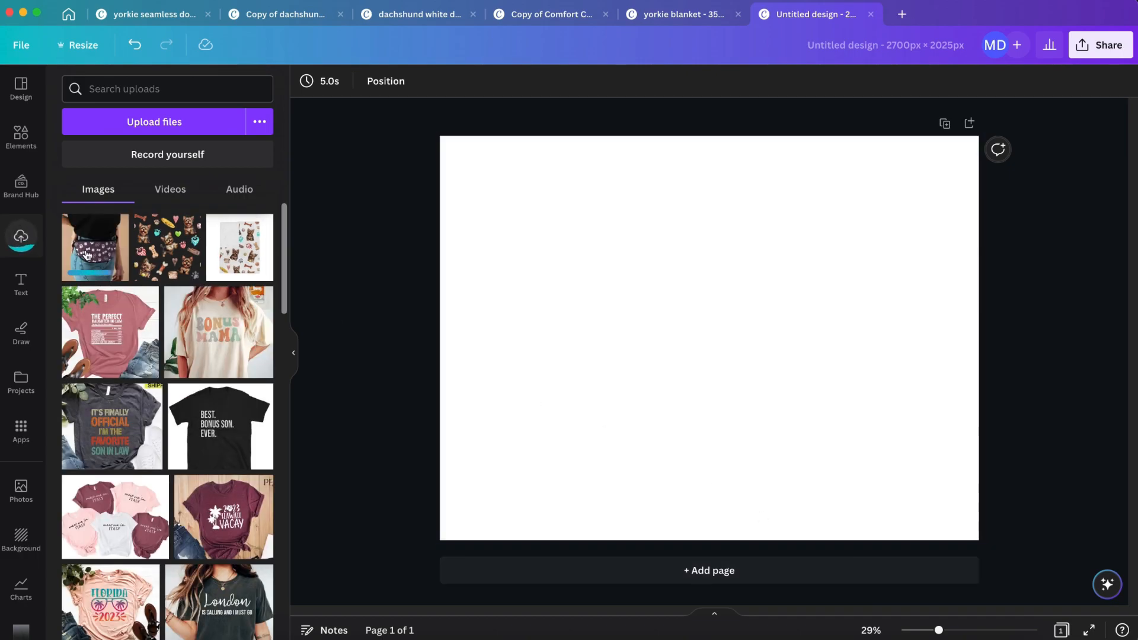
pyautogui.click(94, 246)
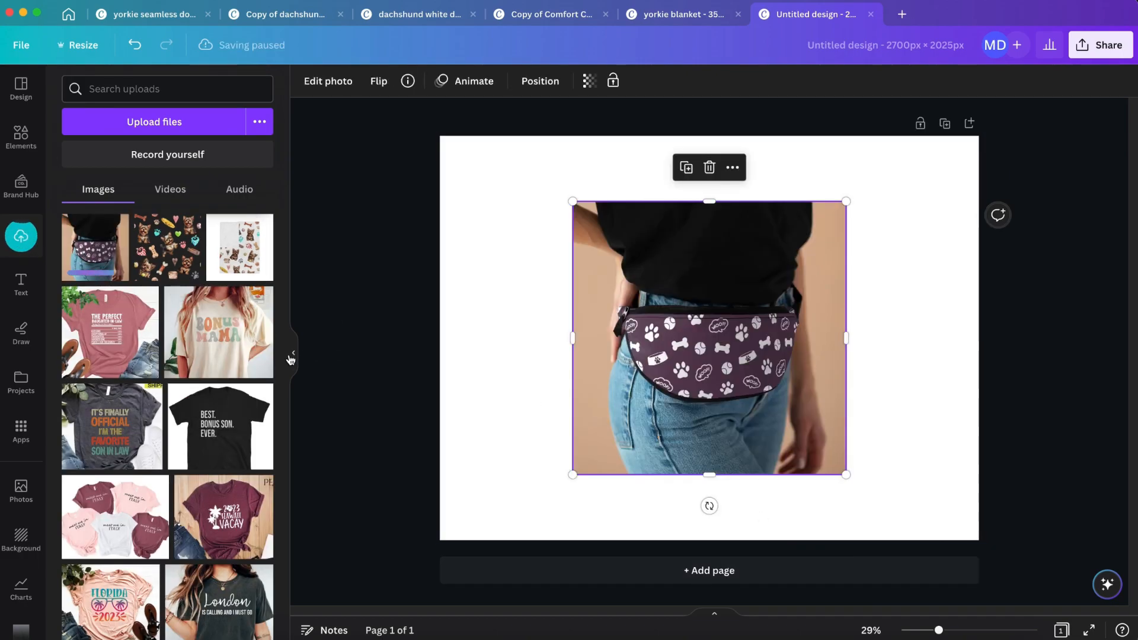
pyautogui.click(290, 357)
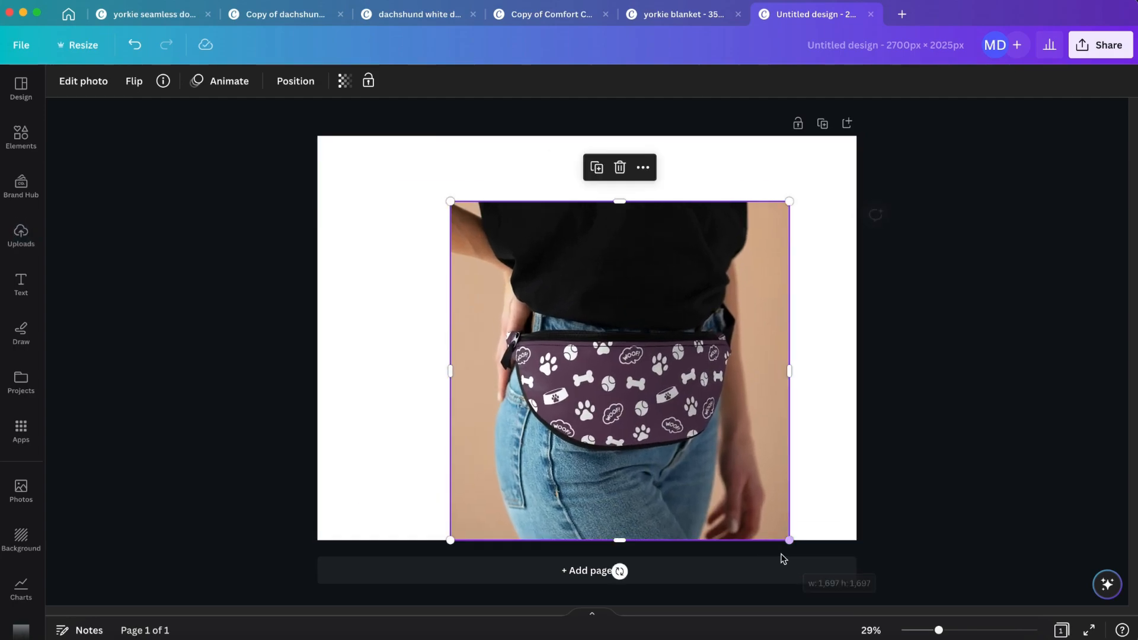
pyautogui.moveTo(450, 202); pyautogui.dragTo(394, 145)
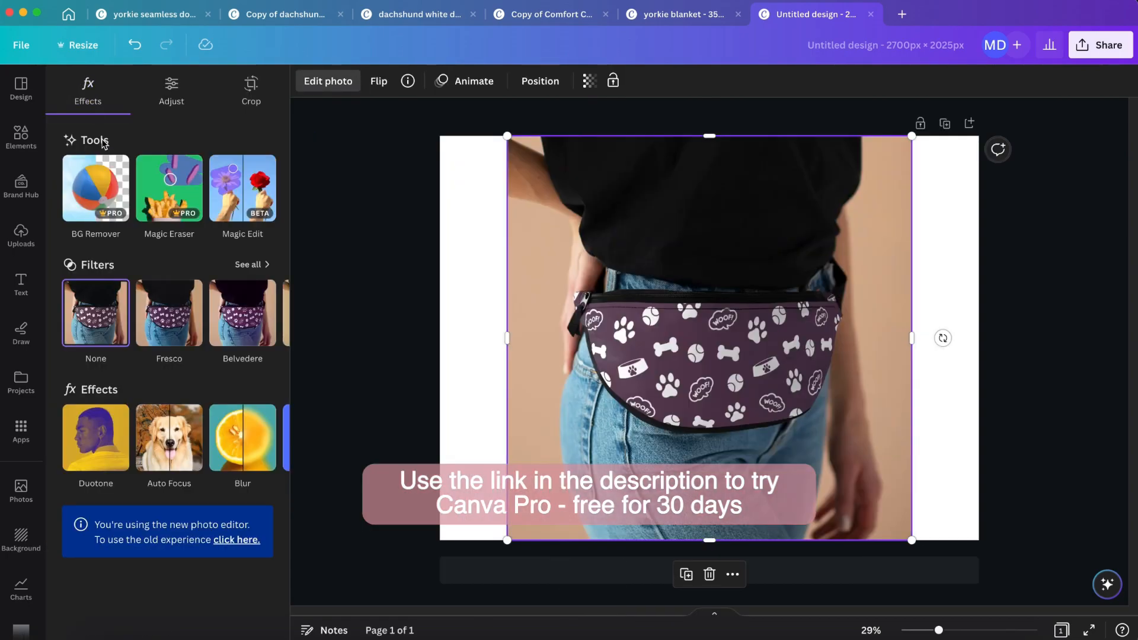
# - Remove the photo's backdrop and set a park lawn photo from Elements as the page background
pyautogui.click(95, 189)
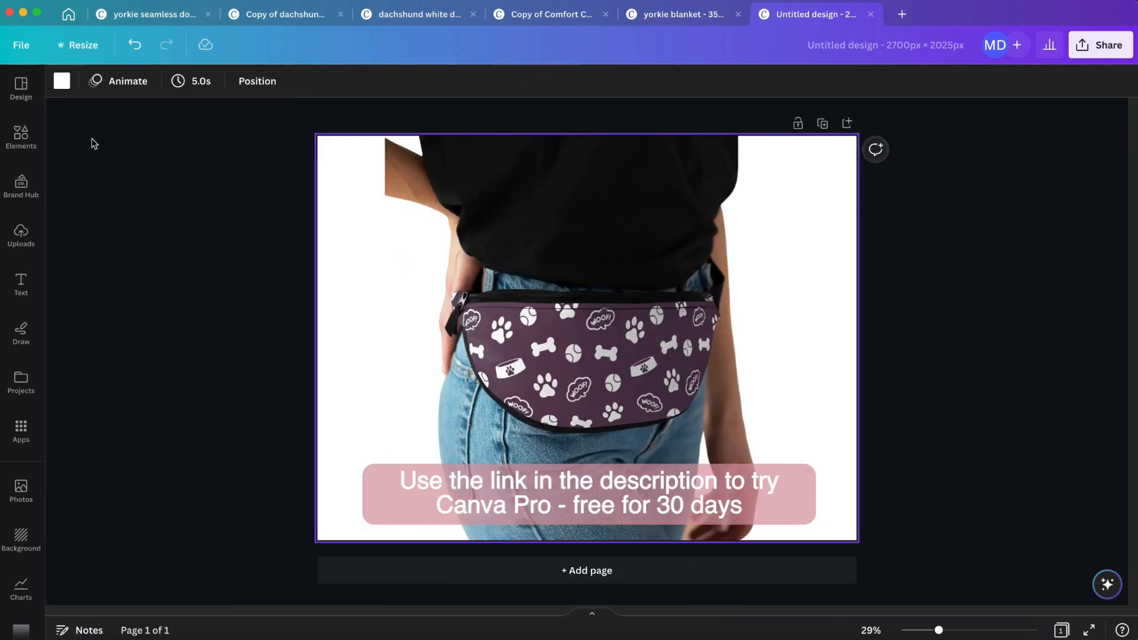
pyautogui.click(21, 138)
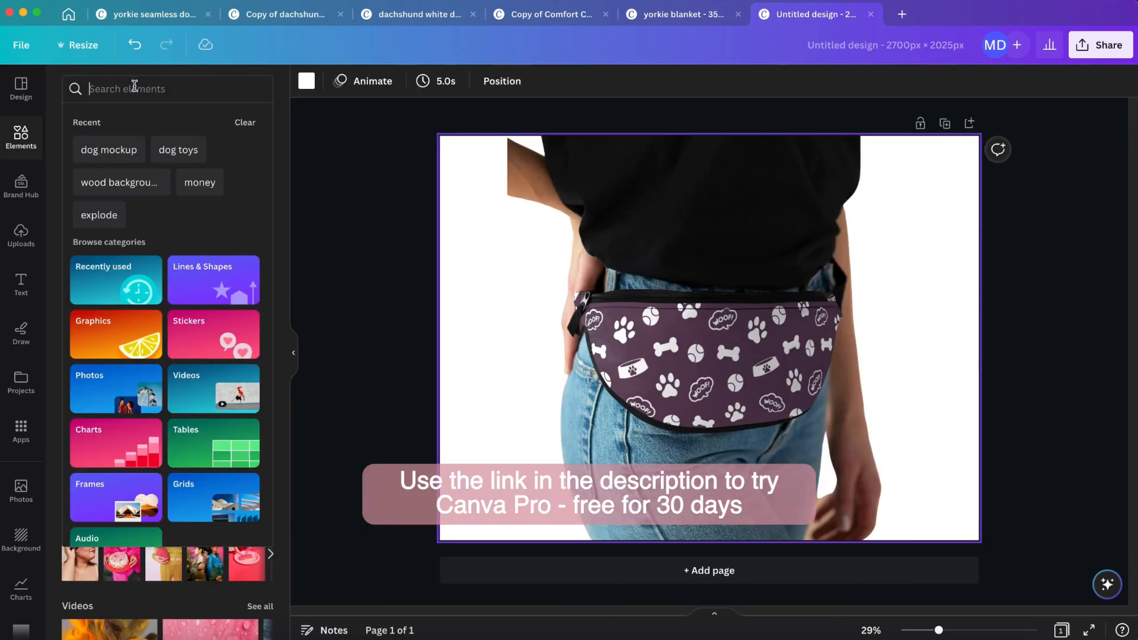
pyautogui.write('park background')
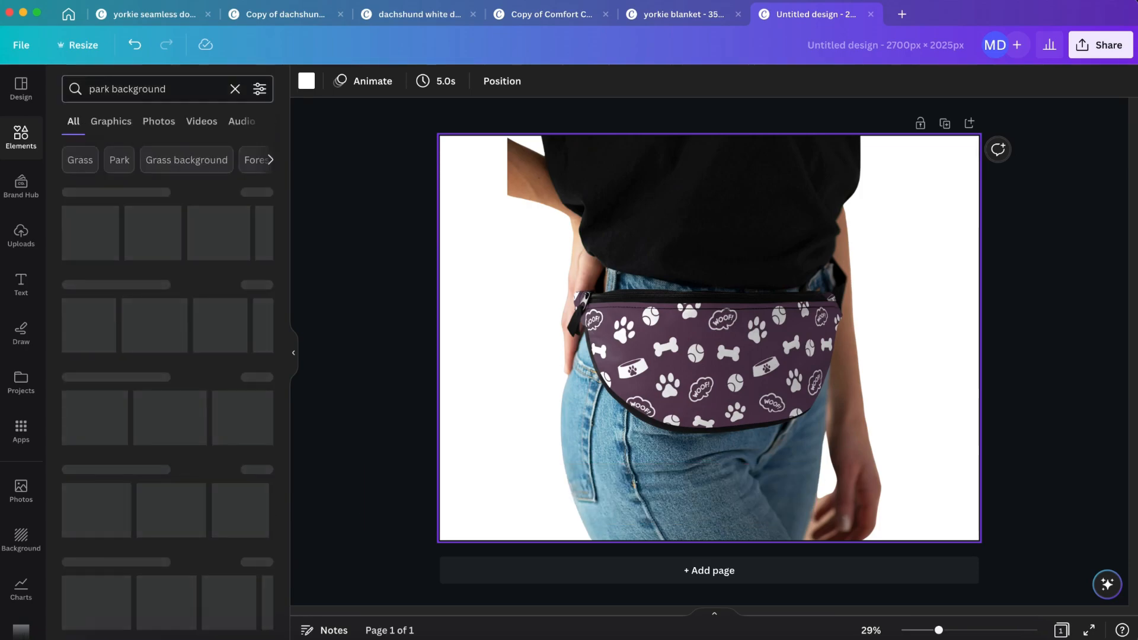
pyautogui.click(158, 121)
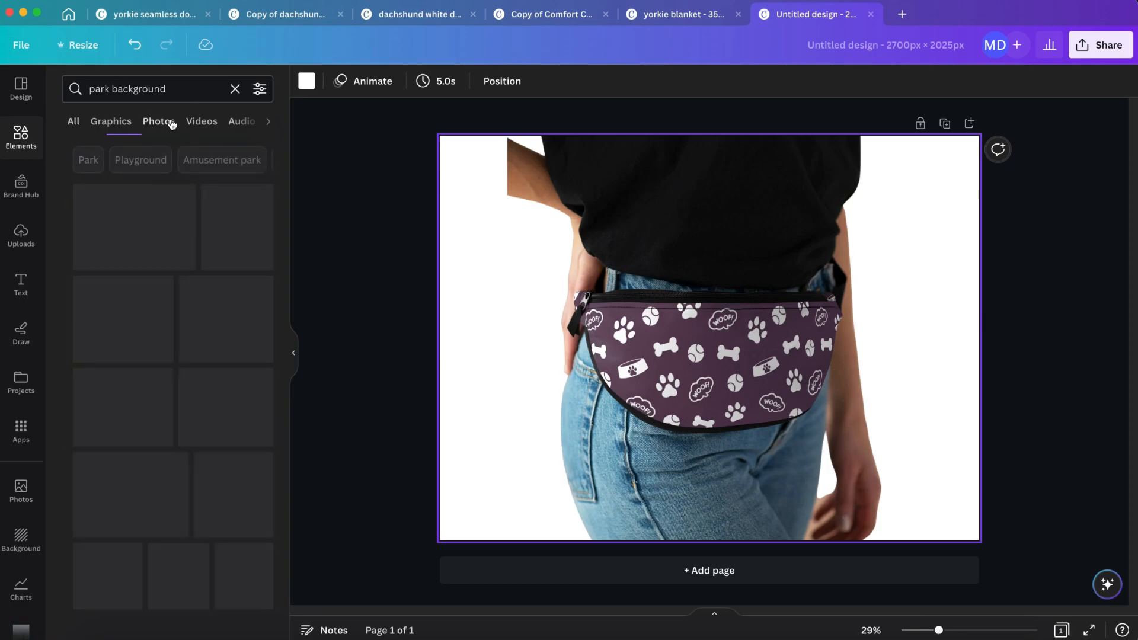
pyautogui.click(158, 121)
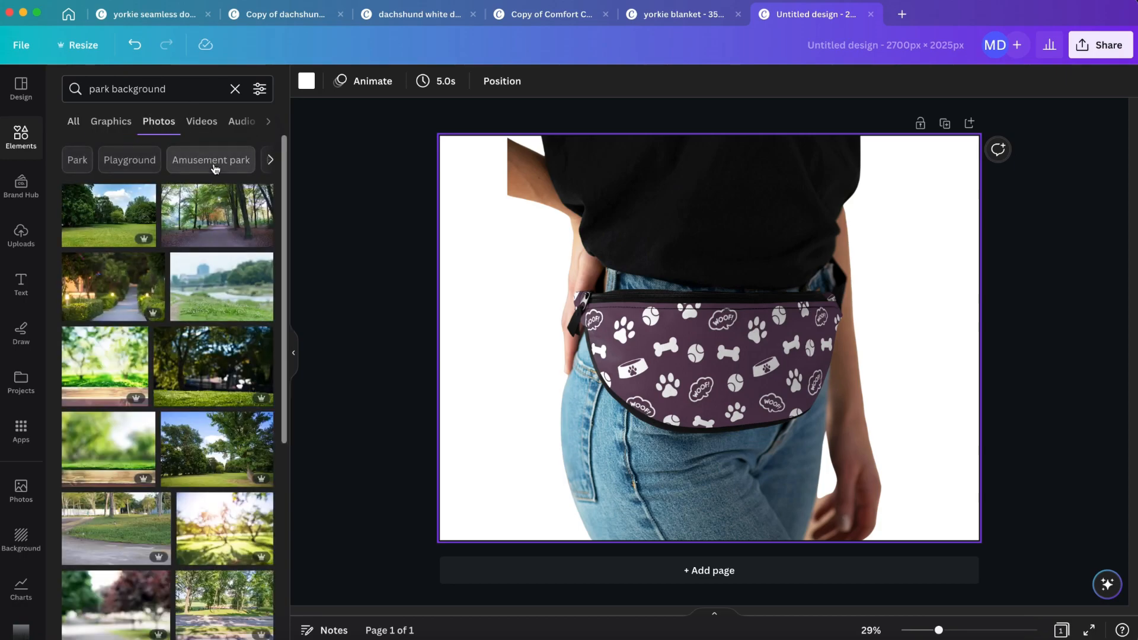
pyautogui.moveTo(210, 174)
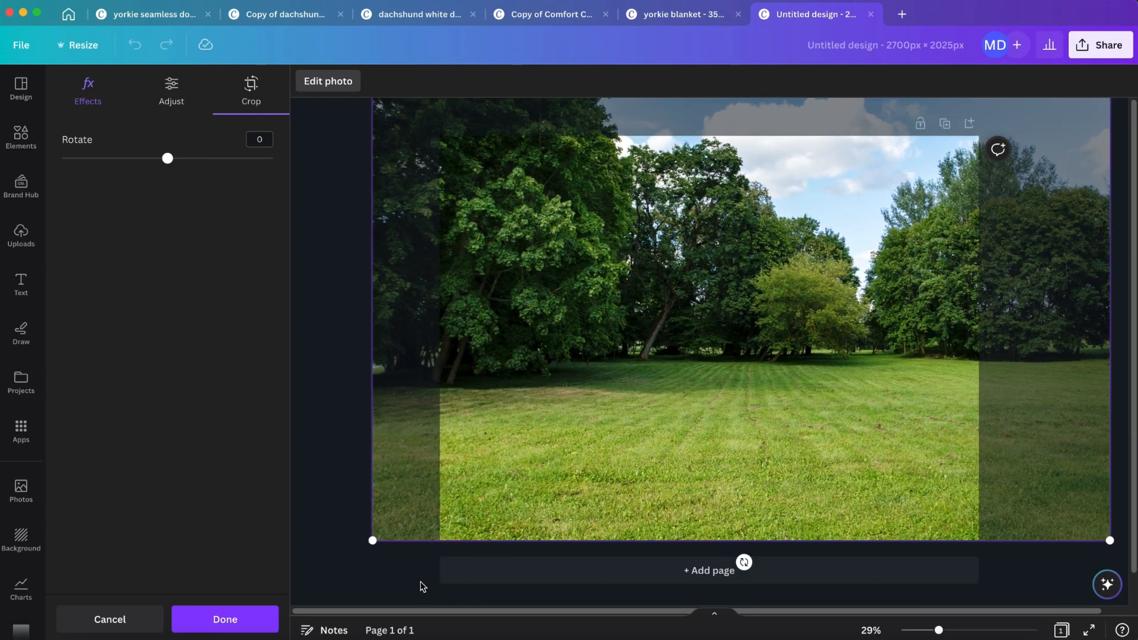
pyautogui.click(224, 619)
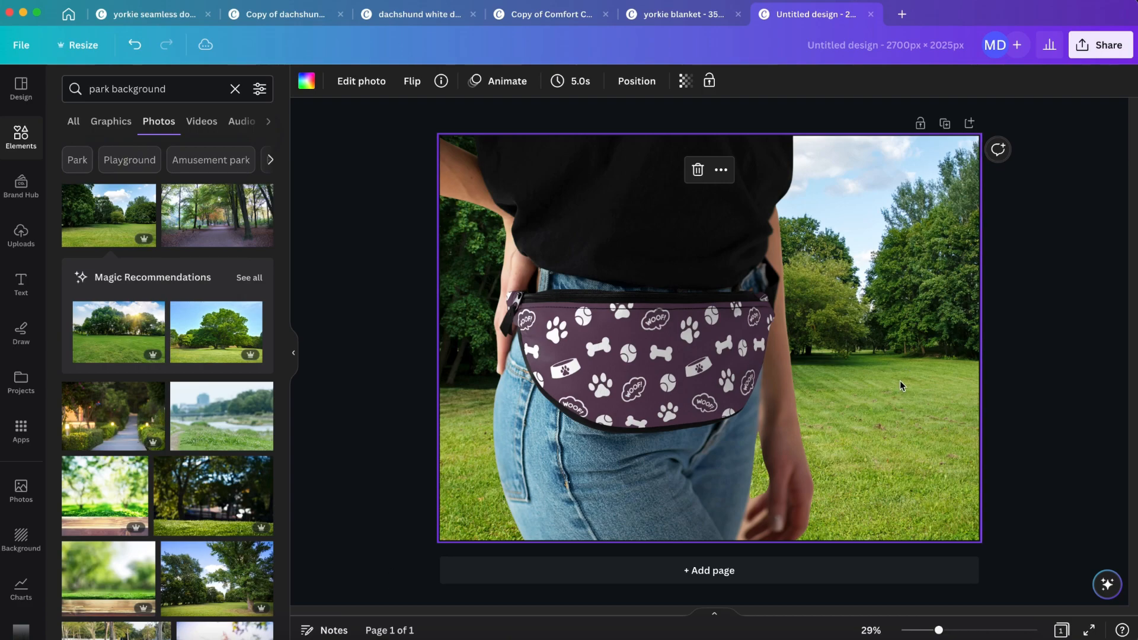
# - Apply a Blur effect to the park background at about 24 intensity
pyautogui.click(361, 80)
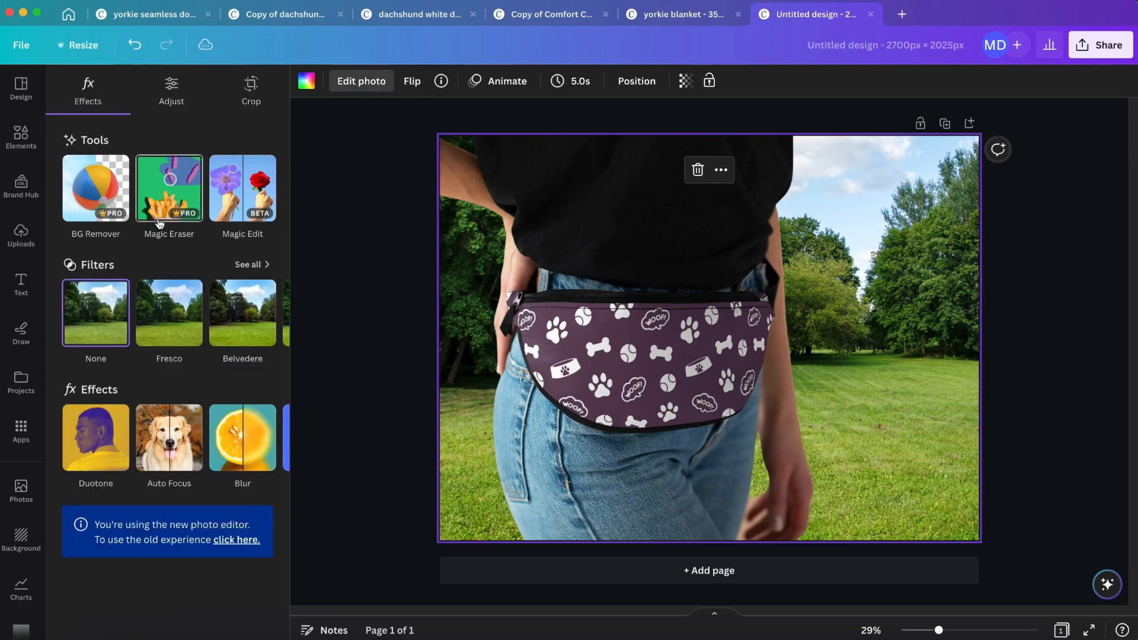
pyautogui.moveTo(242, 438)
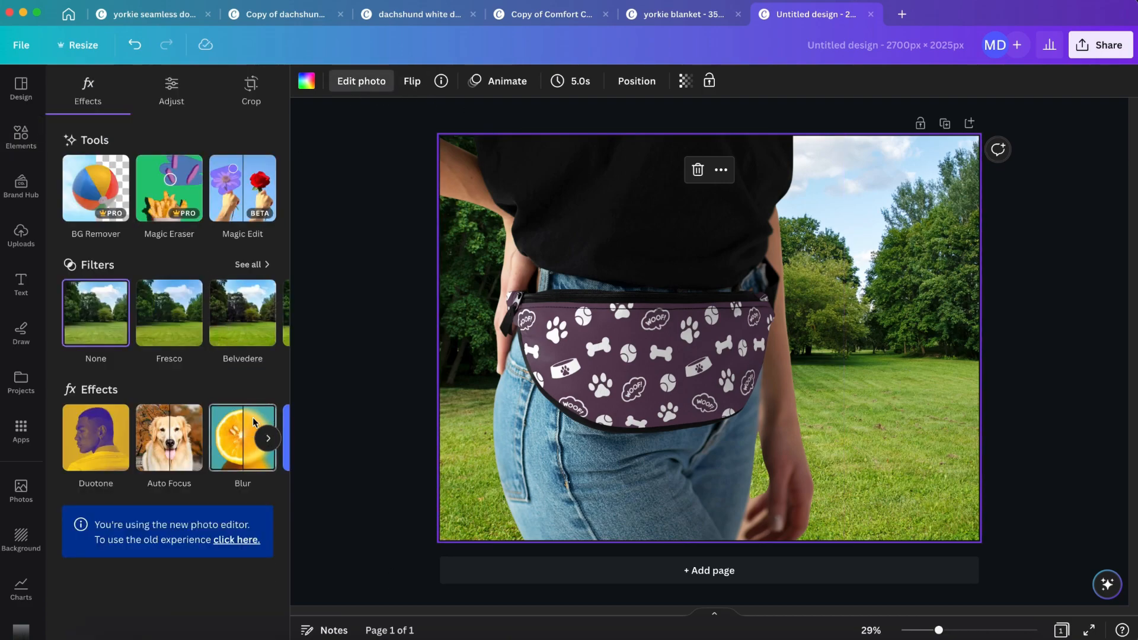
pyautogui.click(241, 437)
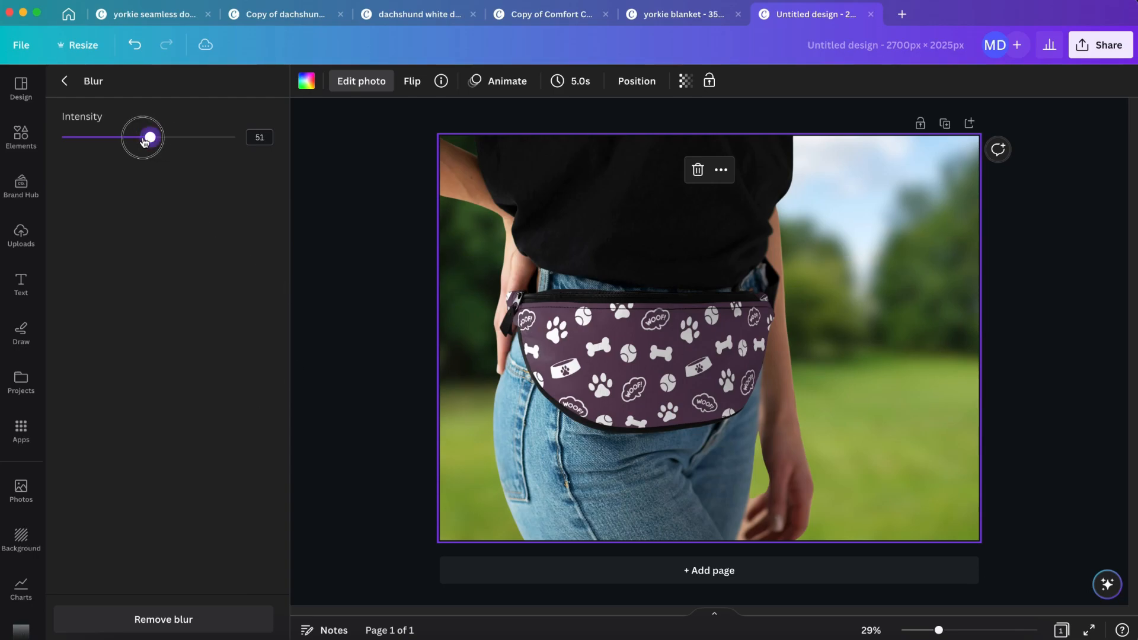
pyautogui.moveTo(149, 137); pyautogui.dragTo(102, 138)
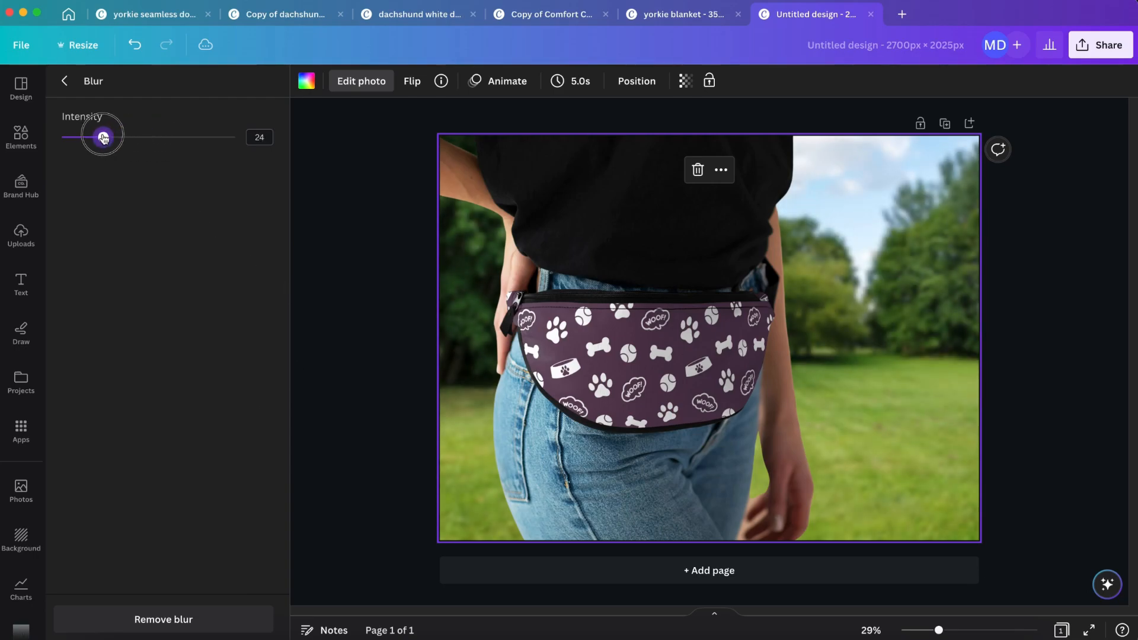
pyautogui.click(21, 138)
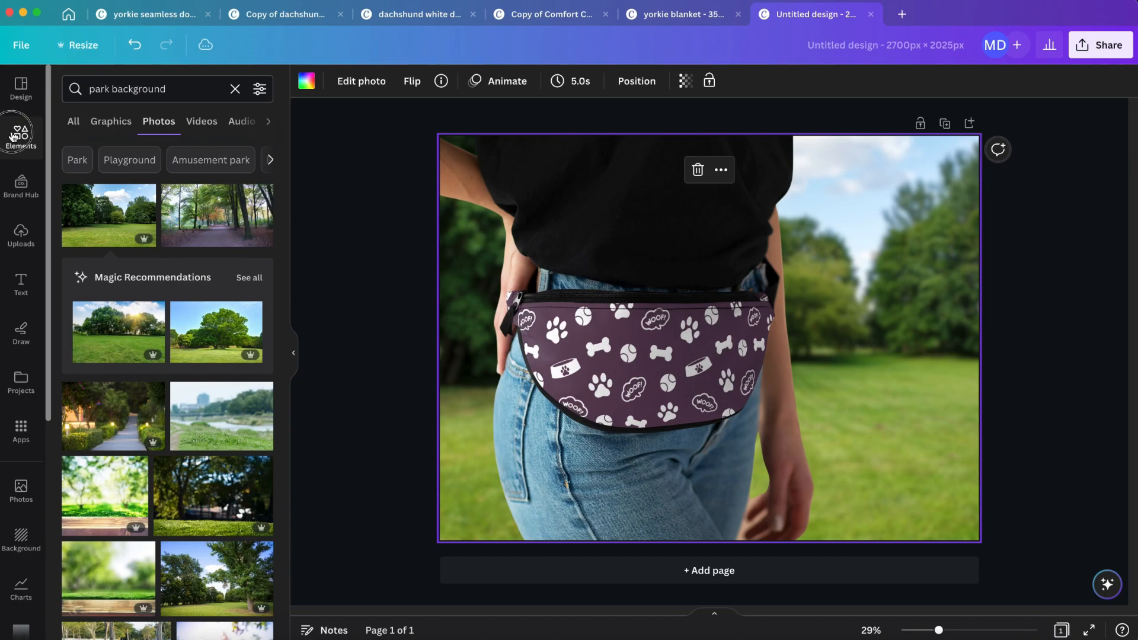
# - Add a 'dog in park' photo and remove its background with BG Remover
pyautogui.write('dog in park')
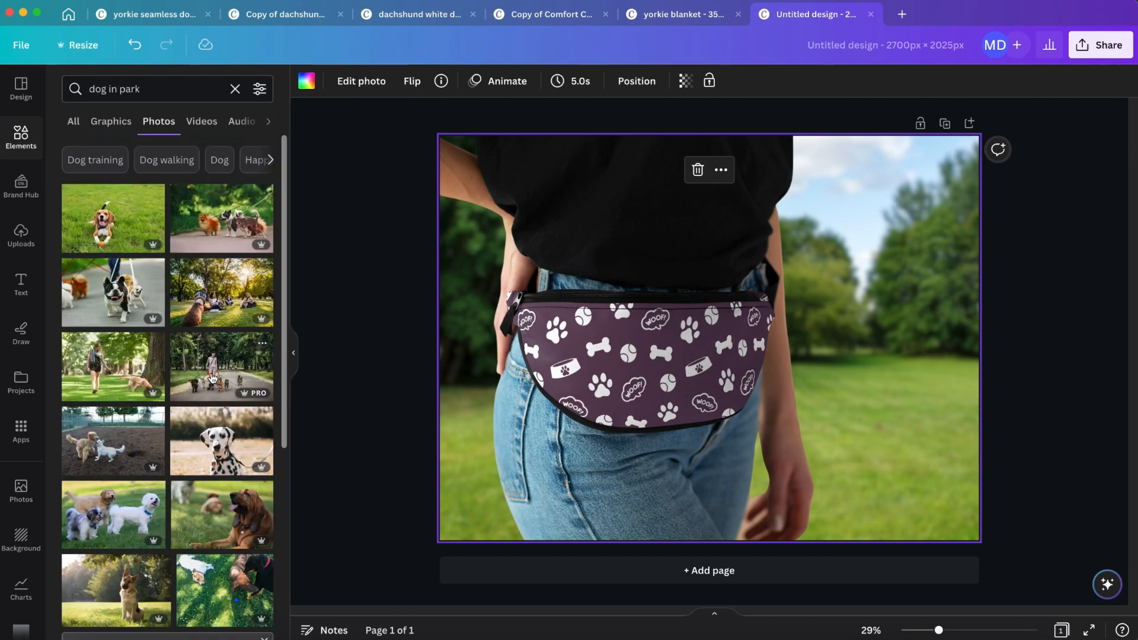
pyautogui.scroll(-3)
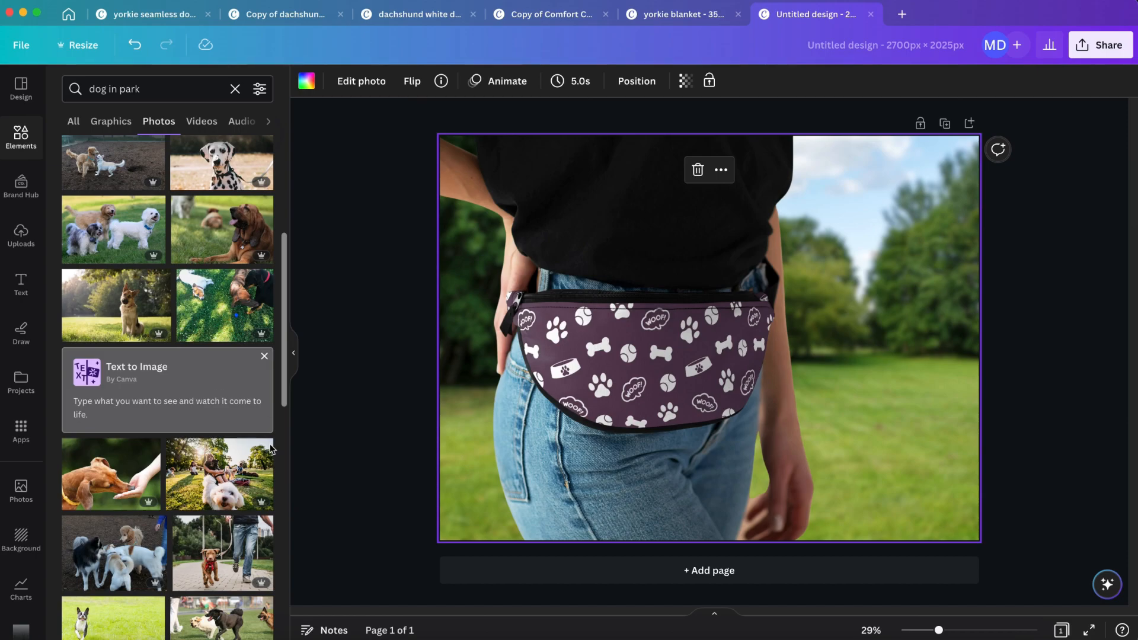
pyautogui.scroll(-3)
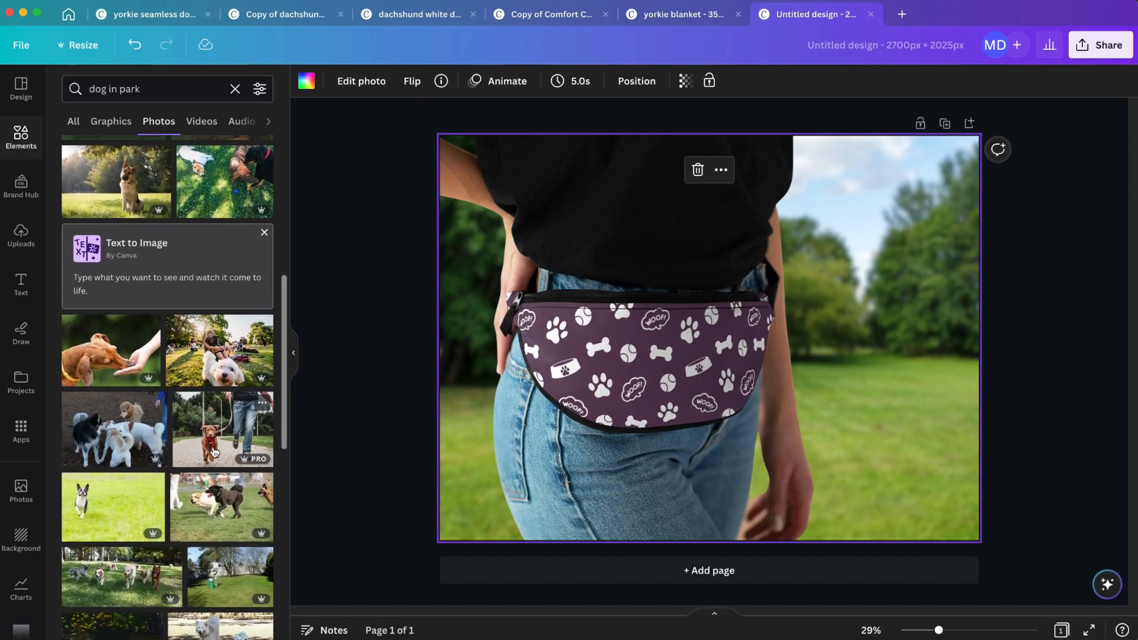
pyautogui.scroll(-3)
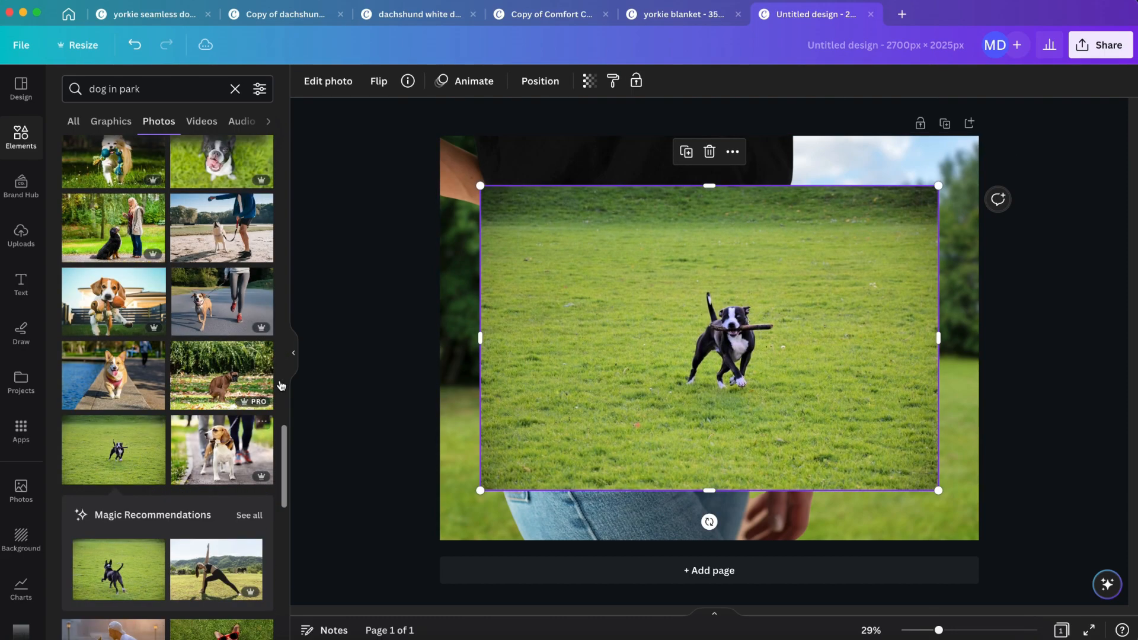
pyautogui.click(328, 81)
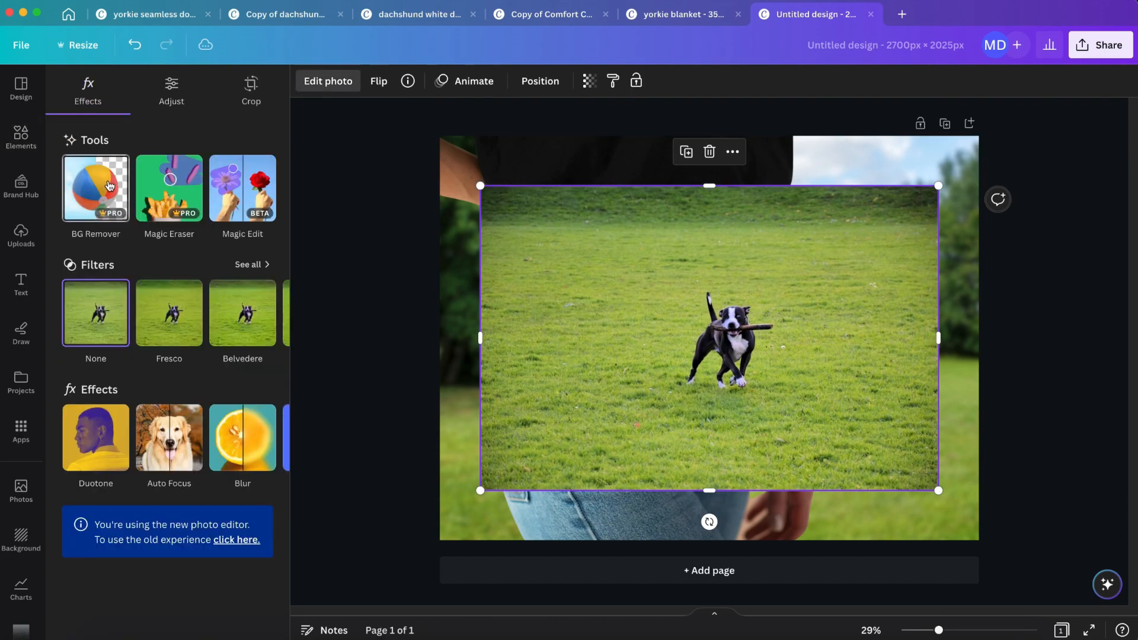
pyautogui.click(95, 187)
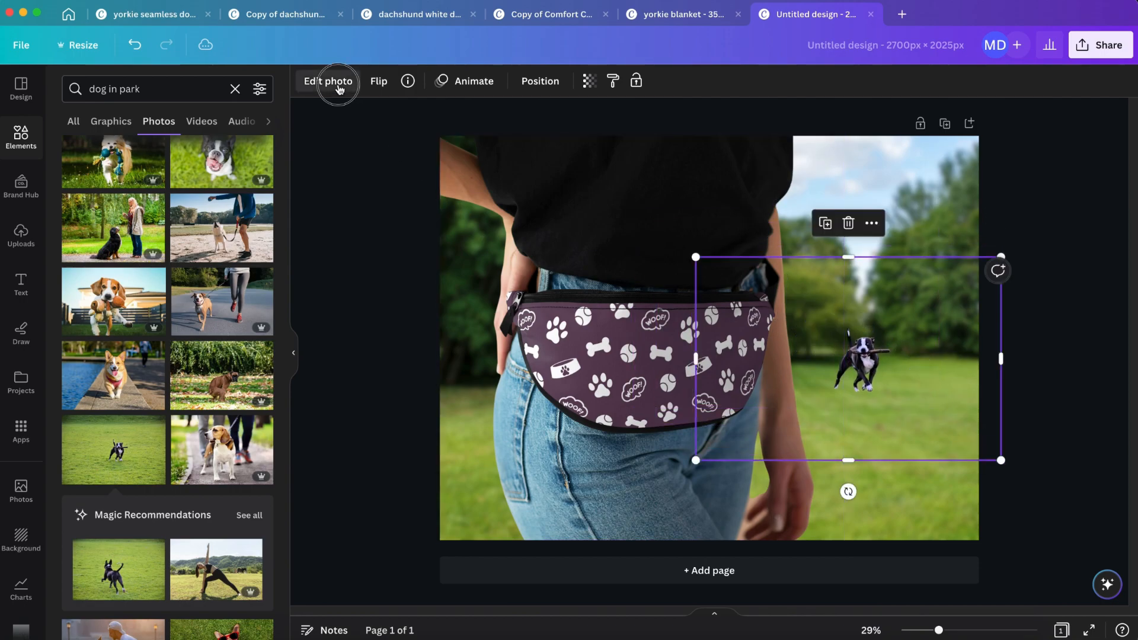
# - Blur the dog cutout faintly, shrink it and place it on the grass right of the model
pyautogui.click(328, 81)
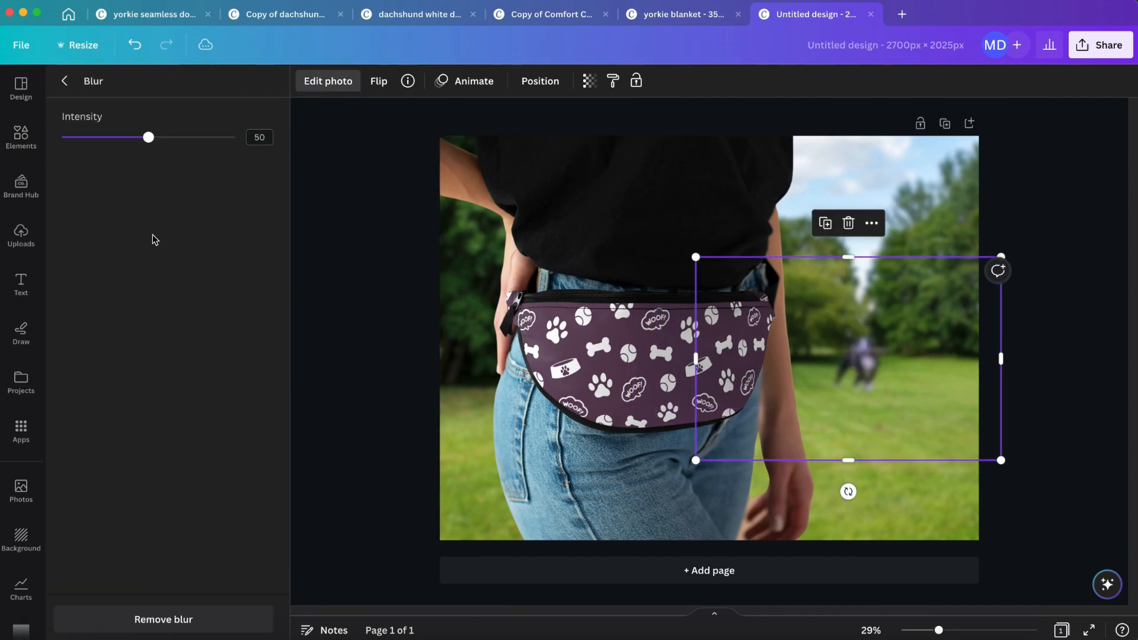
pyautogui.moveTo(148, 136); pyautogui.dragTo(73, 136)
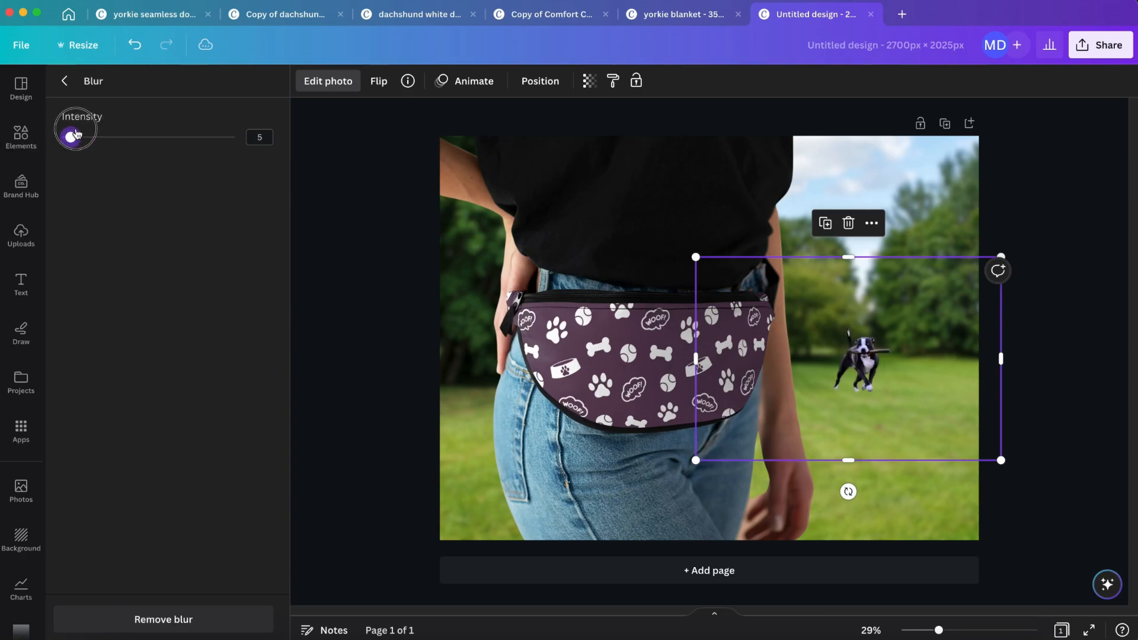
pyautogui.moveTo(74, 138); pyautogui.dragTo(122, 138)
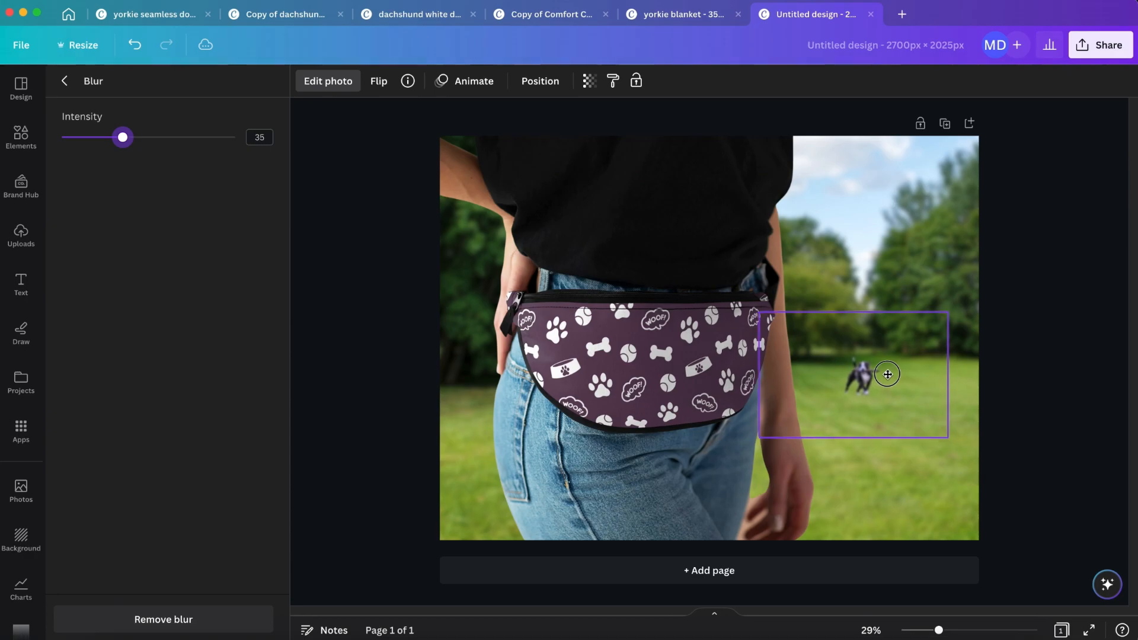
pyautogui.click(887, 374)
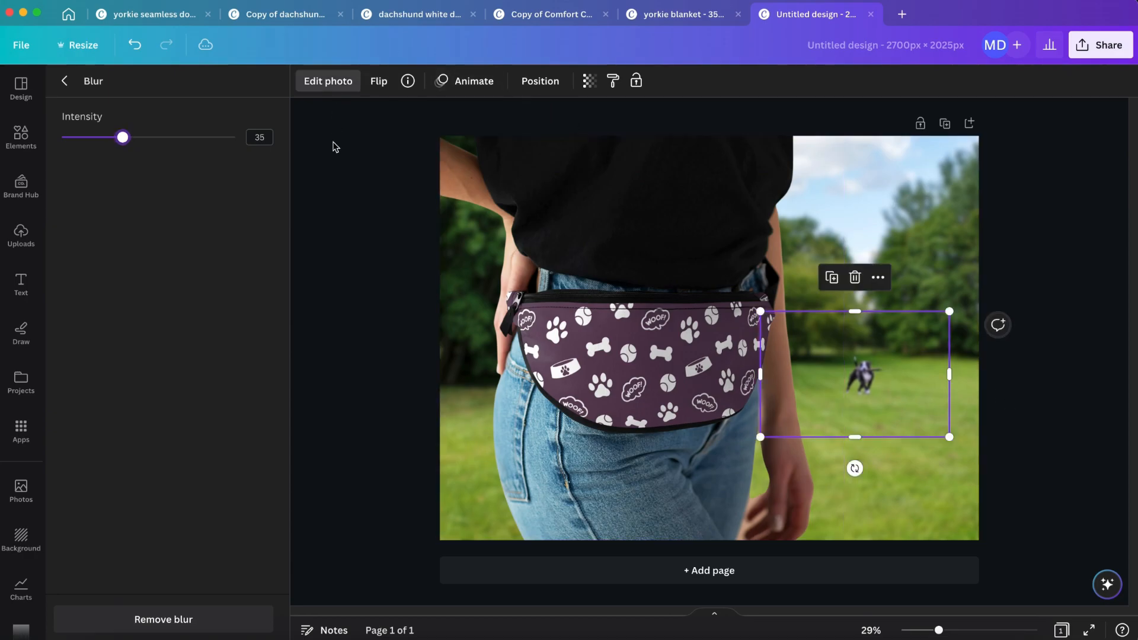
# - Give the dog cutout a small drop shadow
pyautogui.click(64, 81)
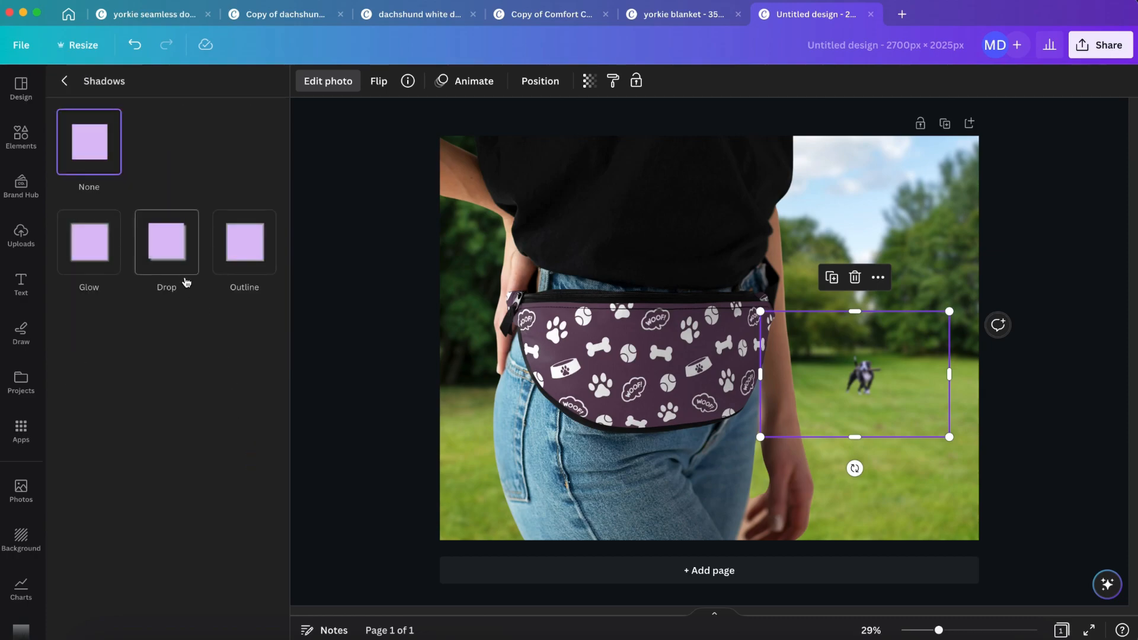
pyautogui.click(166, 241)
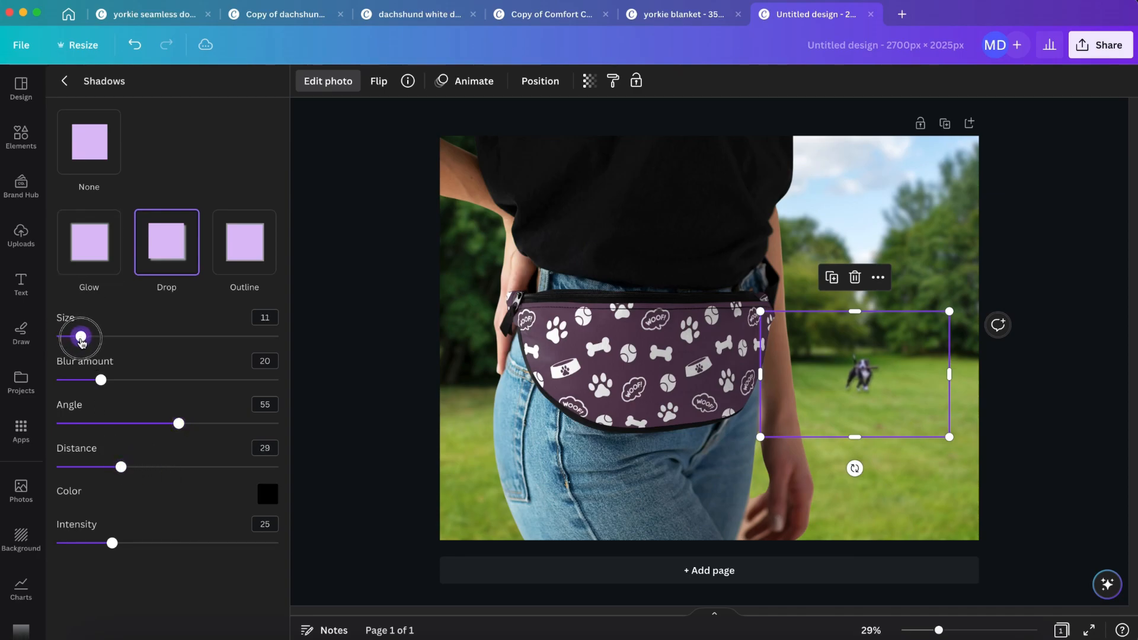
pyautogui.click(22, 137)
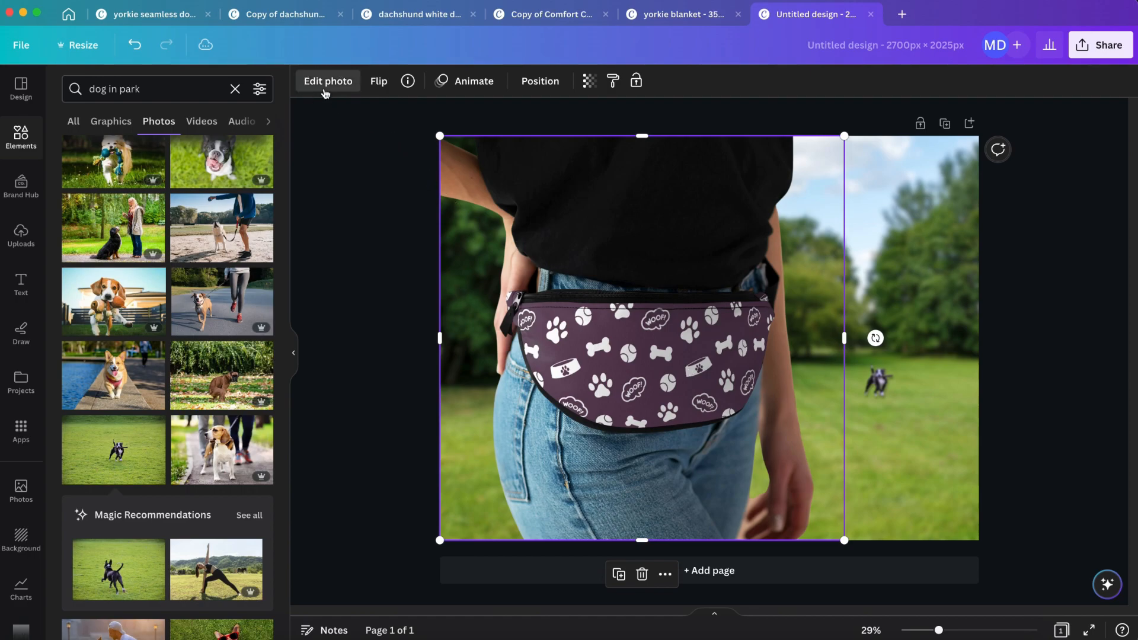
# - Adjust the model photo's shadow and set up a PNG download of the design
pyautogui.click(327, 80)
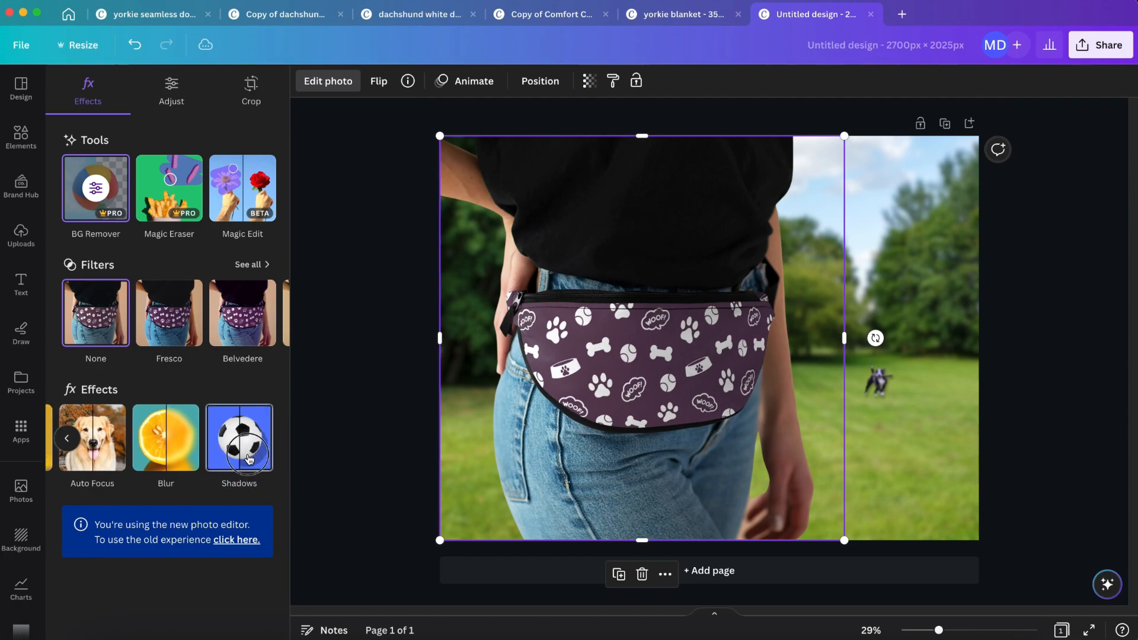
pyautogui.click(238, 438)
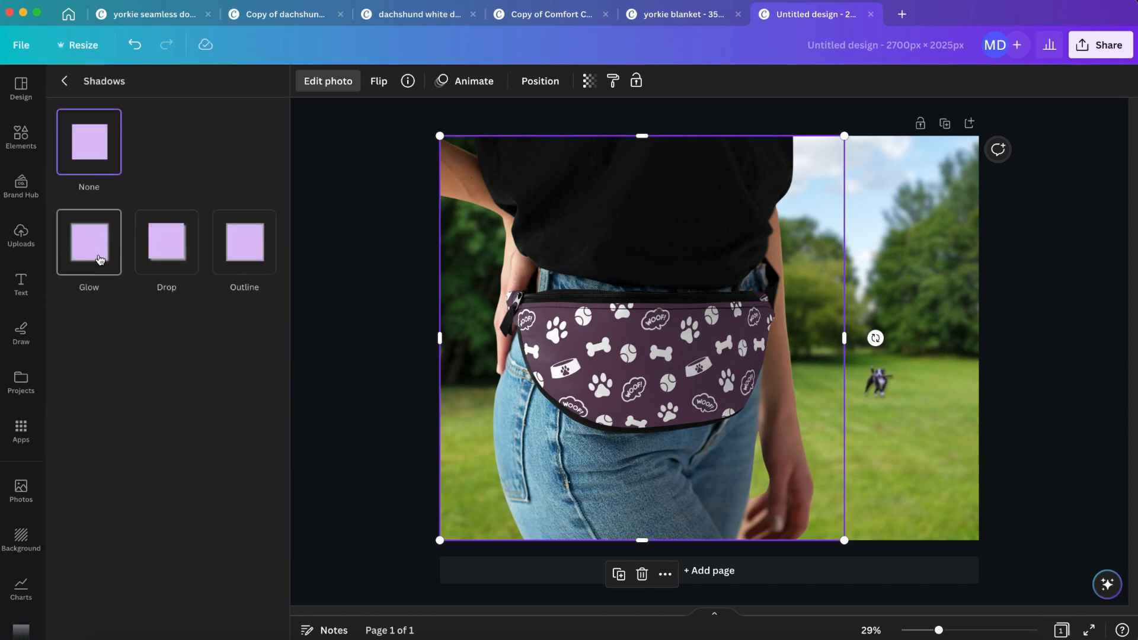
pyautogui.click(89, 242)
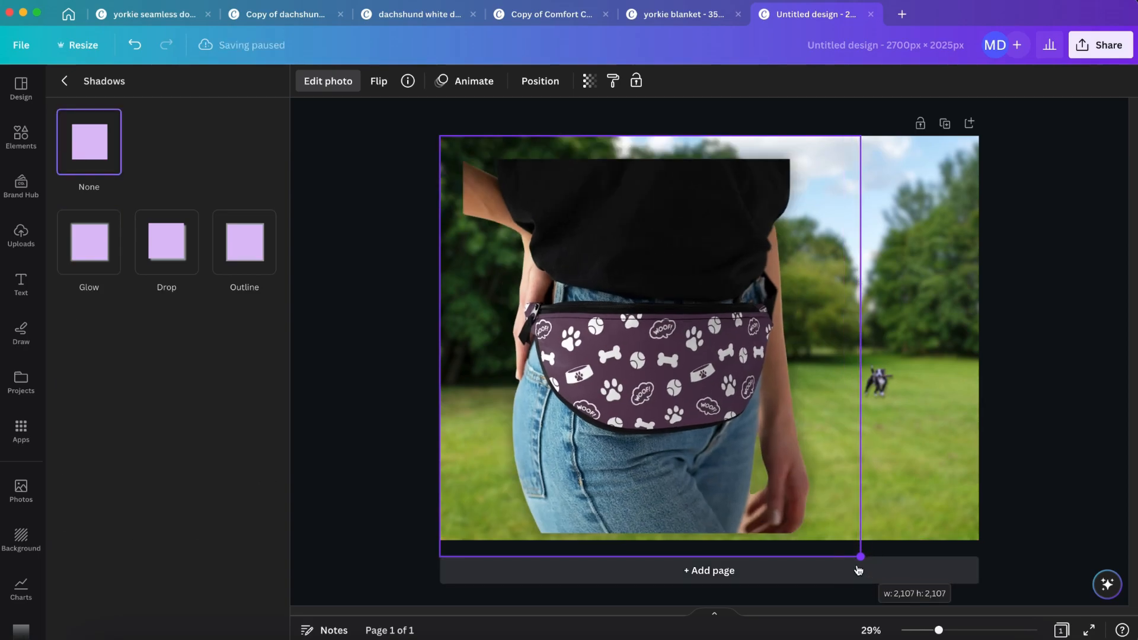
pyautogui.click(21, 137)
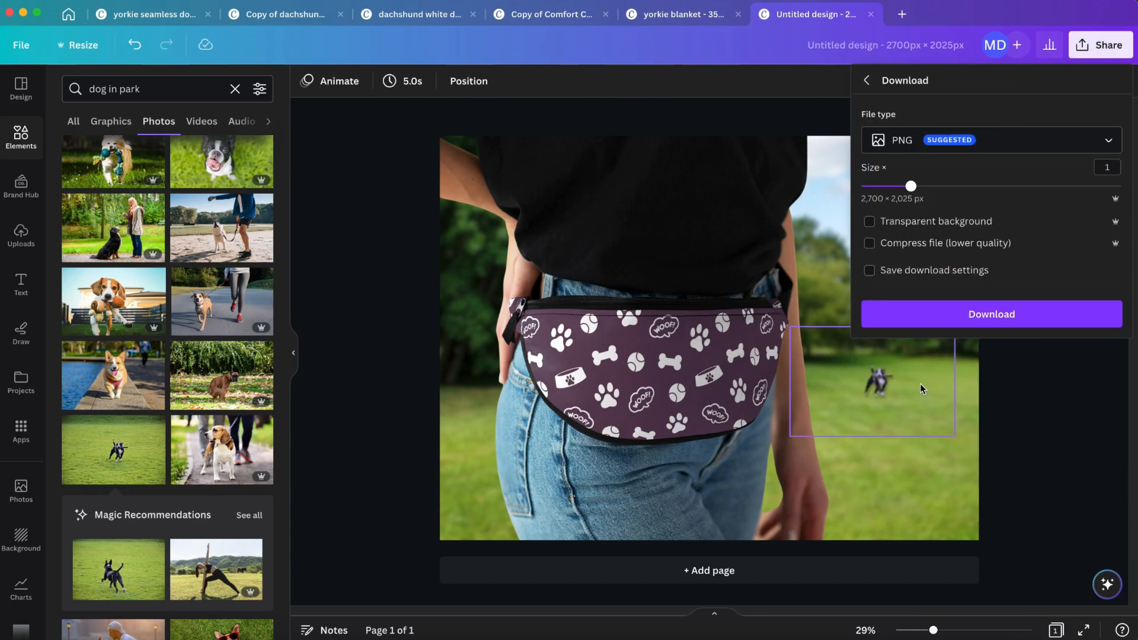
pyautogui.moveTo(922, 375)
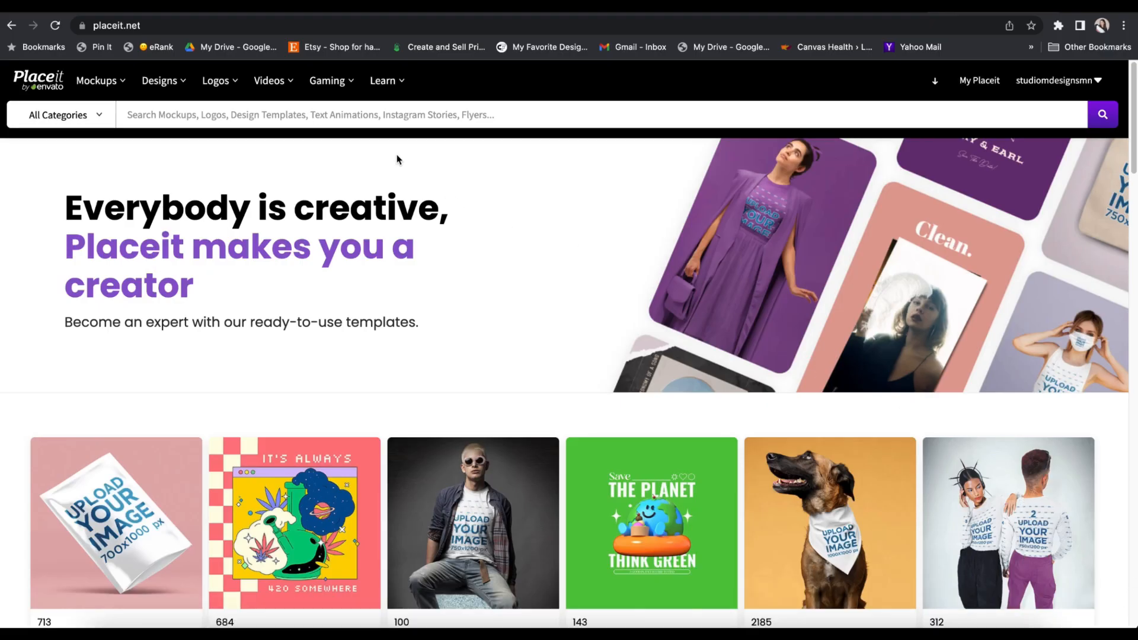
# - Search Placeit for 'fanny pack' and scroll through the 37 mockup results
pyautogui.write('fanny pack')
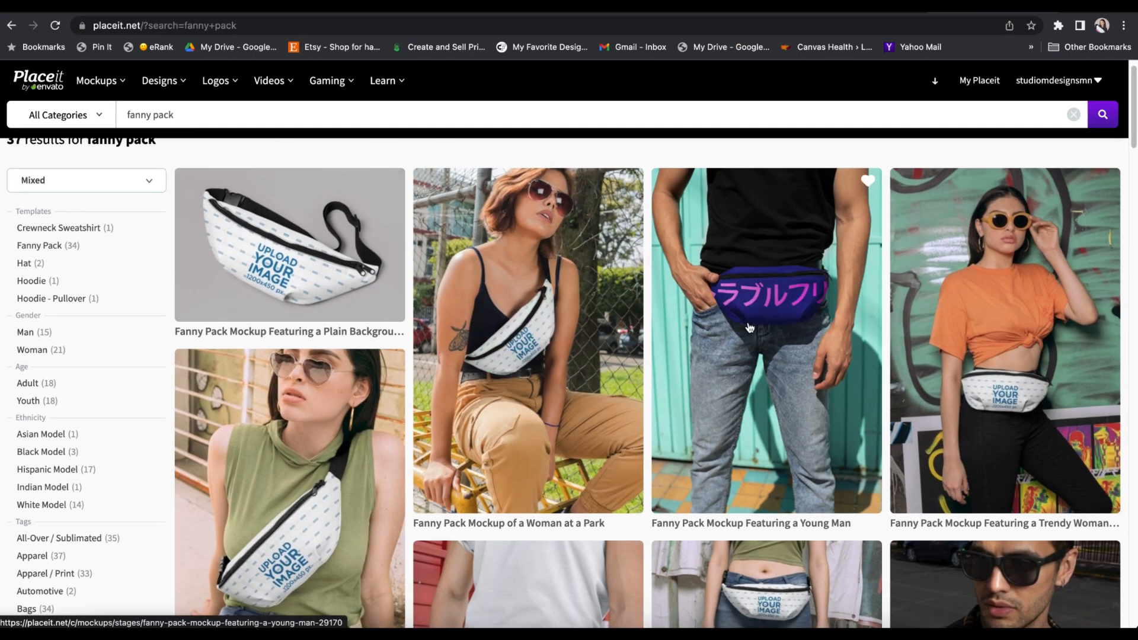
pyautogui.scroll(-3)
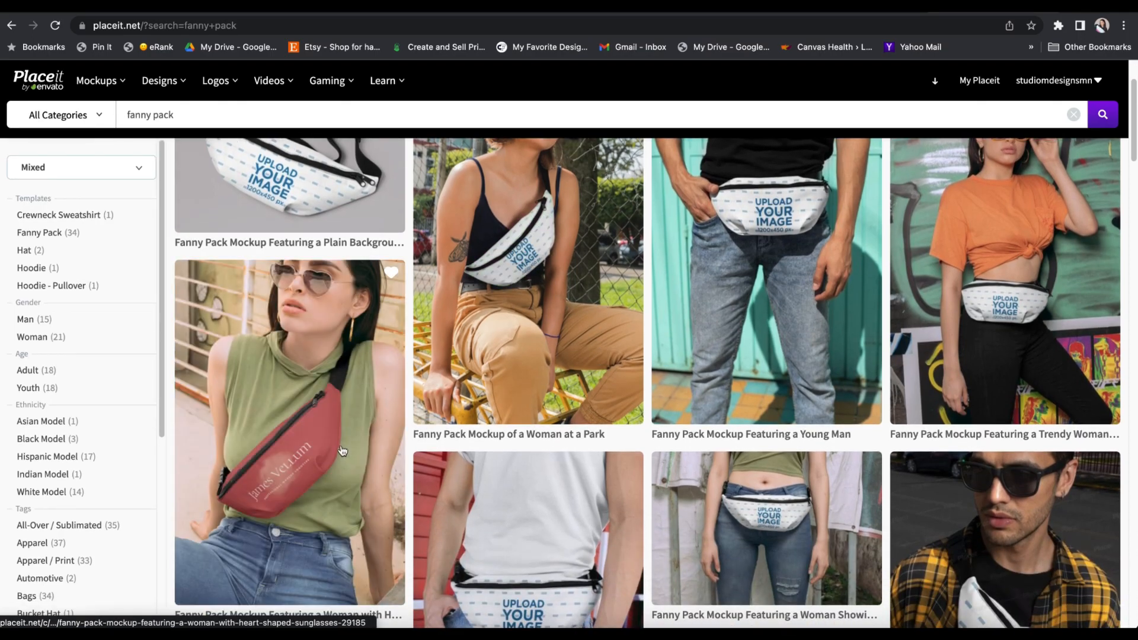
pyautogui.scroll(-3)
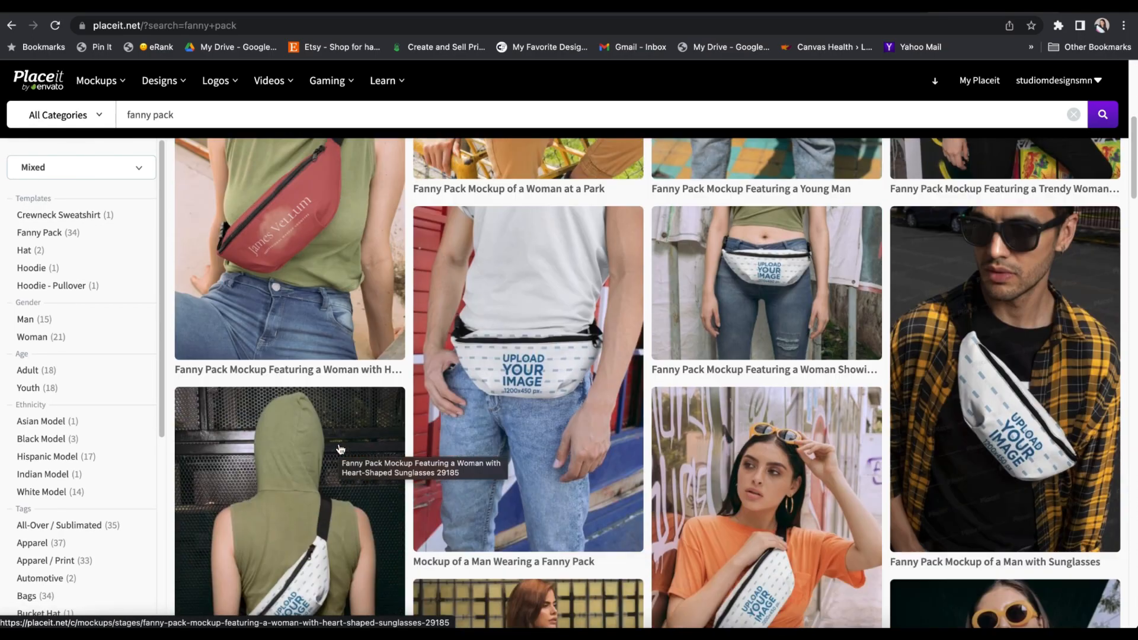
pyautogui.scroll(3)
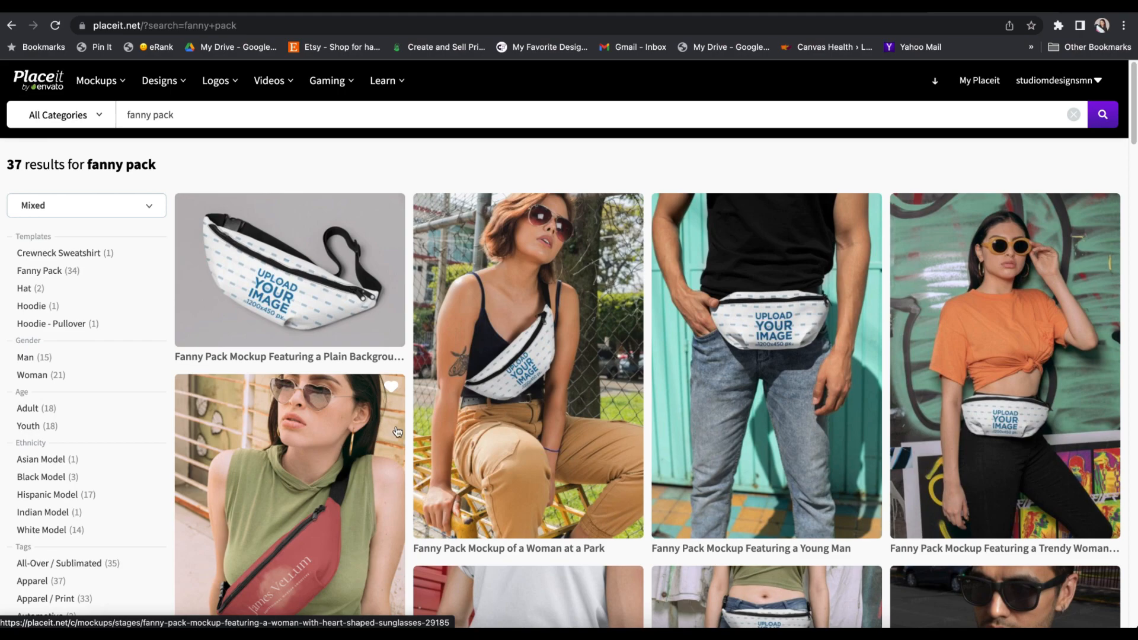
pyautogui.moveTo(508, 424)
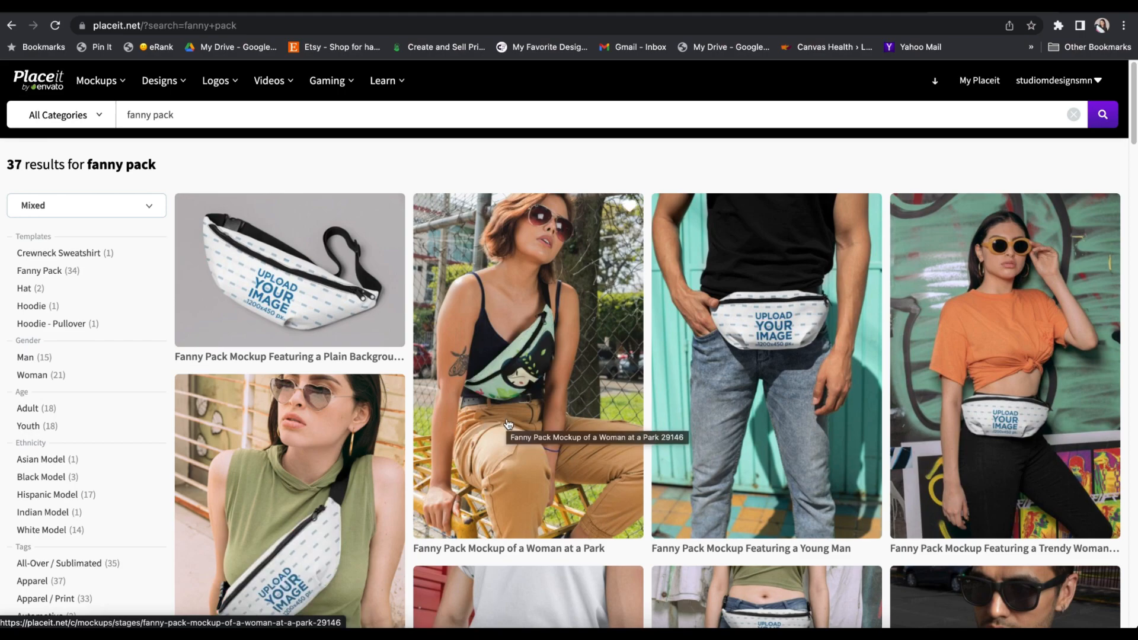
pyautogui.scroll(-3)
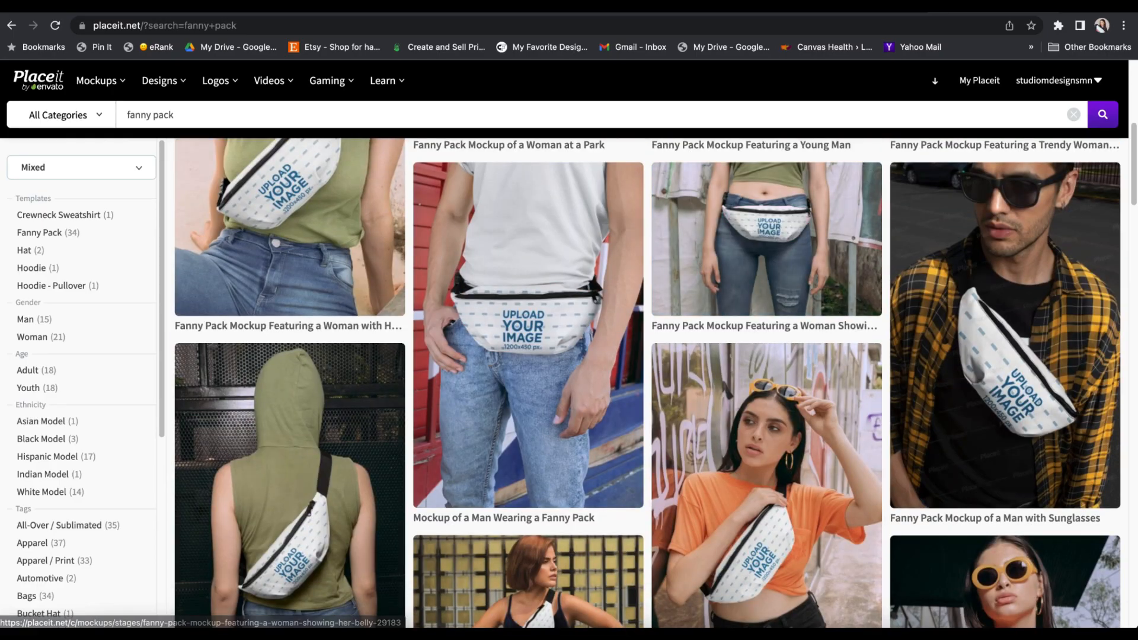